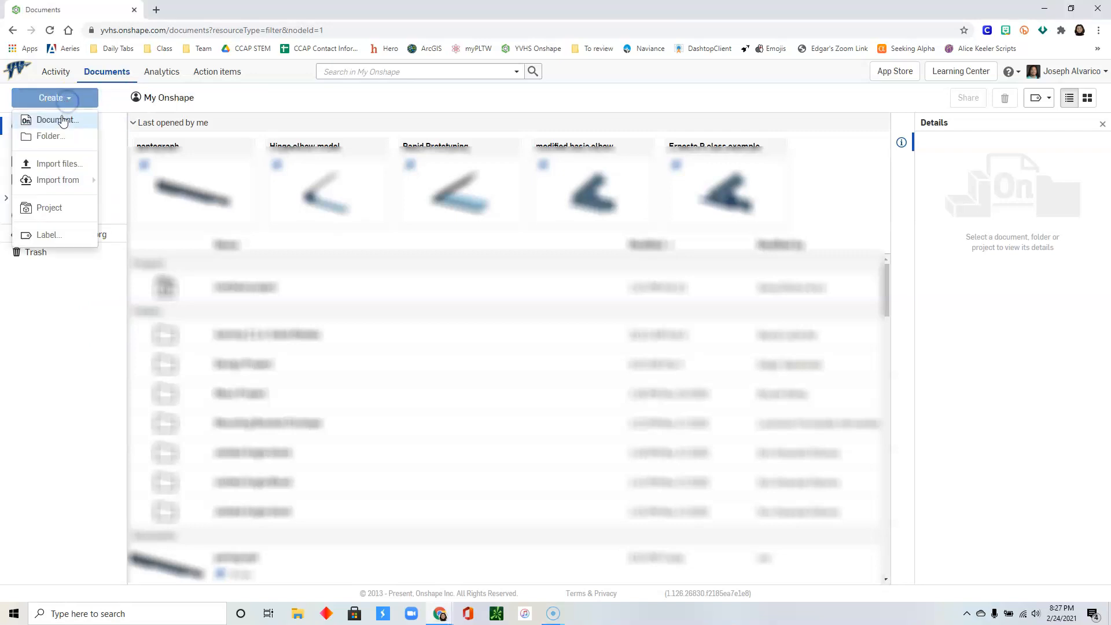
Step: Create a new document named Pantograph, opening its empty Part Studio
click(57, 119)
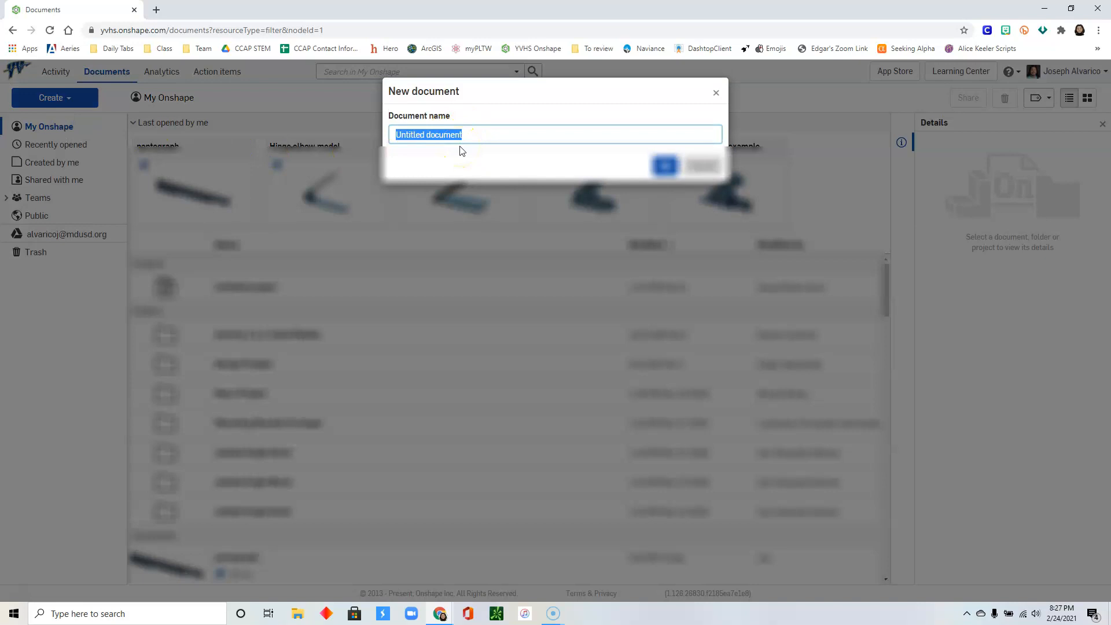
text(Pantograp)
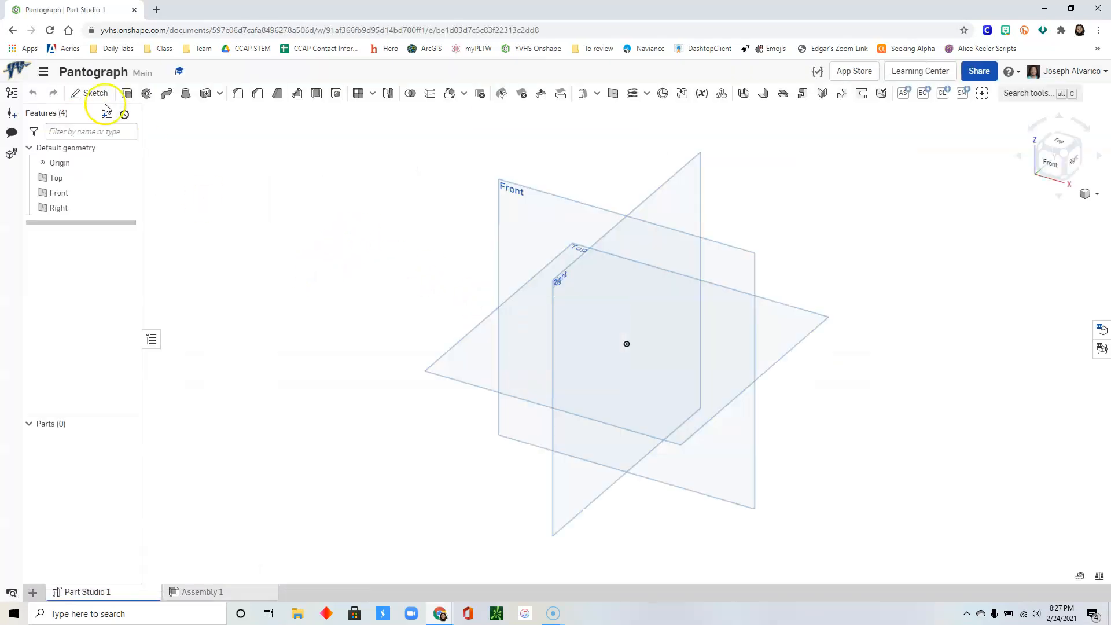
Step: Start Sketch 1 on the Top plane viewed normal-on, with the default planes hidden
click(95, 92)
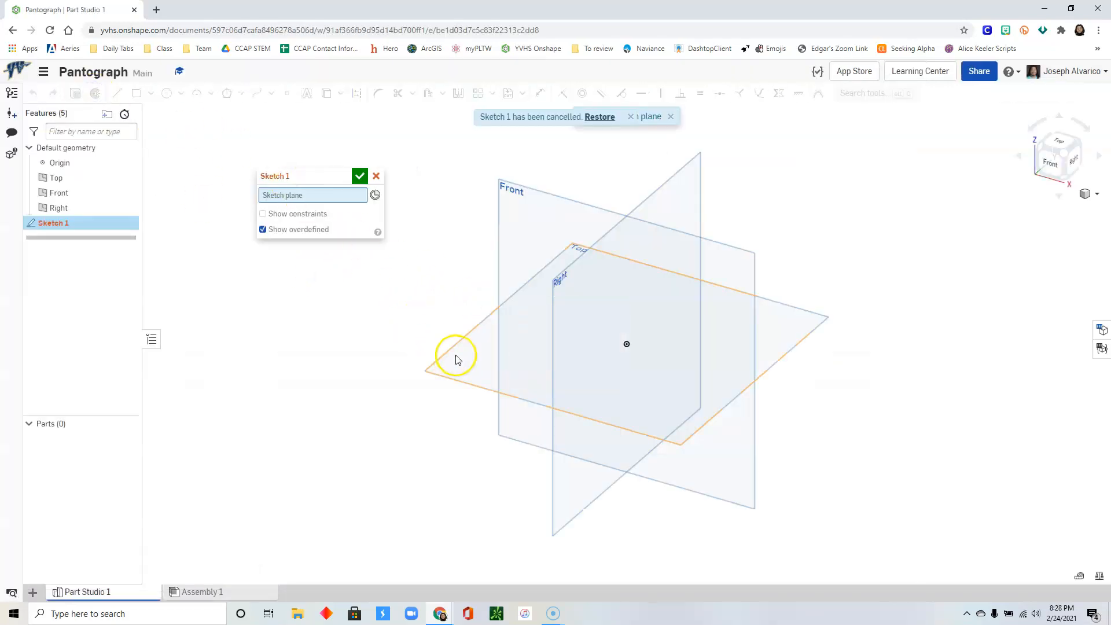
right_click(457, 358)
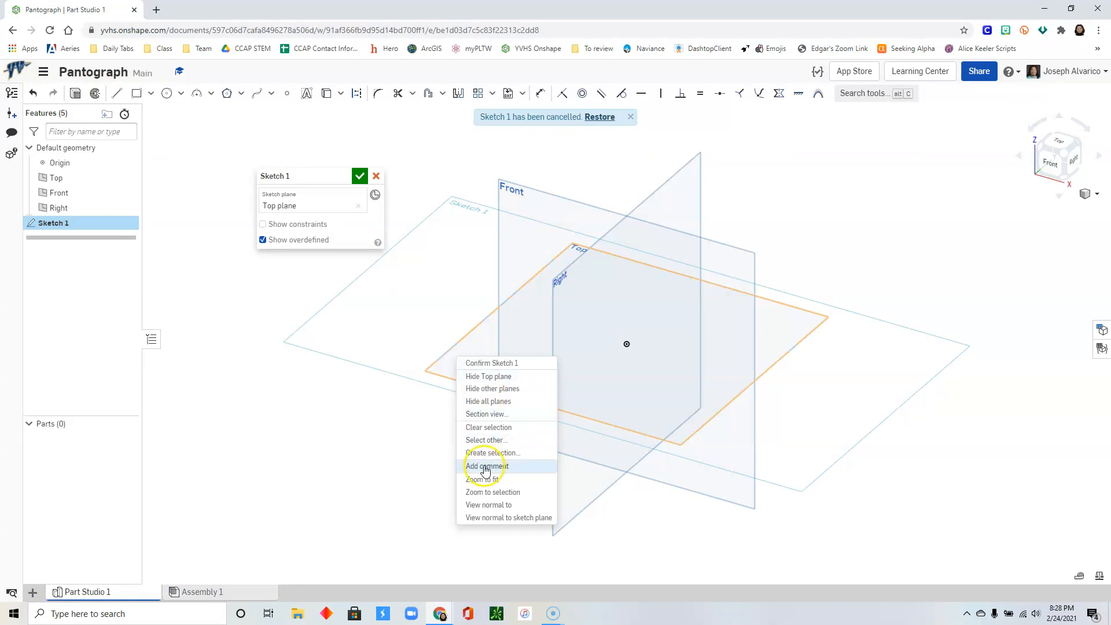
click(488, 504)
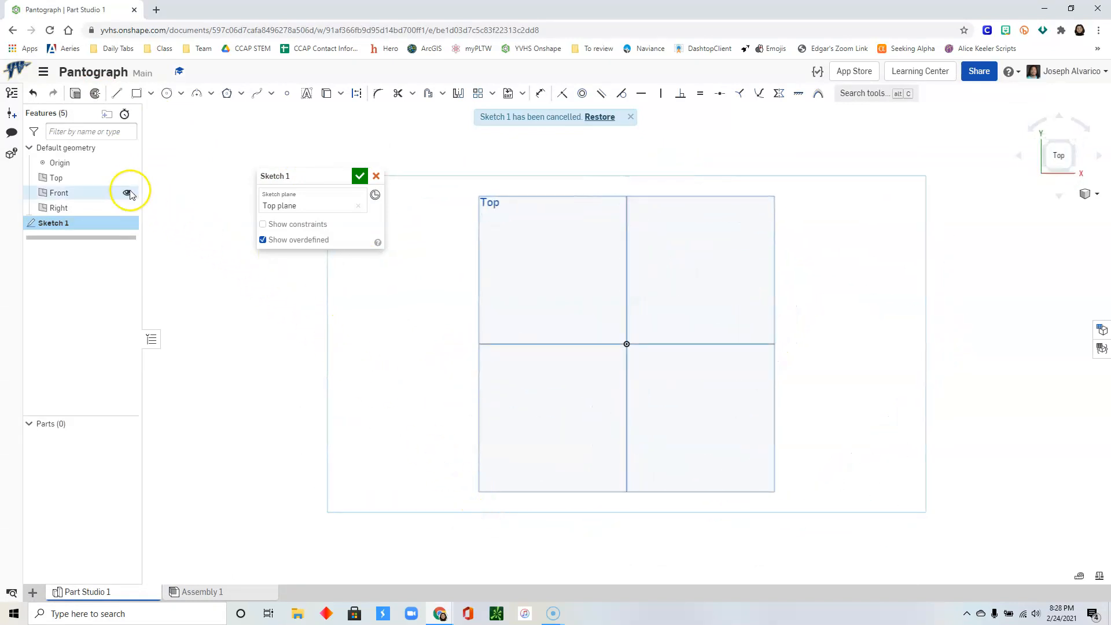
click(127, 192)
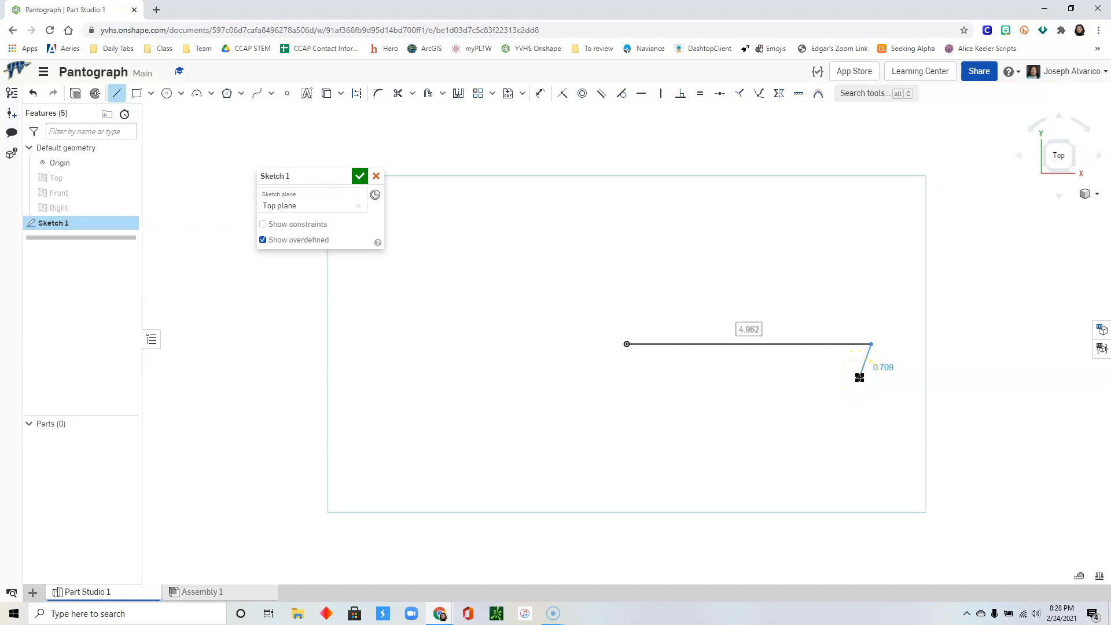
Step: Make the horizontal line a construction line dimensioned to length 4
click(700, 387)
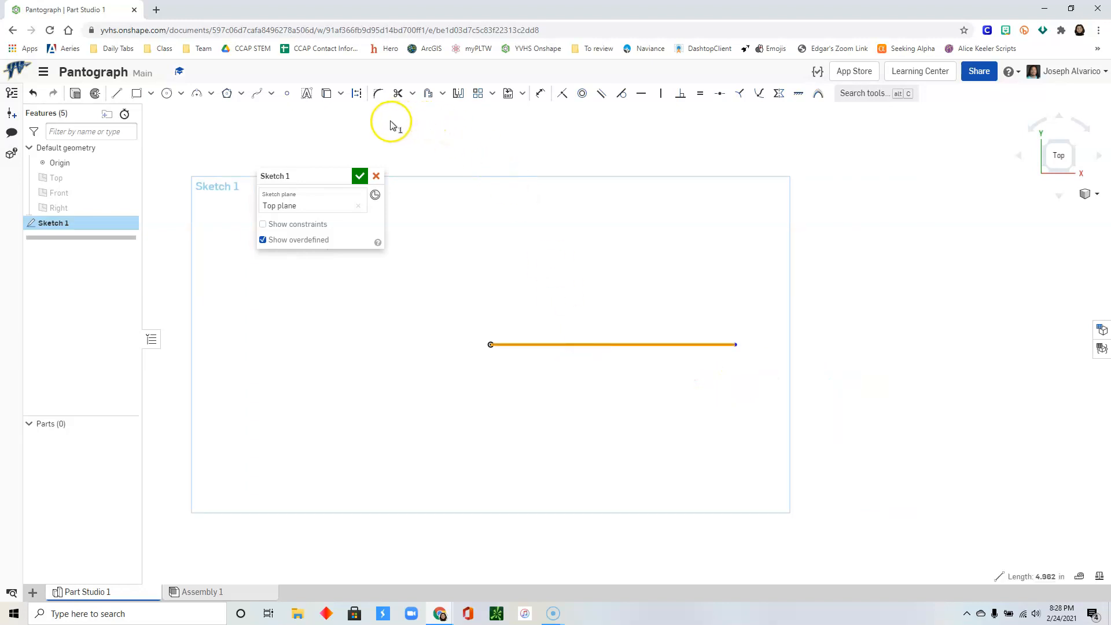
mouse_move(357, 92)
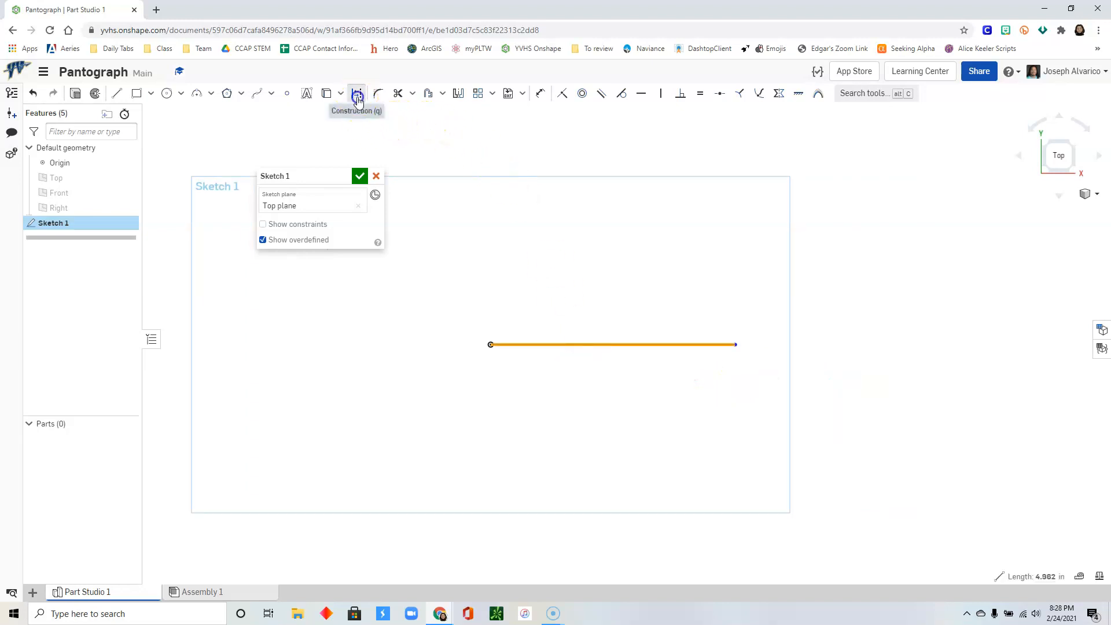
click(358, 92)
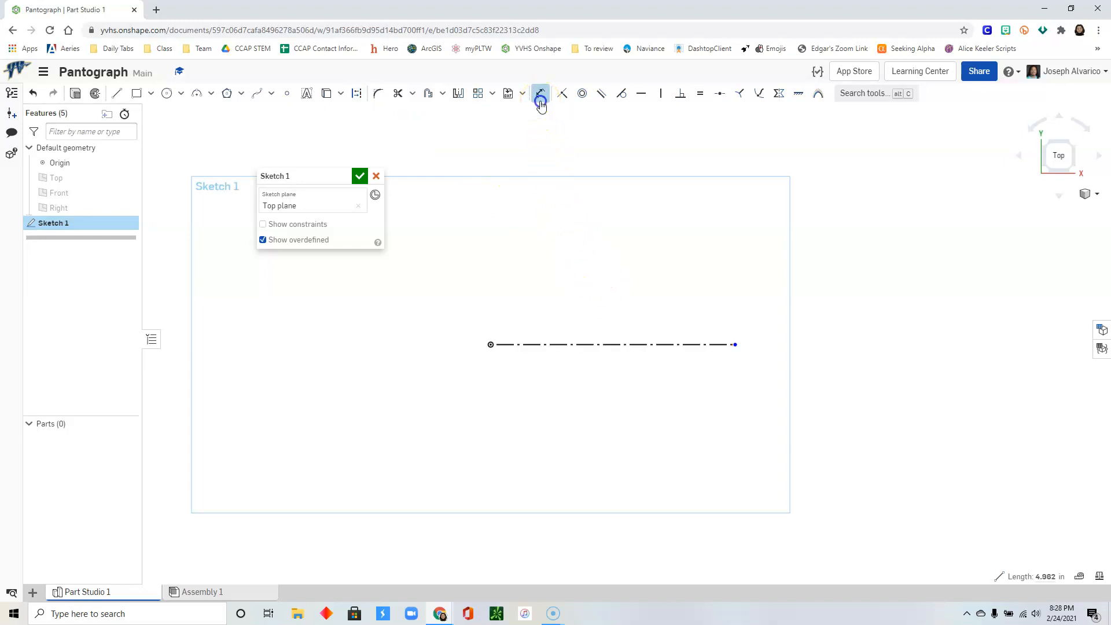
click(611, 345)
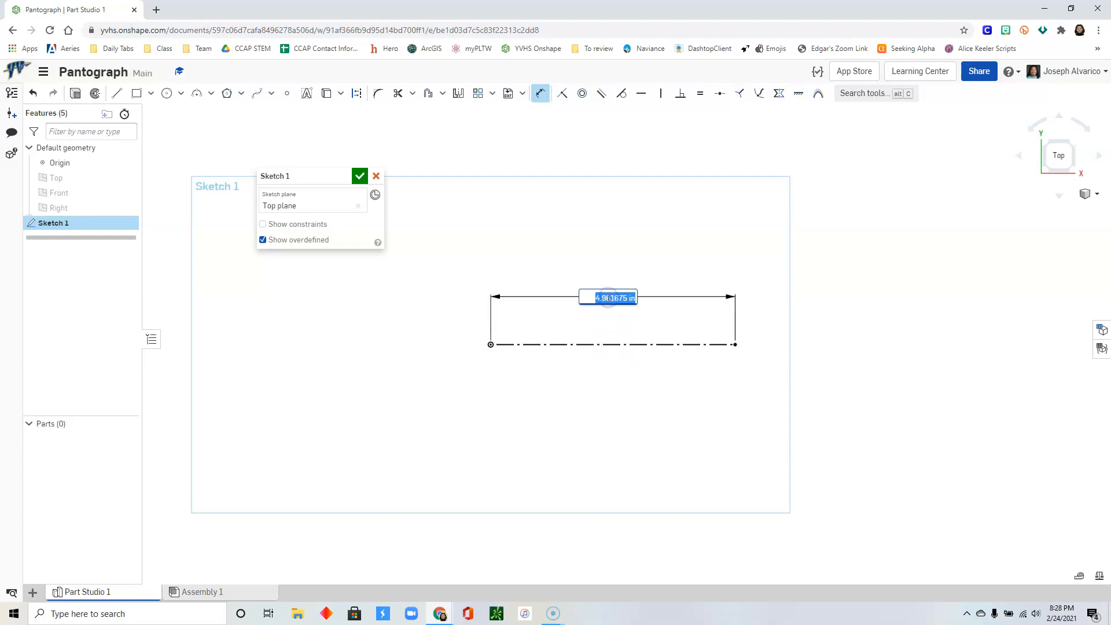
text(4)
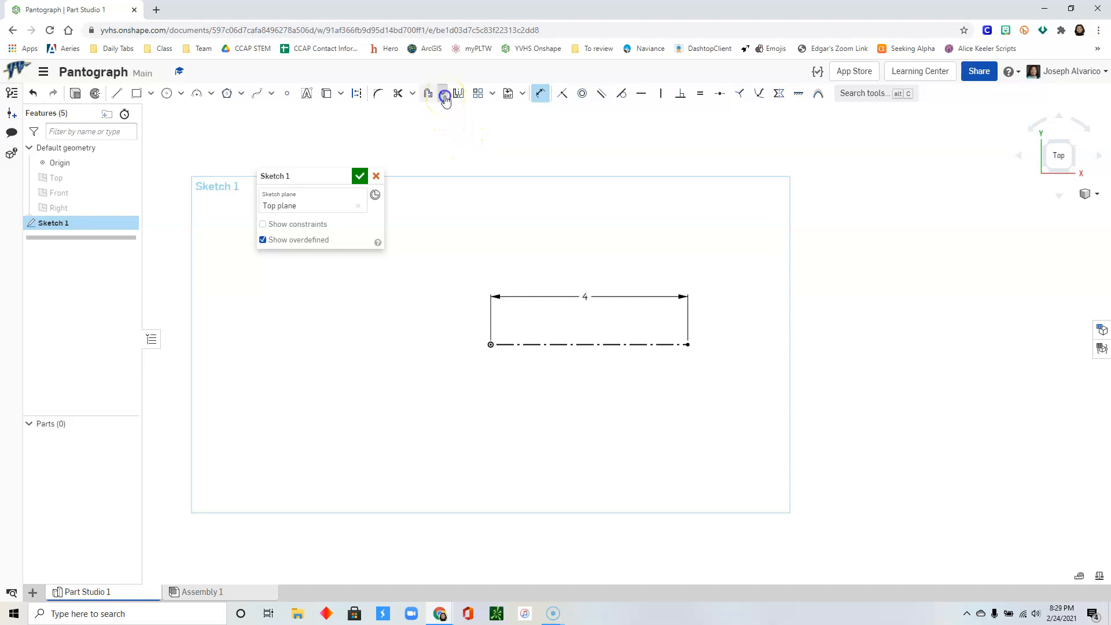
Step: Wrap a slot of width 0.25 around the 4-long construction line
click(443, 93)
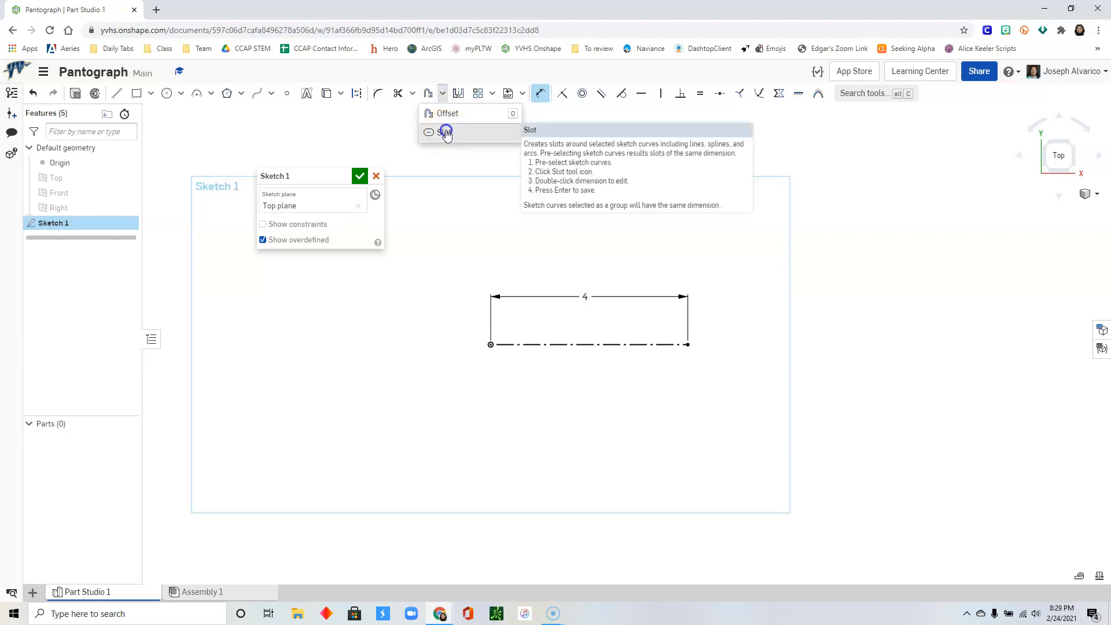
click(447, 132)
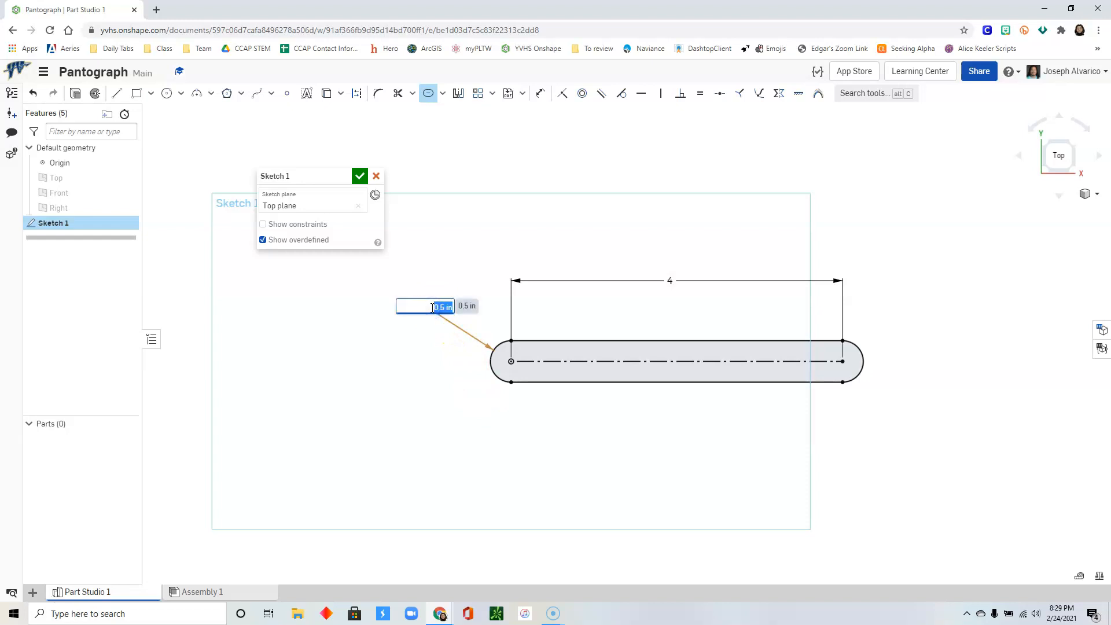
text(0.2)
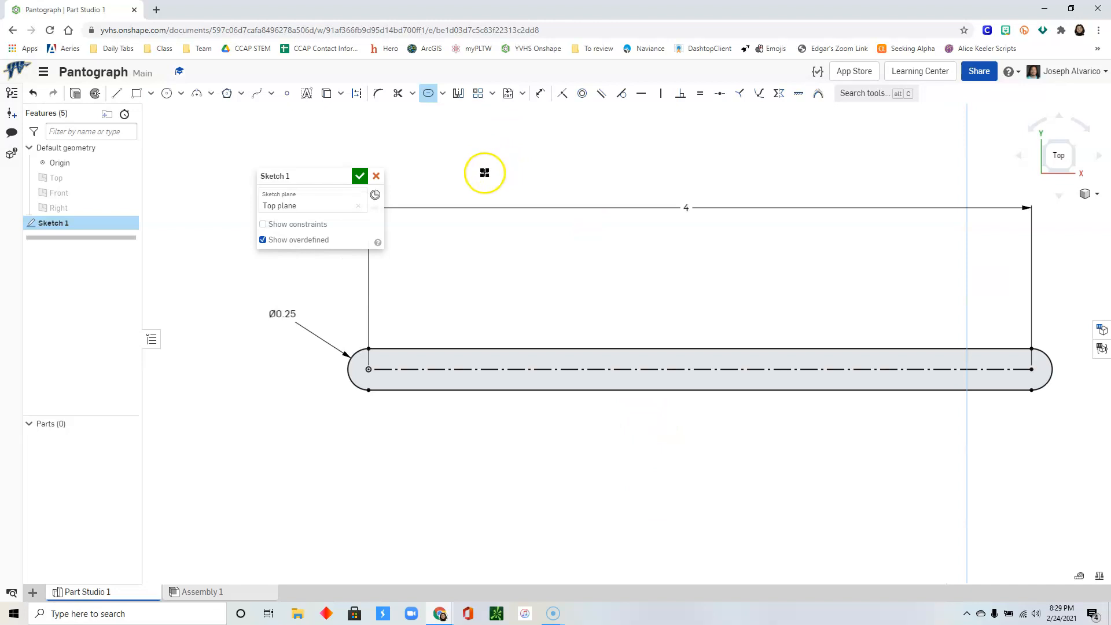
mouse_move(165, 93)
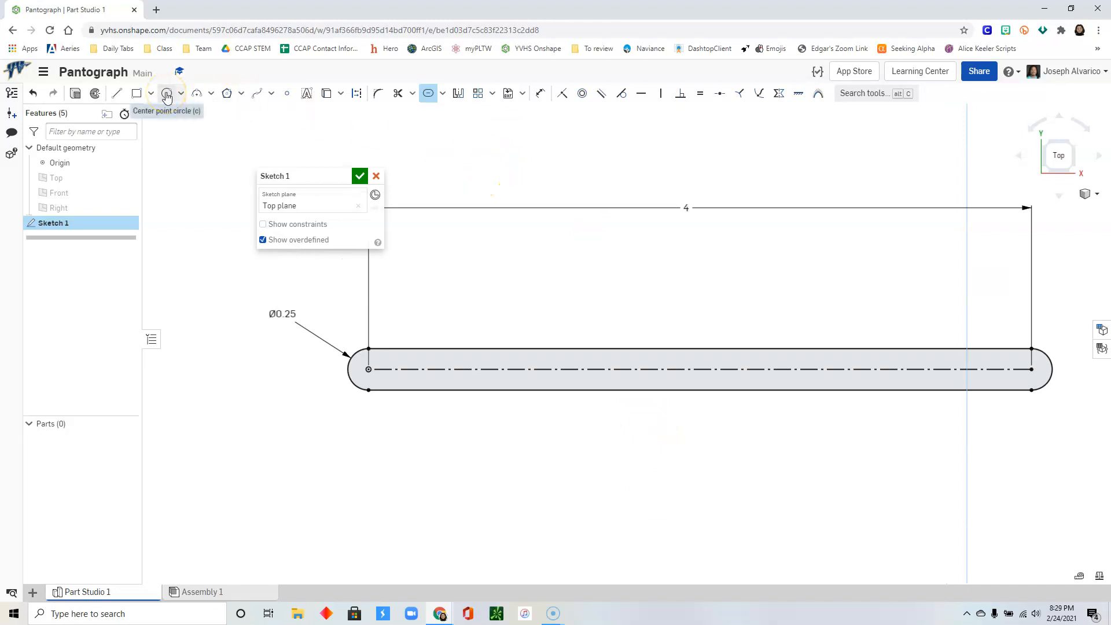
Step: Draw centre-point circles along the slot centre line, the end hole at Ø0.125
click(167, 92)
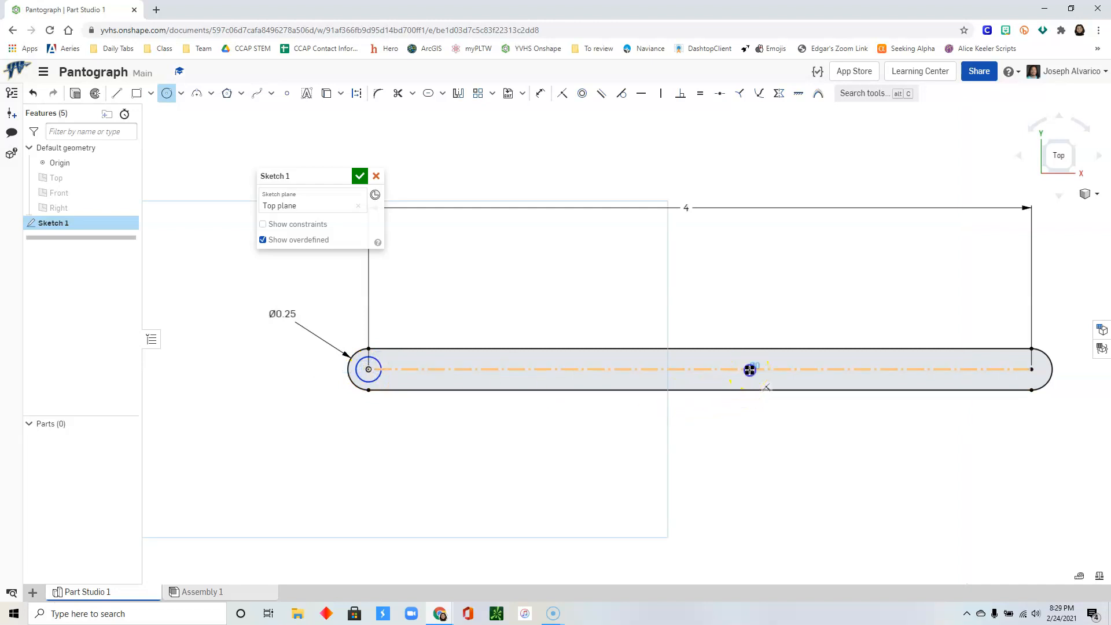
click(749, 369)
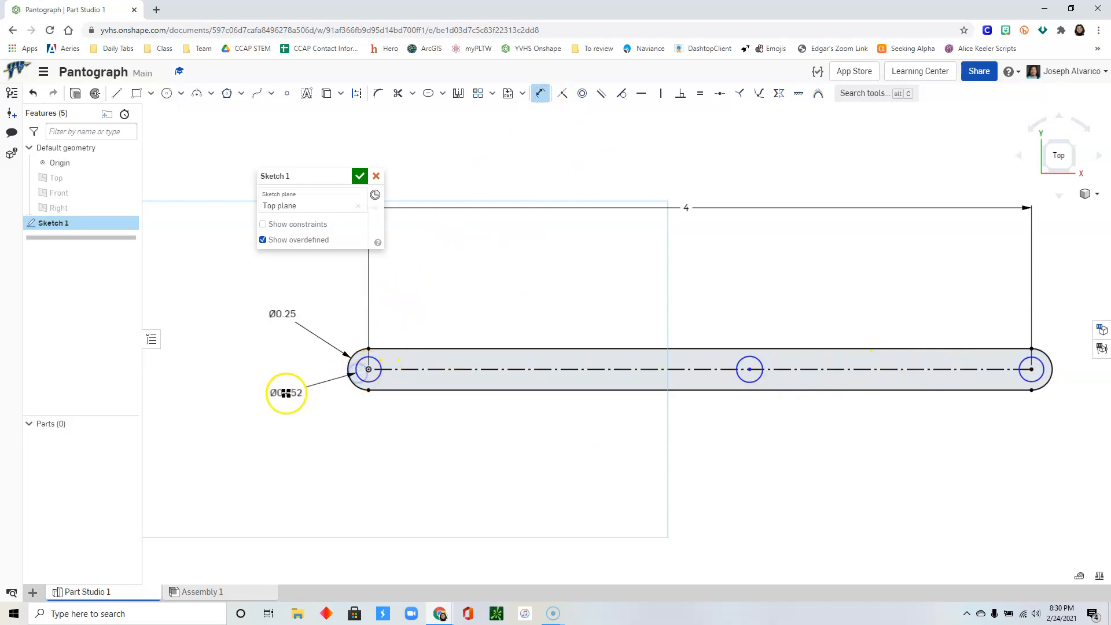
double_click(286, 393)
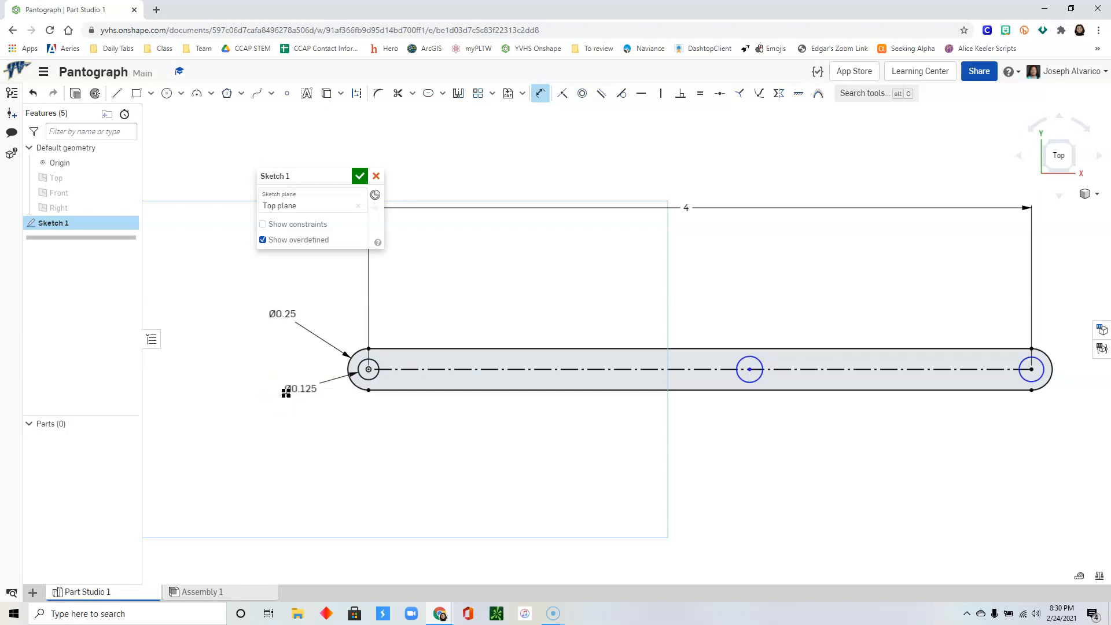
mouse_move(700, 92)
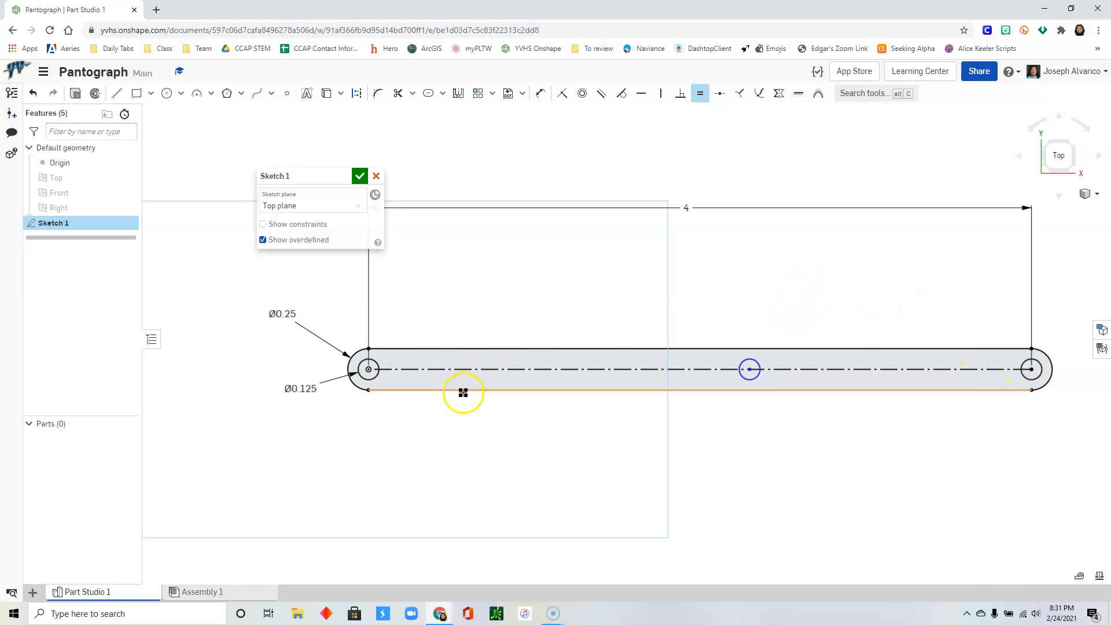
mouse_move(696, 207)
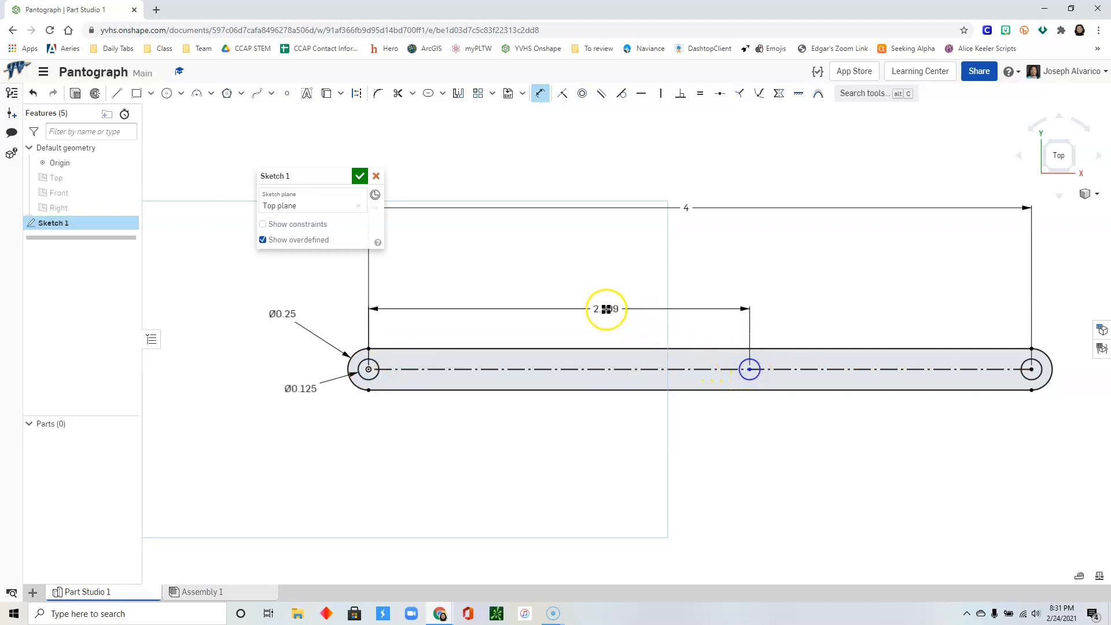
Step: Set the left-to-middle hole distance to 3 and accept Sketch 1
double_click(605, 308)
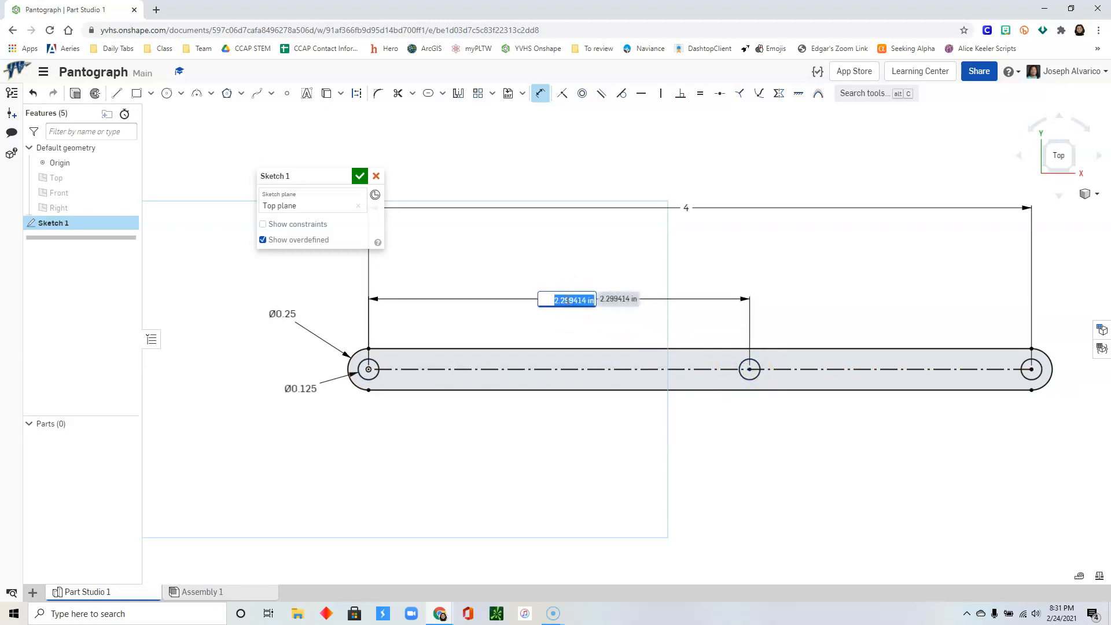
text(3)
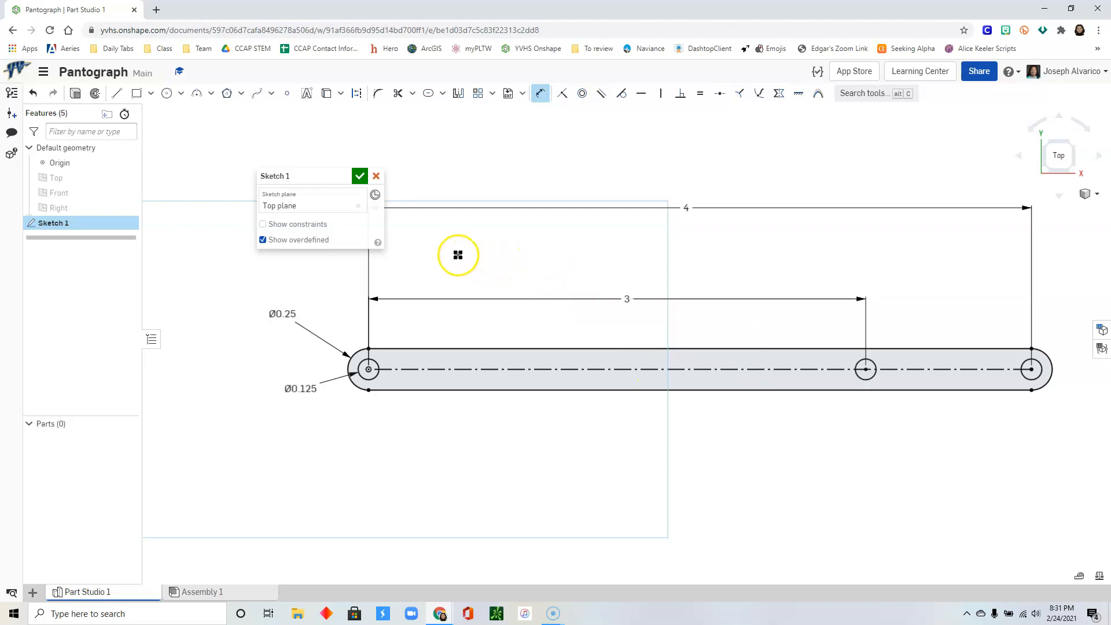
click(358, 176)
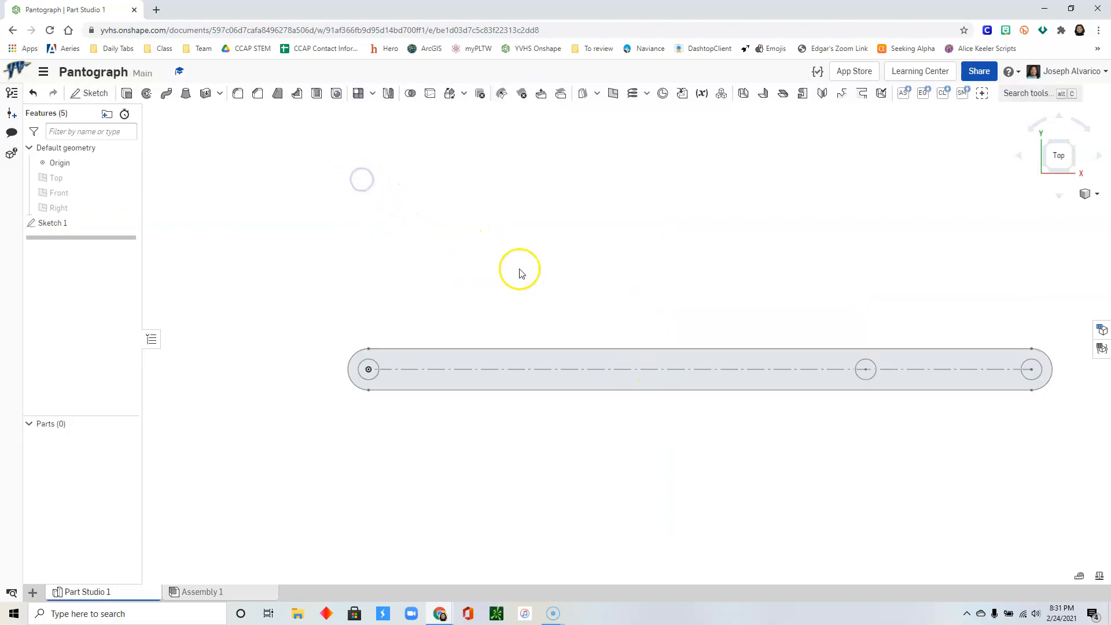
Step: Extrude the slot sketch region 0.125 in thick into solid Part 1, viewed isometric
right_click(617, 276)
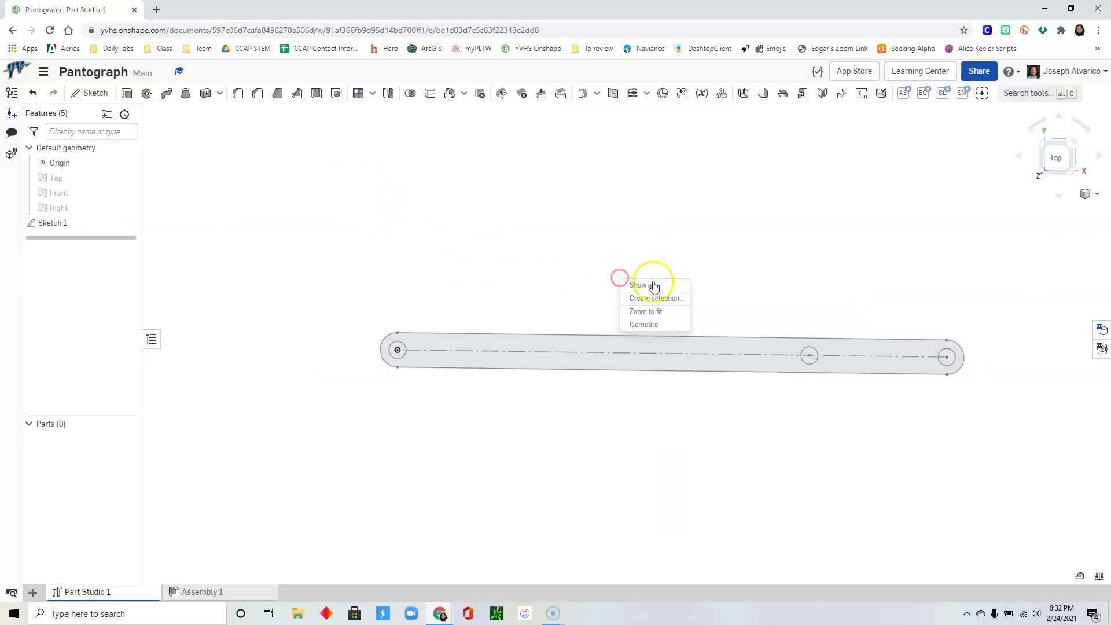
click(644, 324)
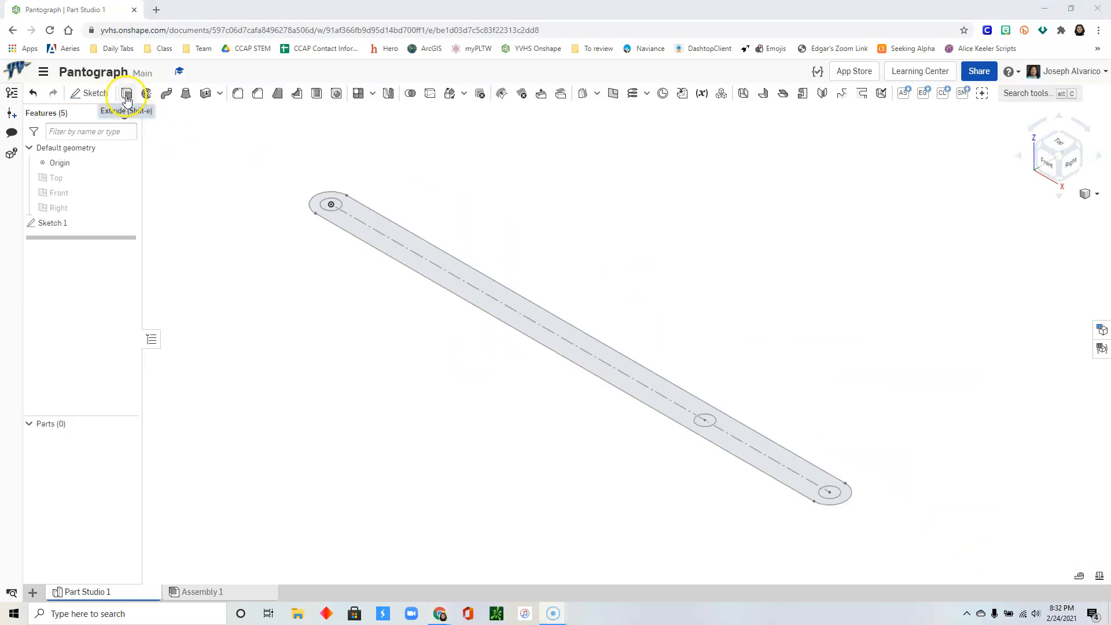
click(127, 93)
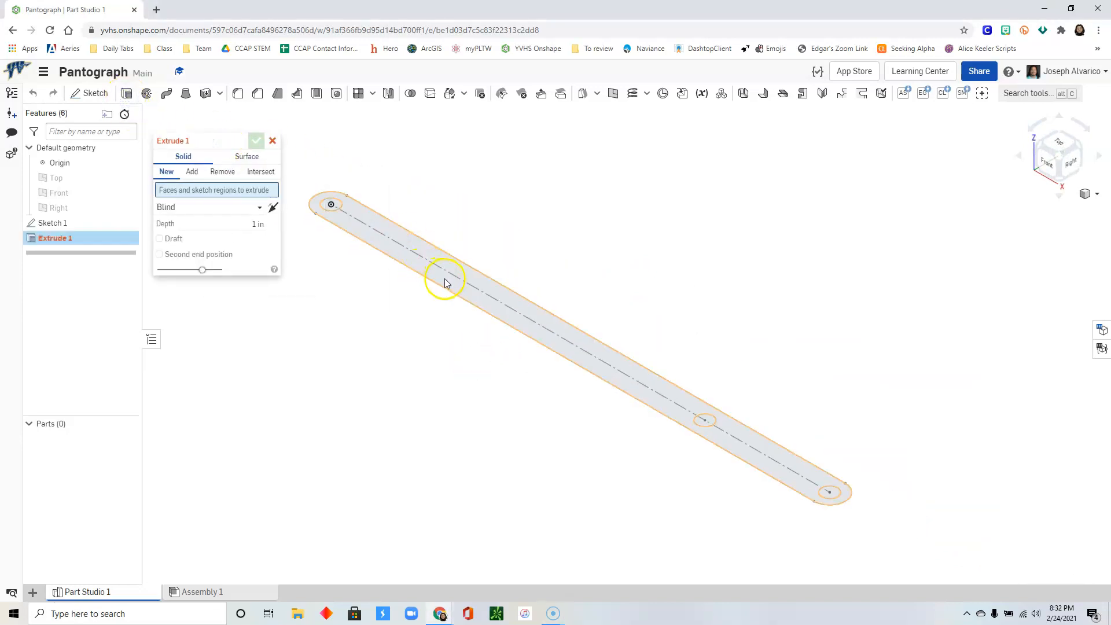
click(445, 276)
text(.125)
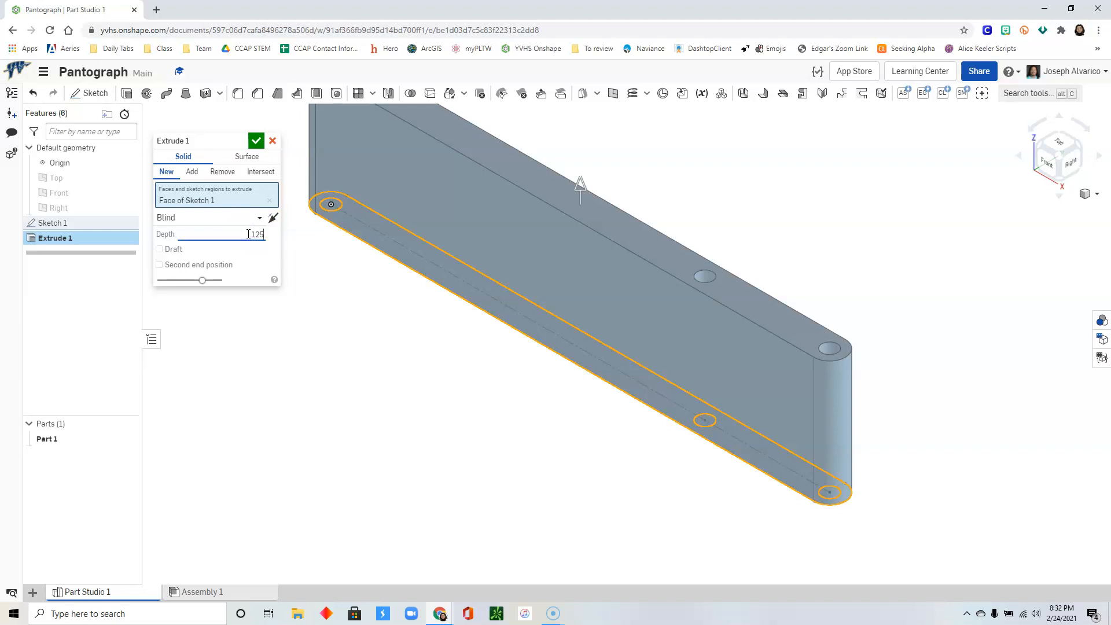
triple_click(244, 233)
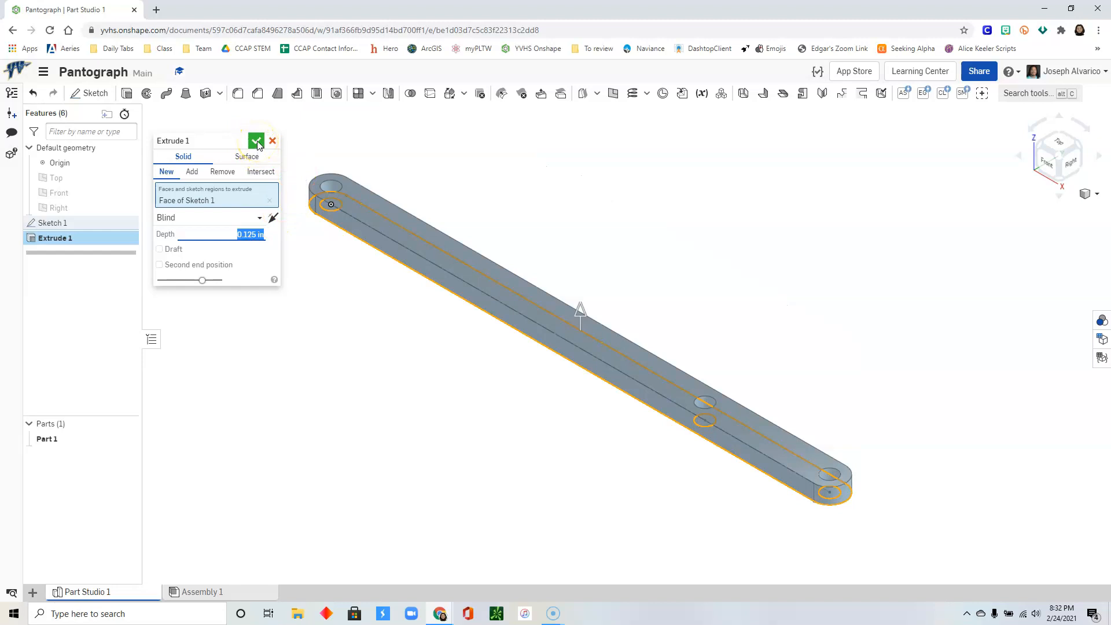
click(256, 141)
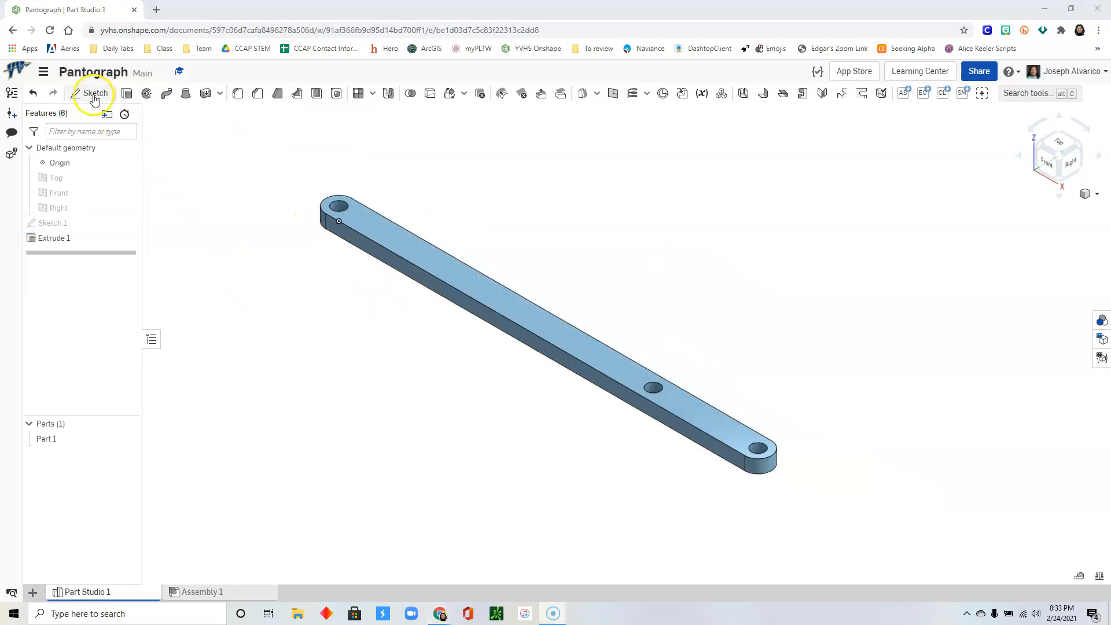
Step: Sketch on the bar's top face a line from the end hole to the middle hole, with Sketch 1 shown
click(92, 93)
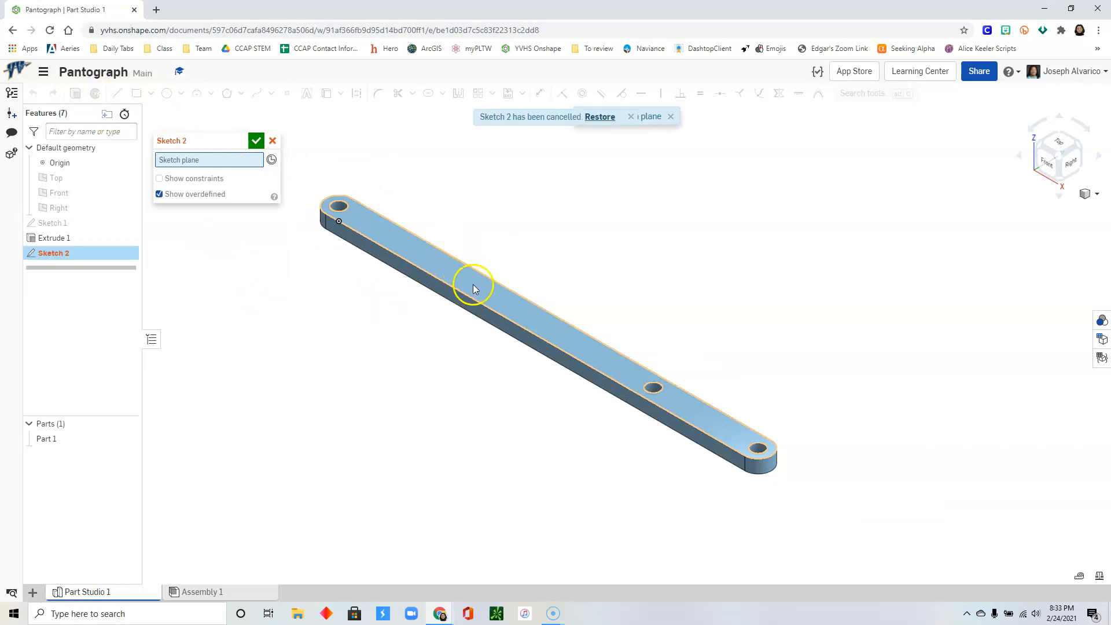
click(481, 291)
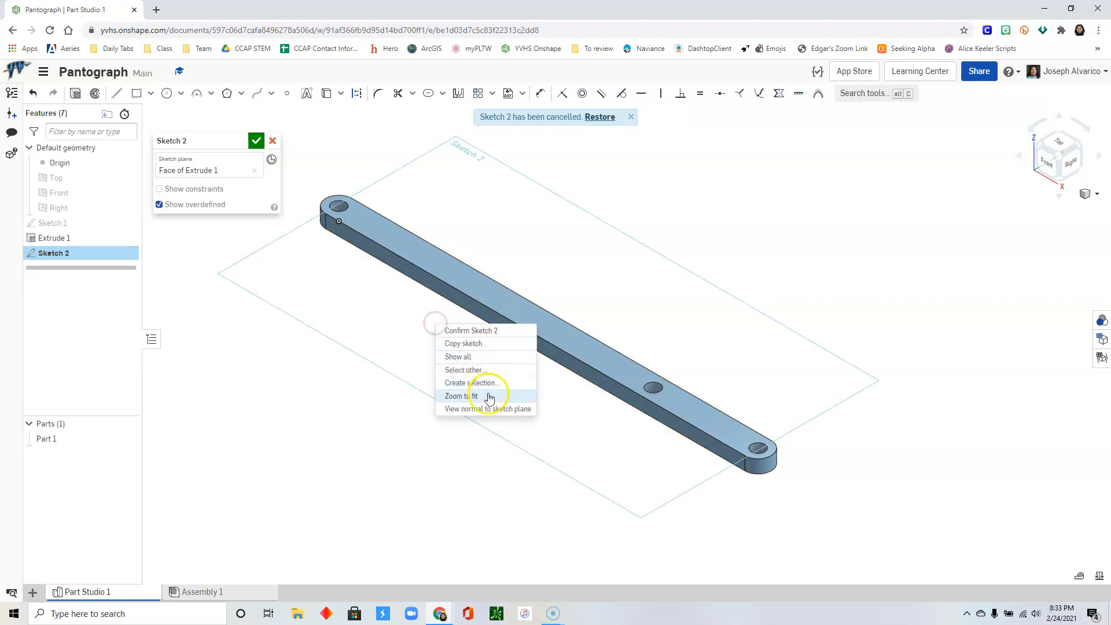
click(488, 408)
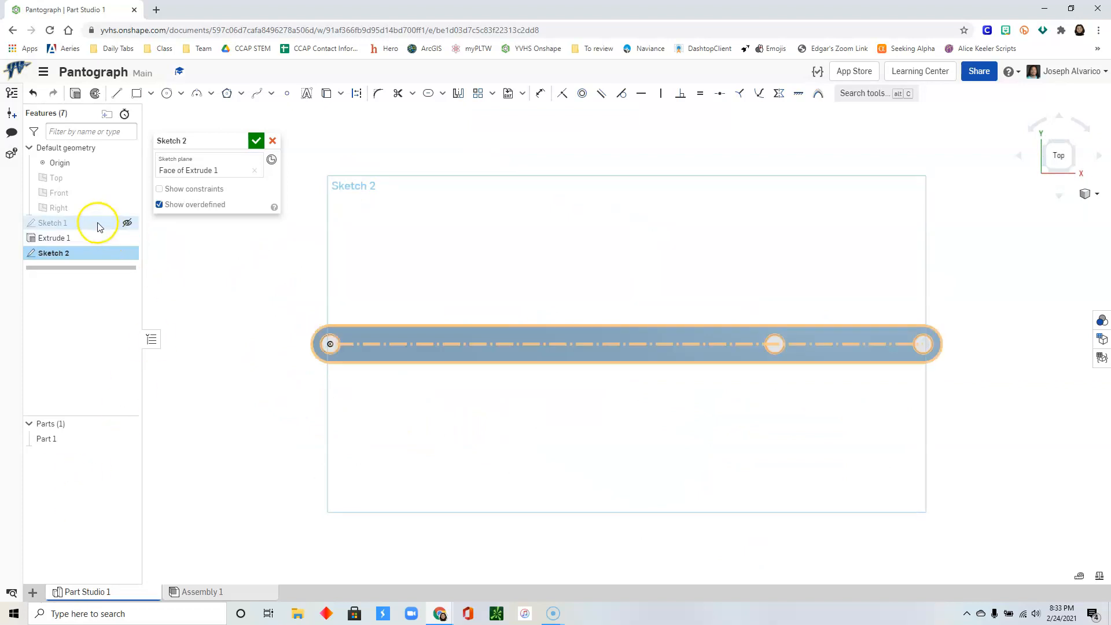
mouse_move(128, 222)
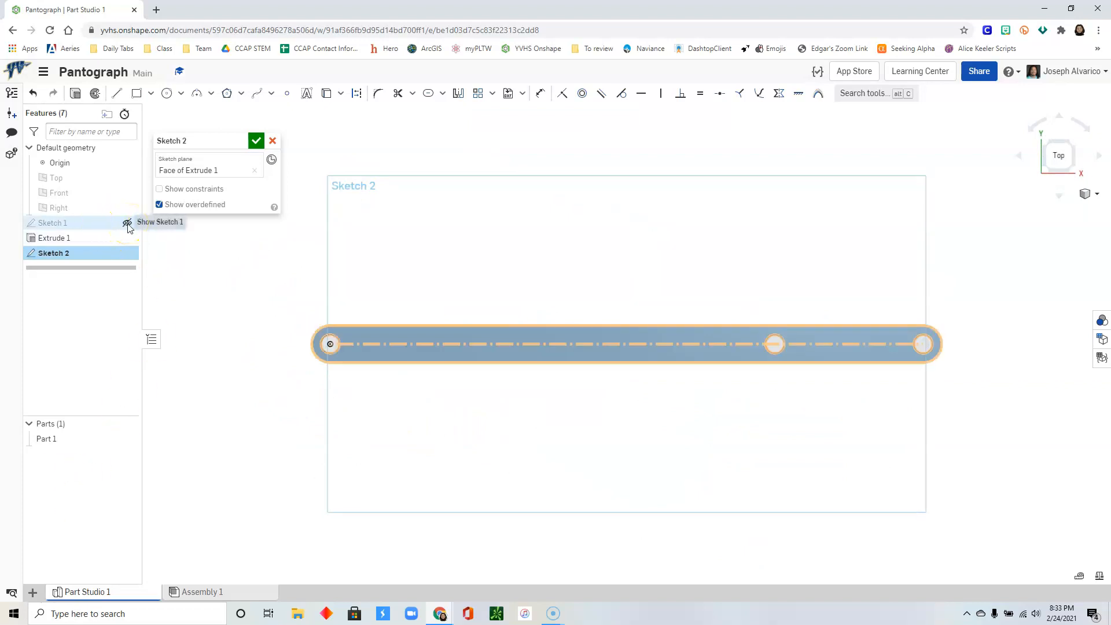
click(127, 222)
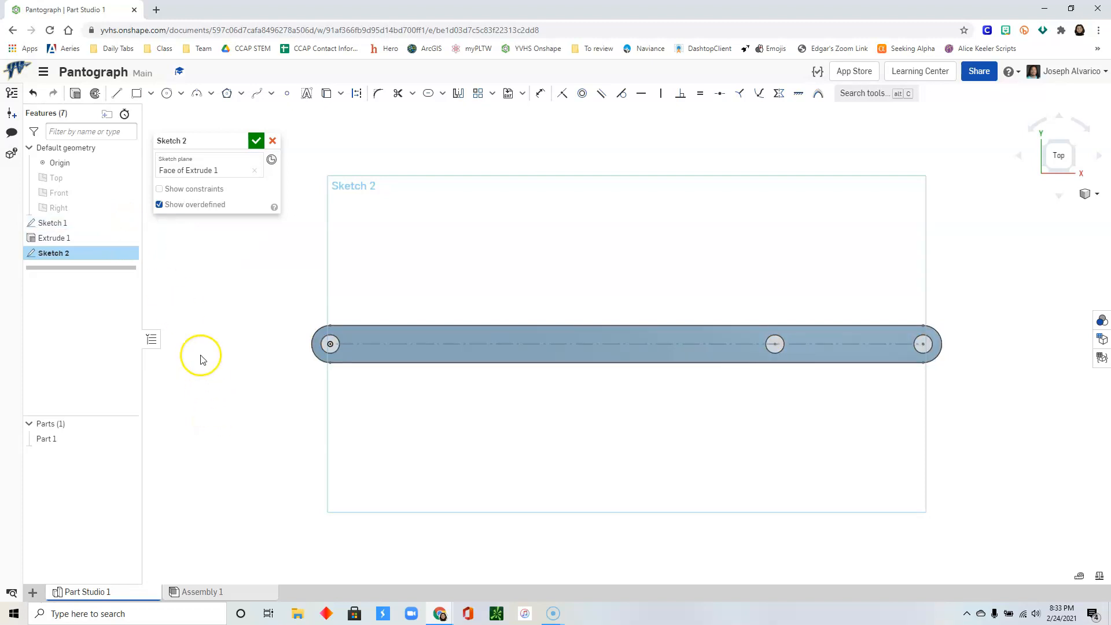
click(116, 92)
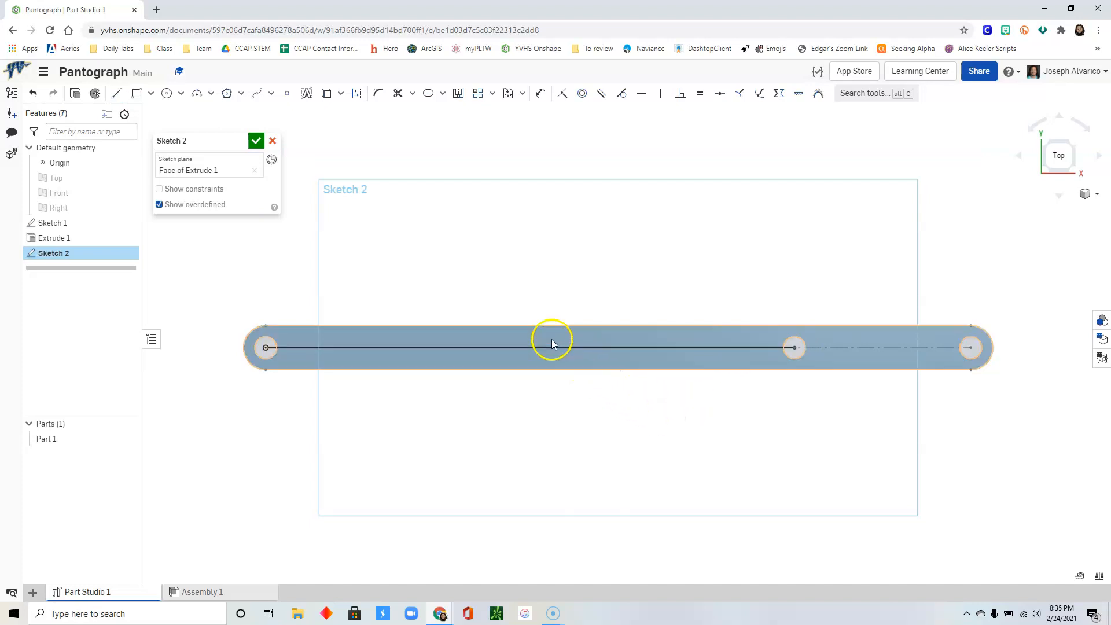
click(528, 347)
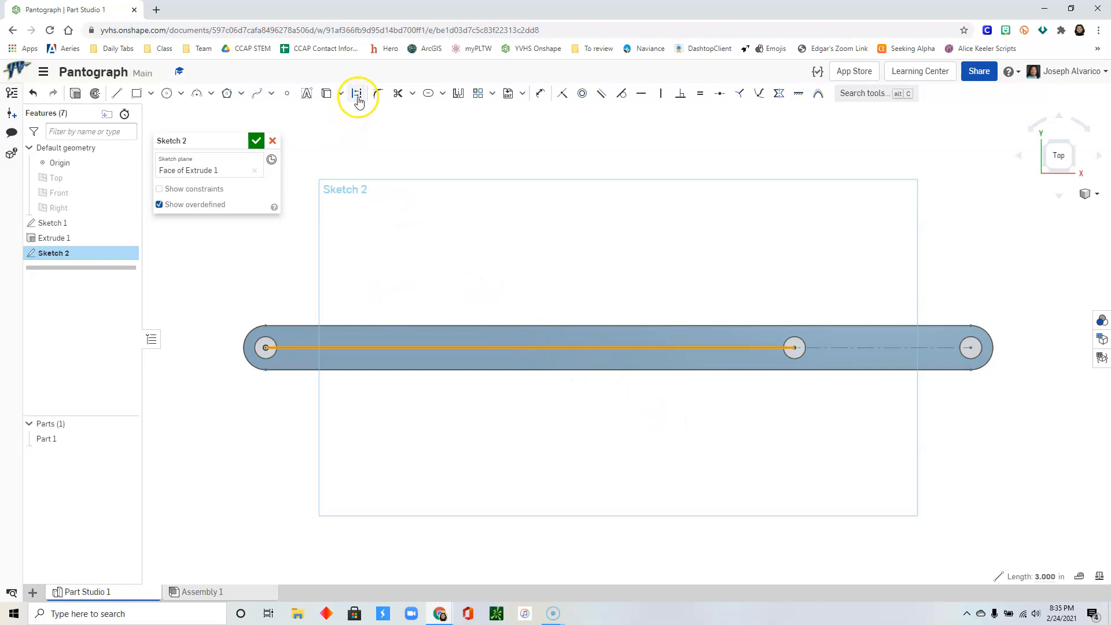
Step: Make the line construction and wrap a Ø0.25 slot around it
click(356, 93)
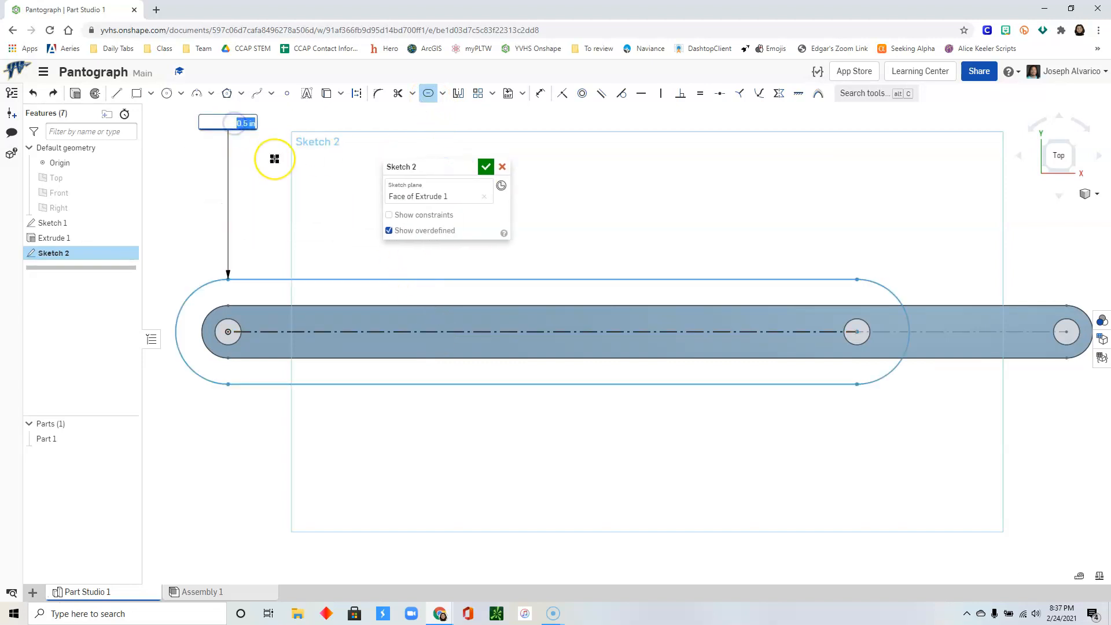
text(25)
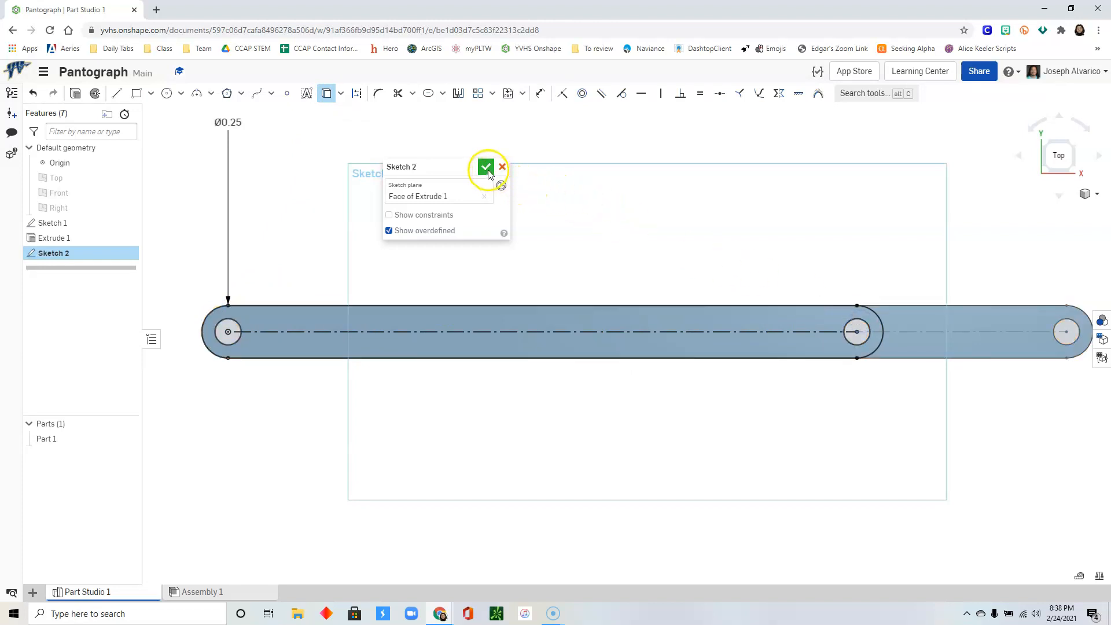
Step: Accept Sketch 2, return to isometric view and hide Sketch 1
click(486, 167)
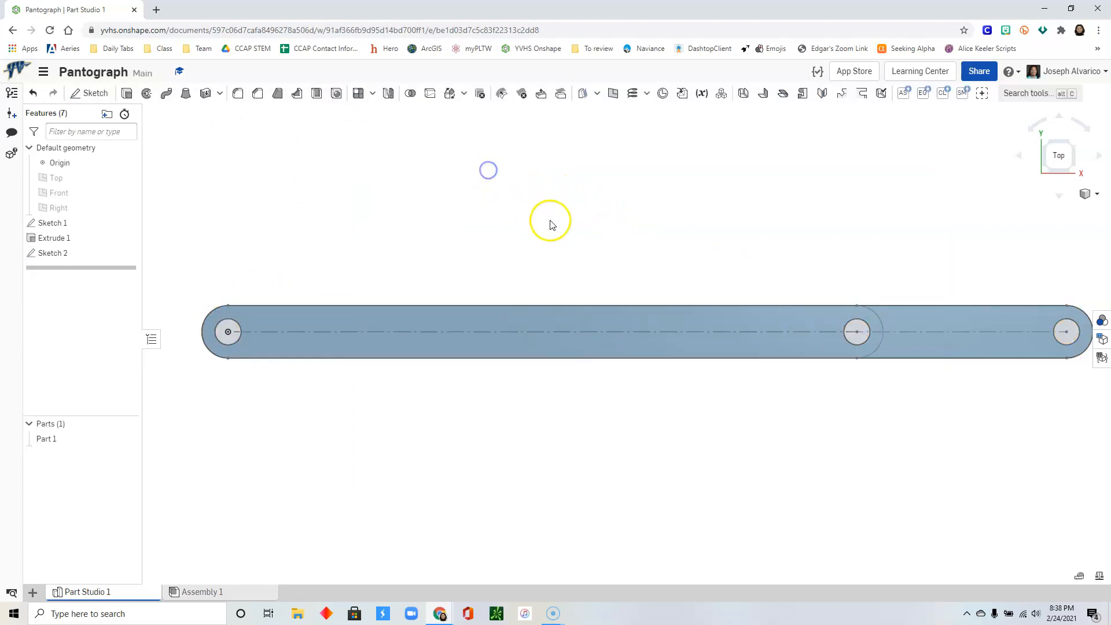
right_click(573, 213)
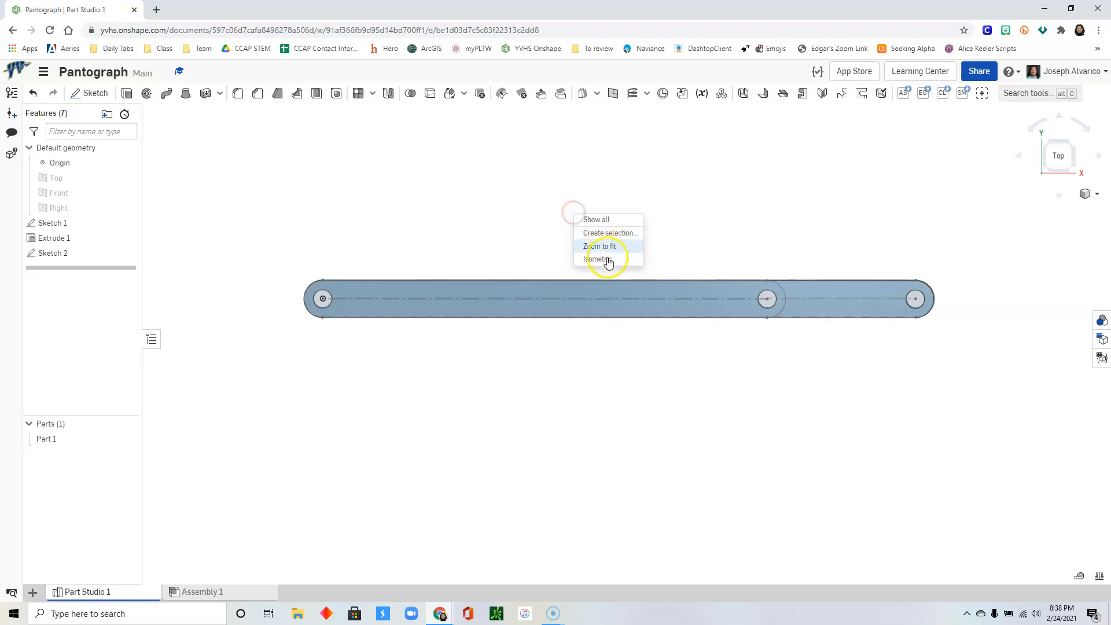
click(597, 258)
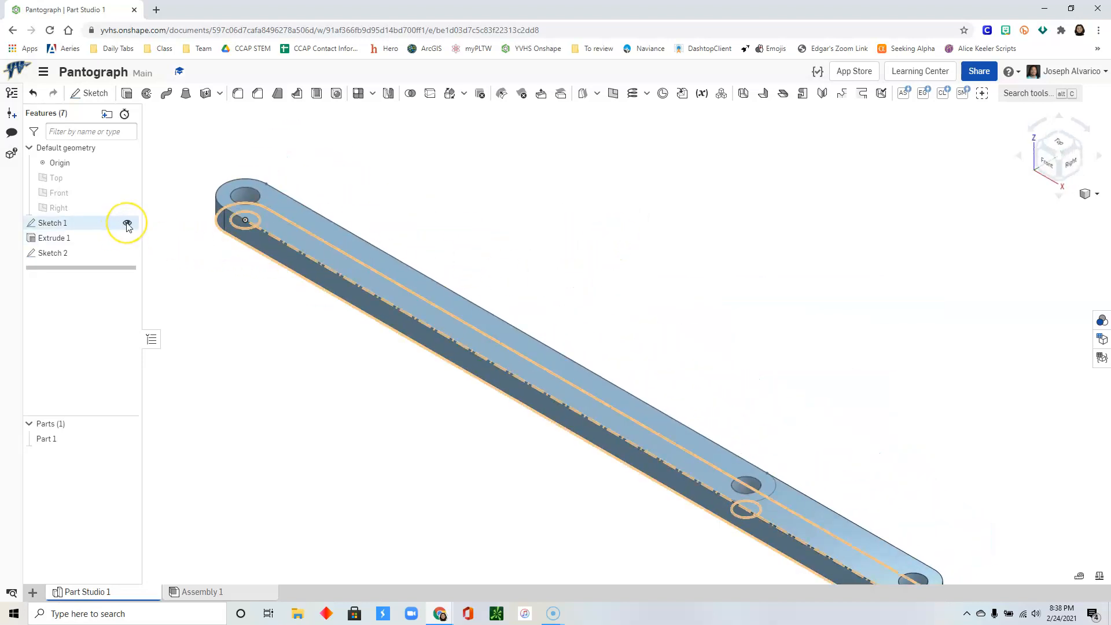
click(127, 222)
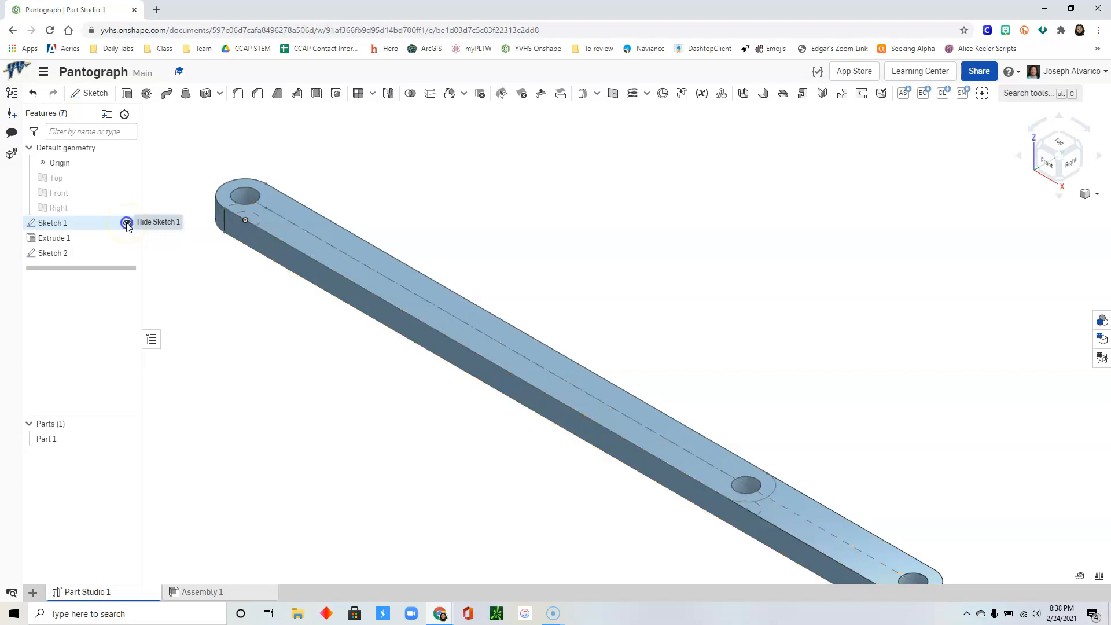
click(126, 222)
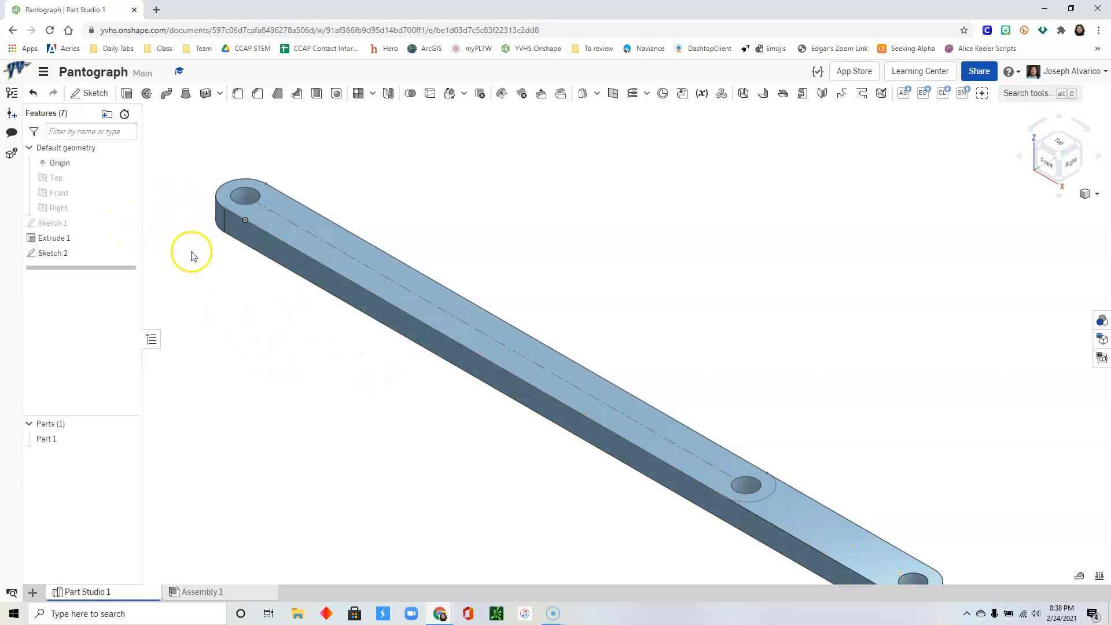
mouse_move(191, 294)
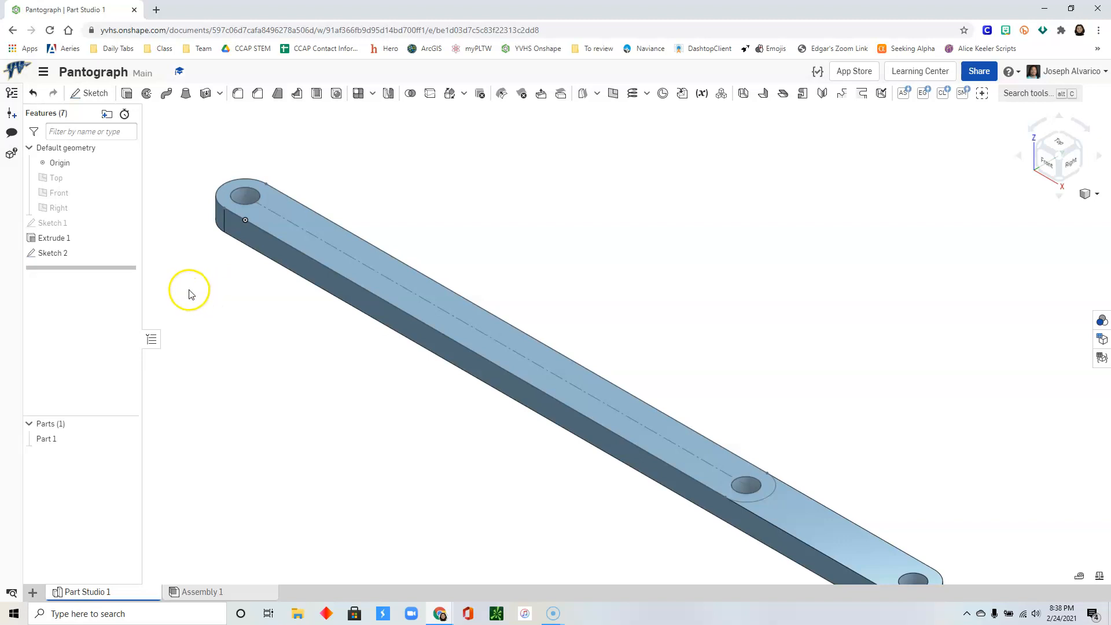
mouse_move(127, 92)
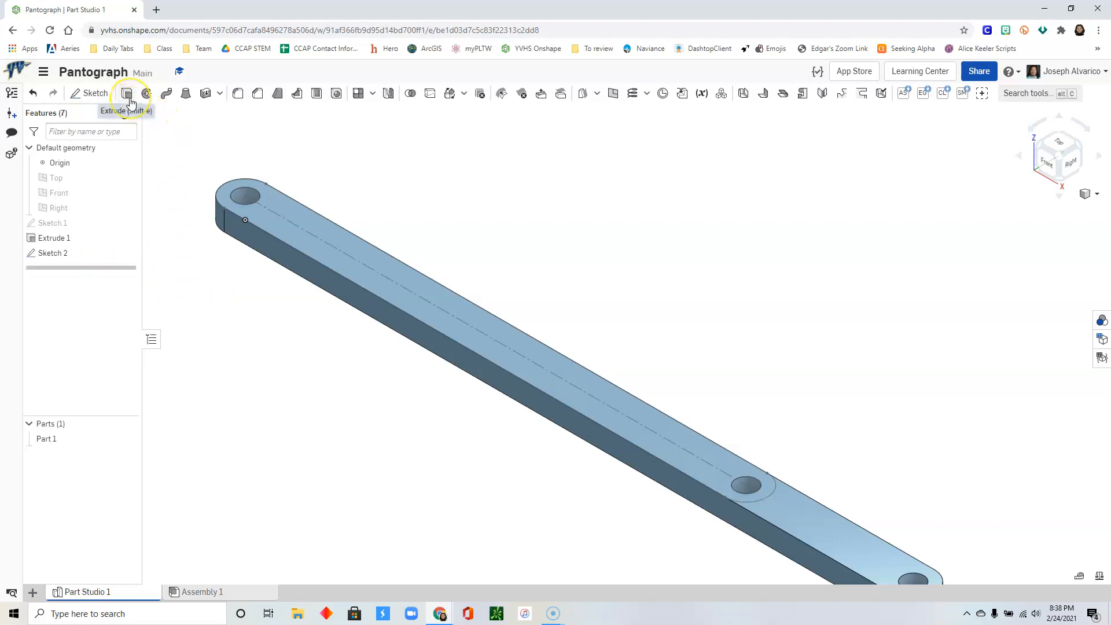
Step: Extrude the slot region as Part 2, a second bar stacked on the first, and clear the selection
click(126, 92)
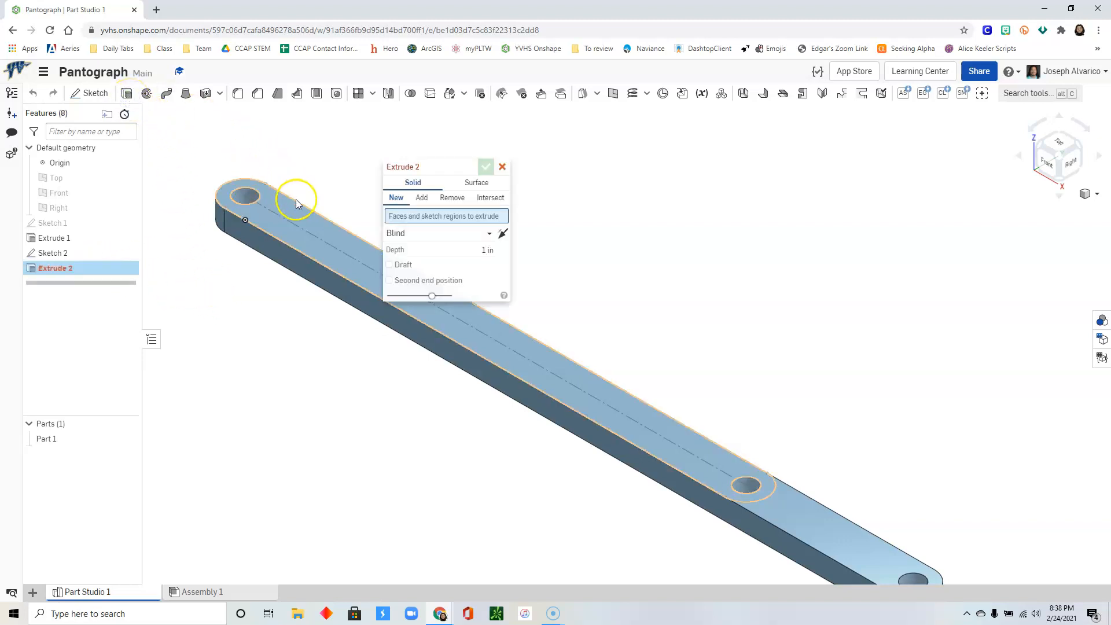
mouse_move(319, 253)
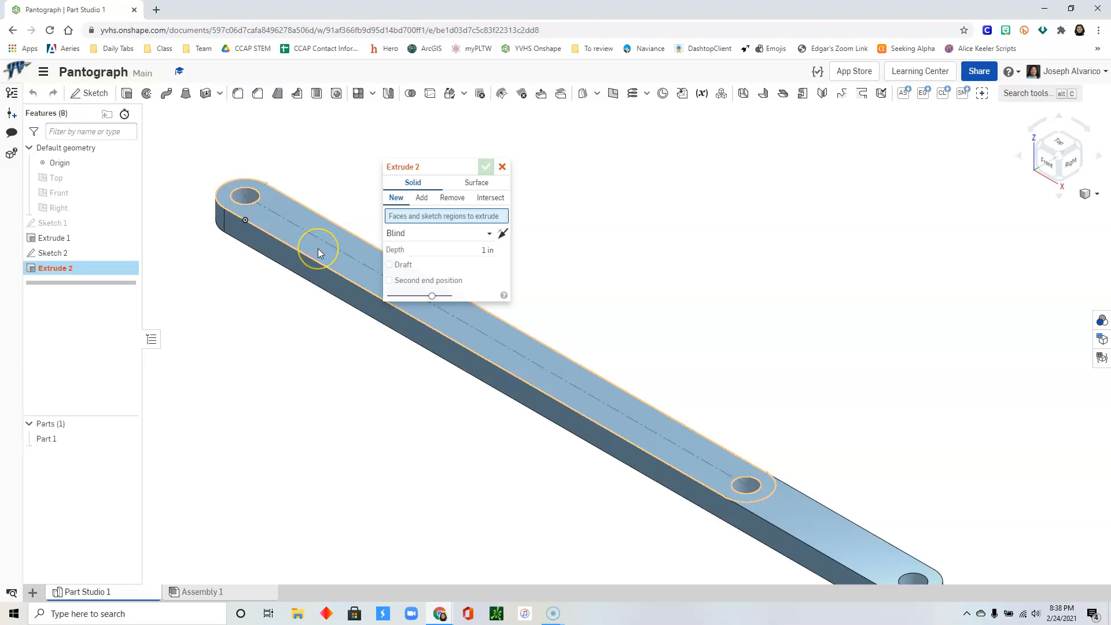
click(421, 198)
text(0.125)
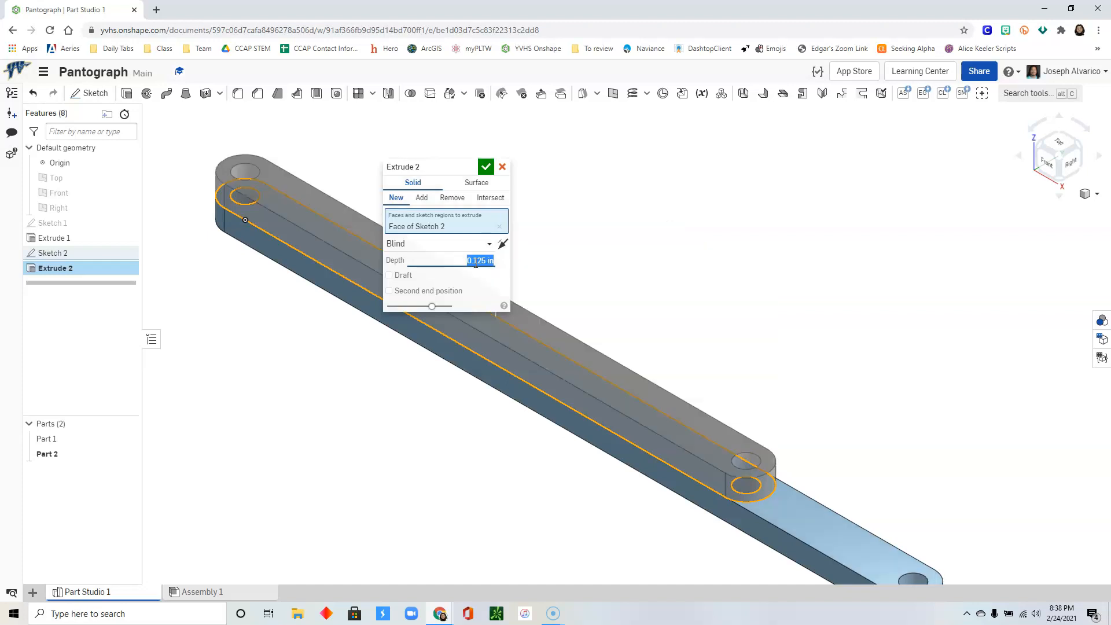
click(486, 167)
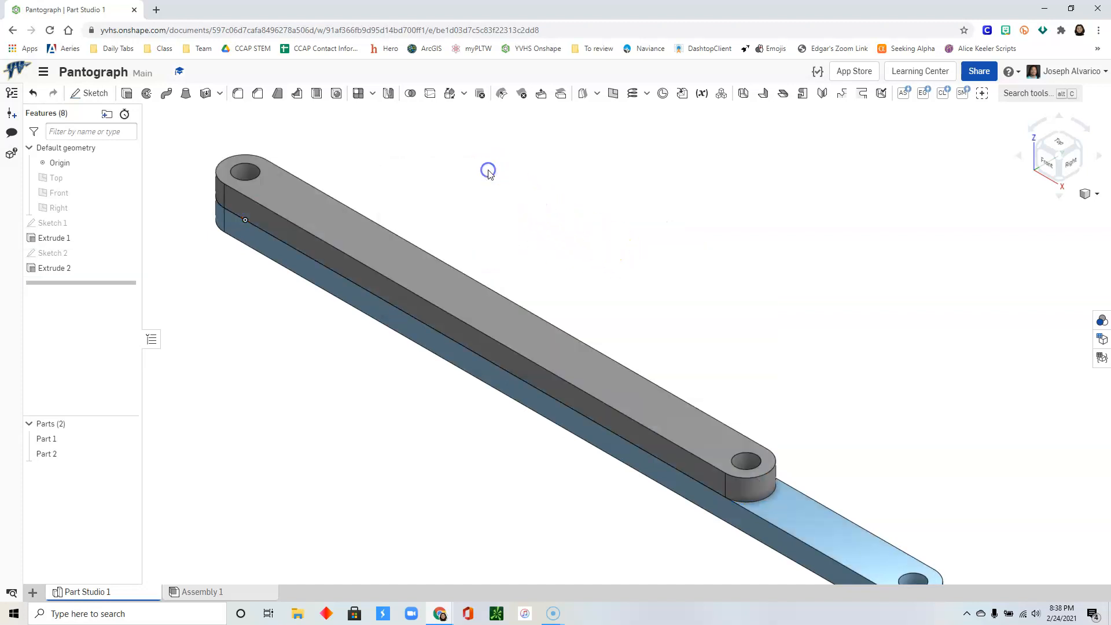
mouse_move(341, 361)
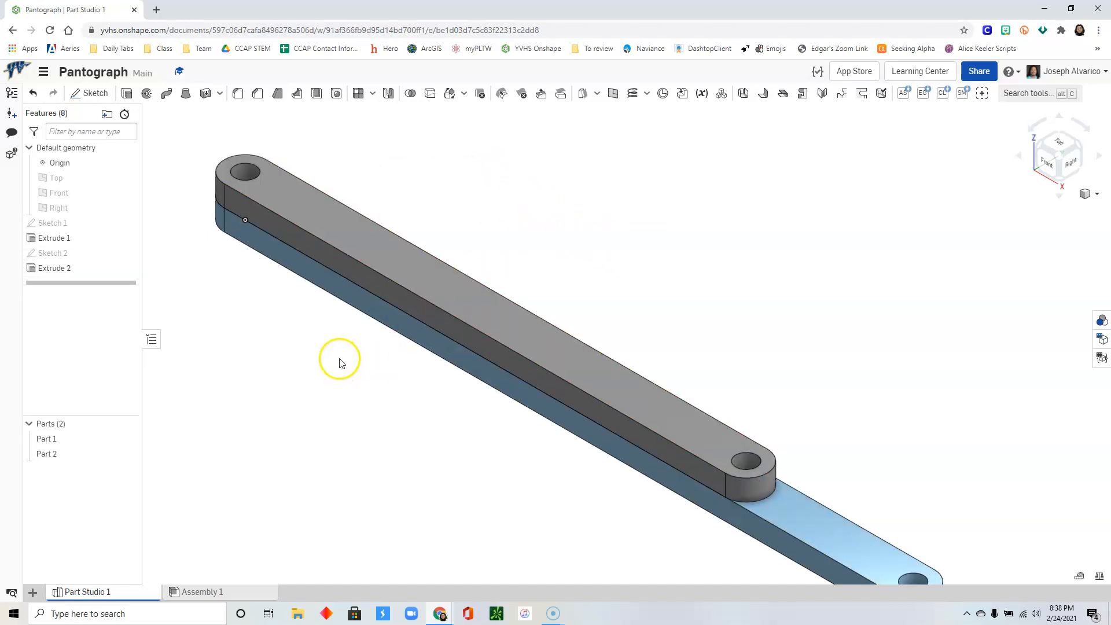
click(46, 439)
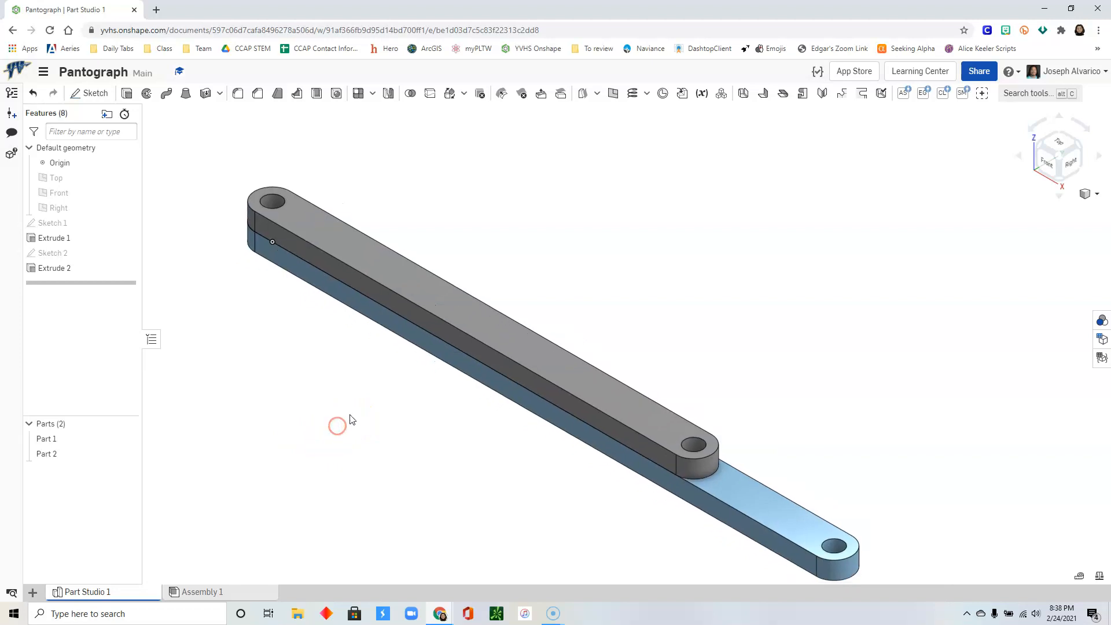
click(47, 454)
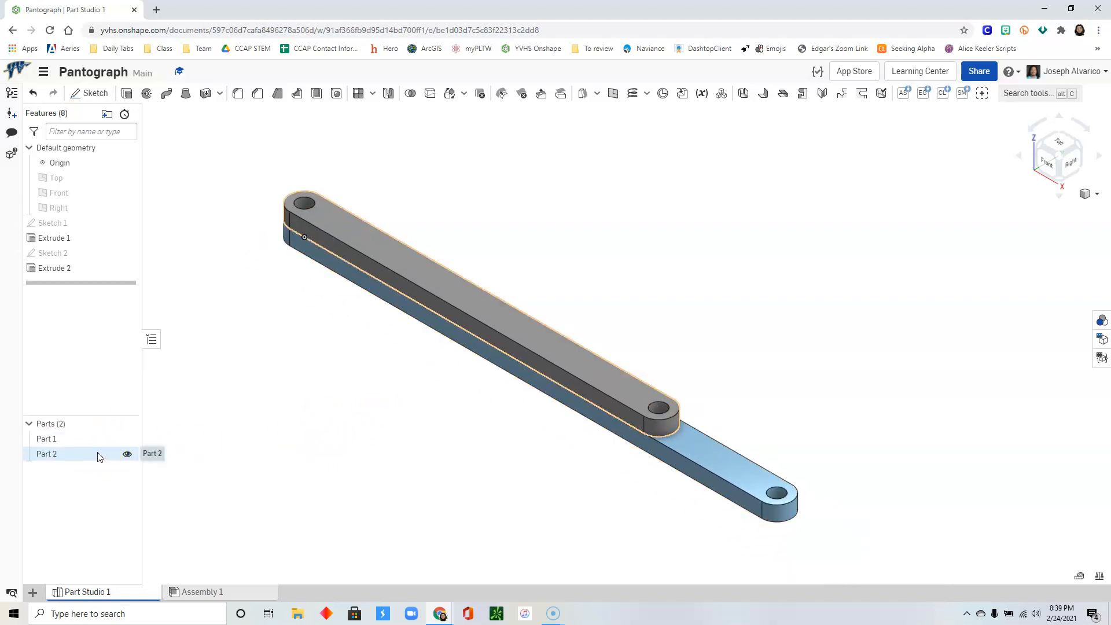
click(177, 214)
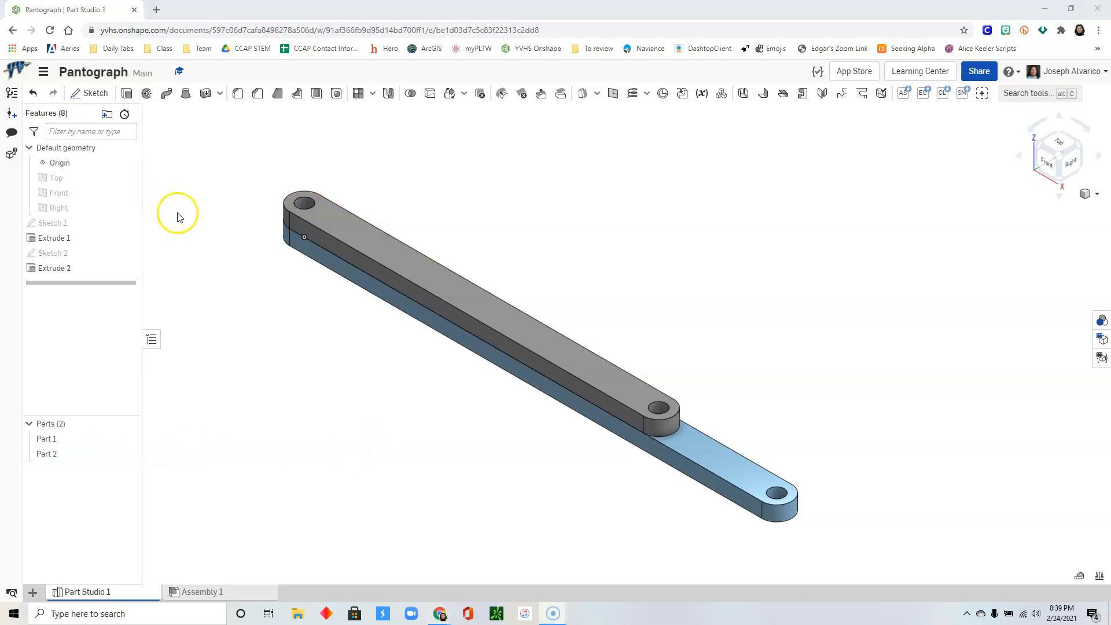
Step: Start Sketch 3 on the long bar's underside face, confirmed as the sketch plane
click(94, 93)
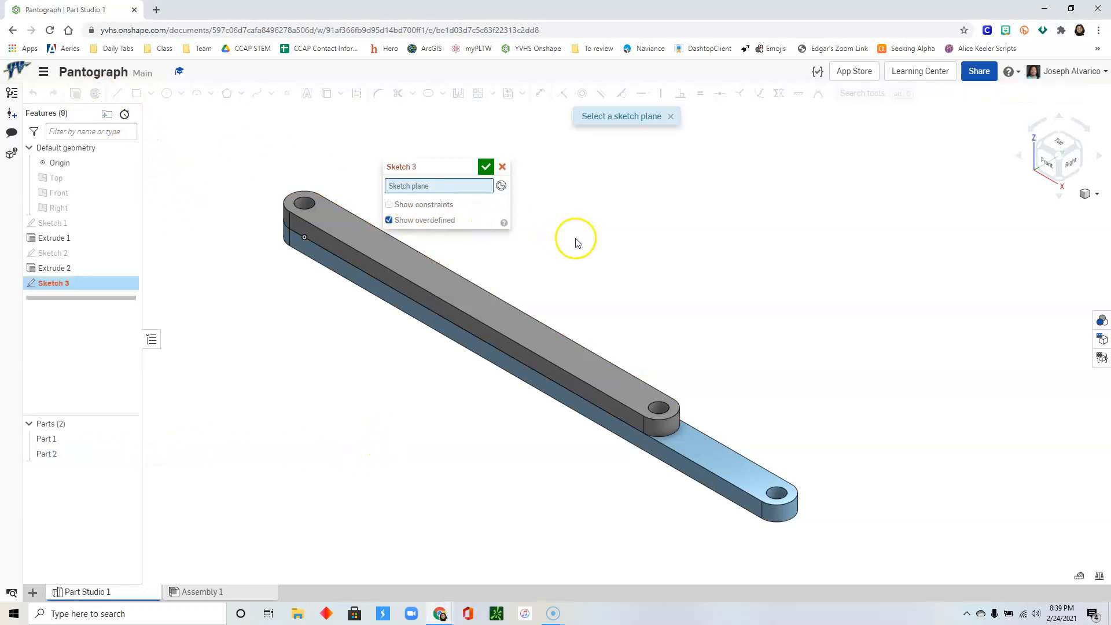
mouse_move(708, 332)
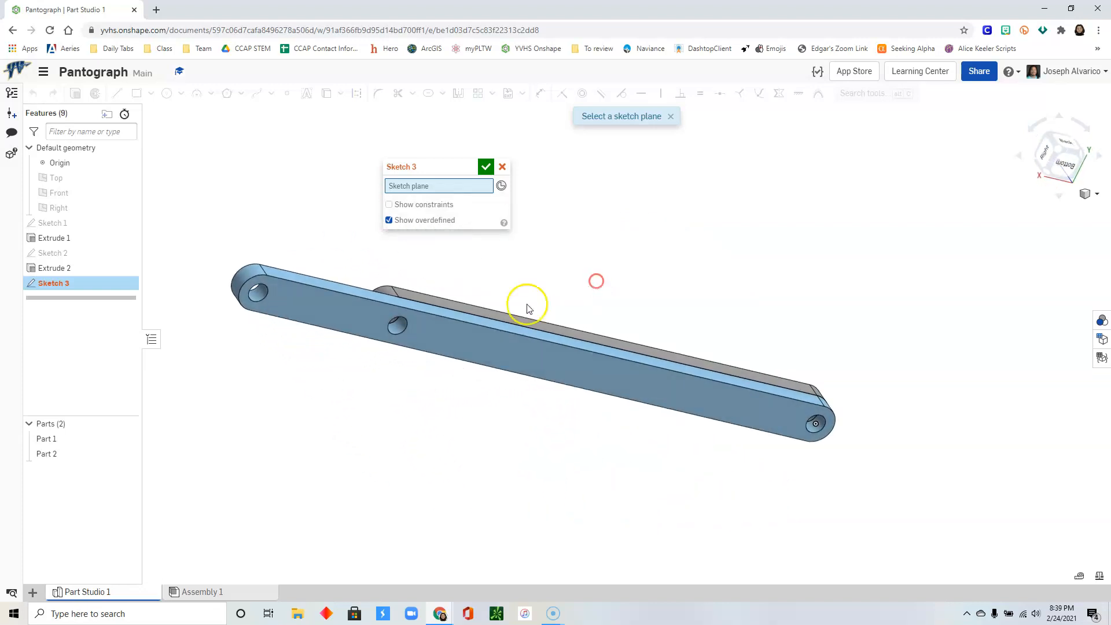
mouse_move(349, 319)
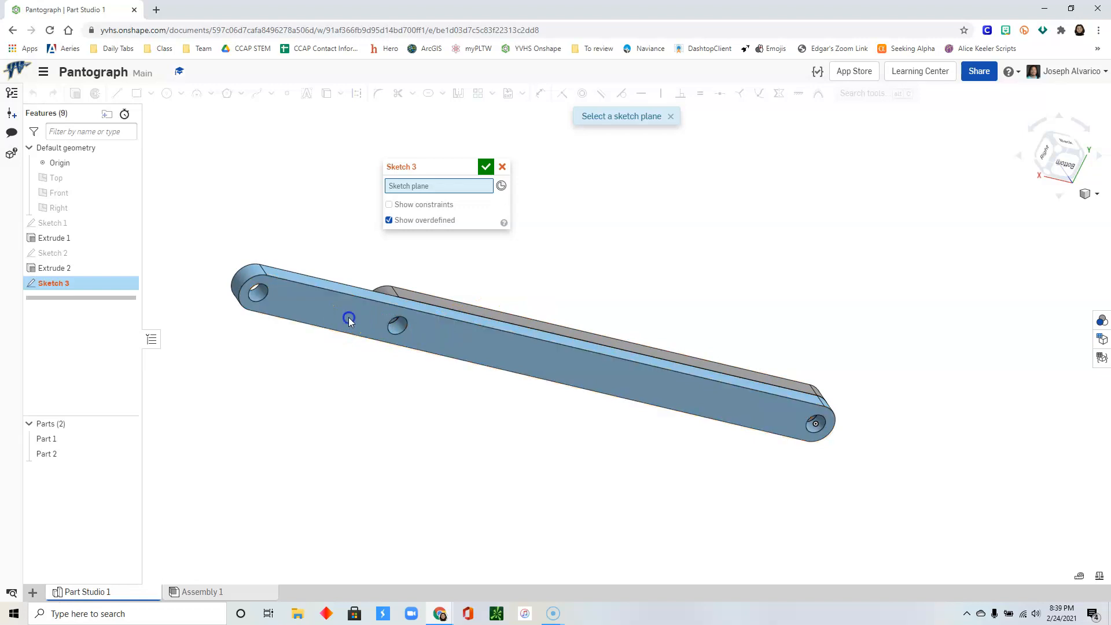
right_click(437, 421)
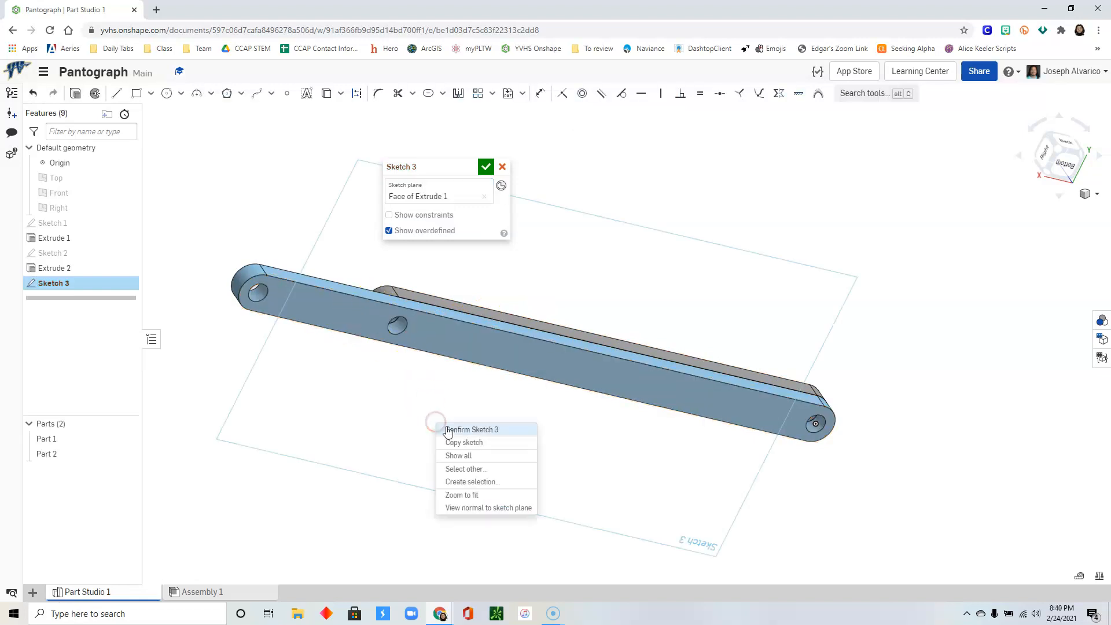
click(487, 507)
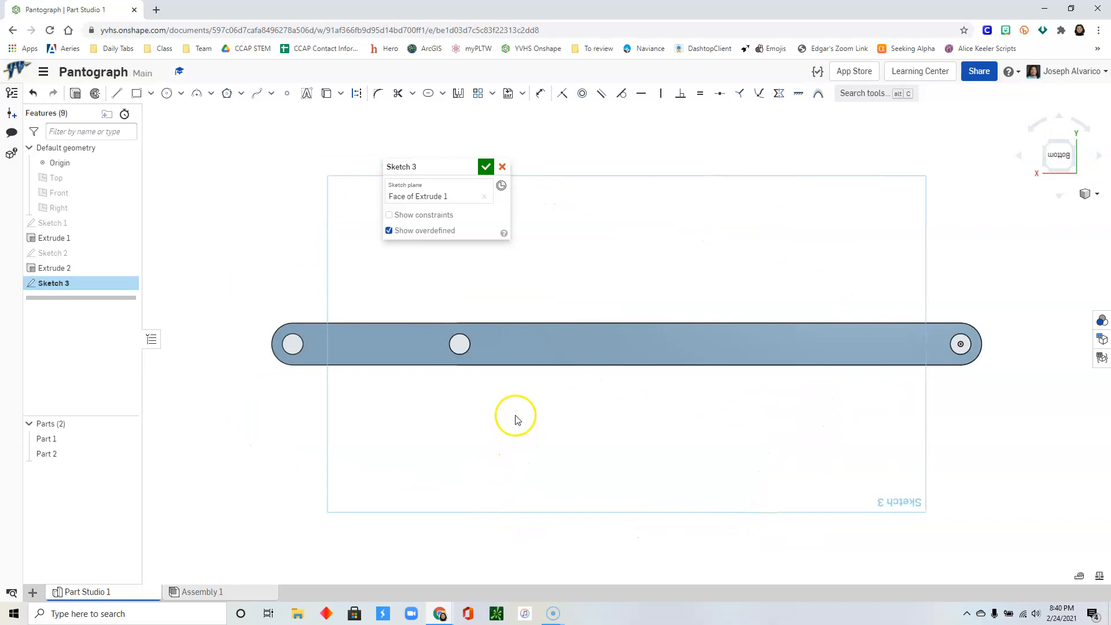
mouse_move(182, 213)
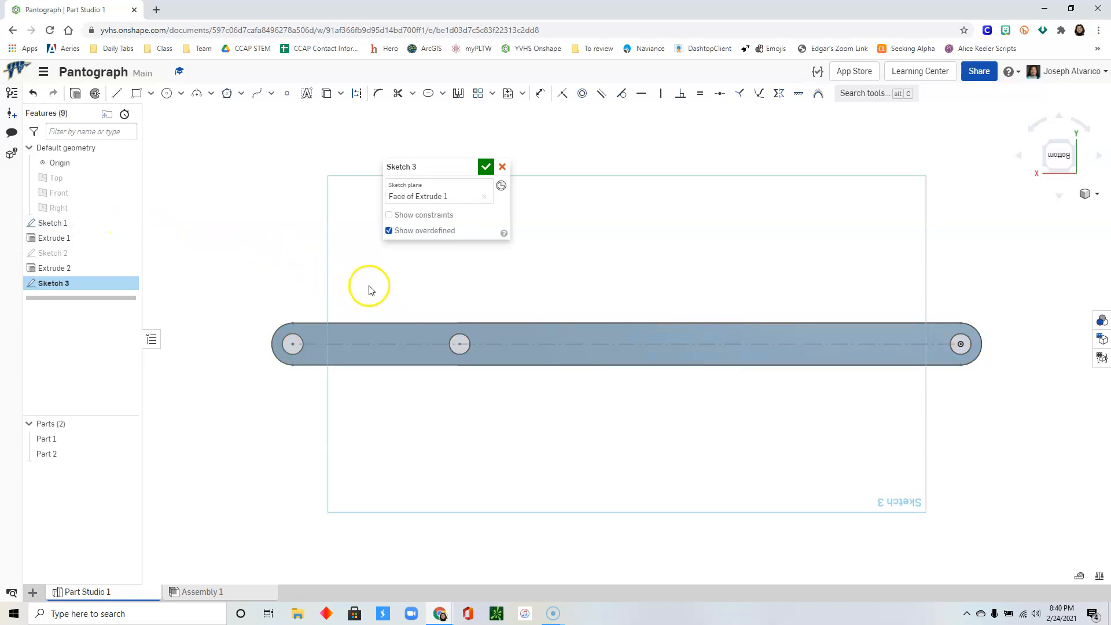
mouse_move(117, 100)
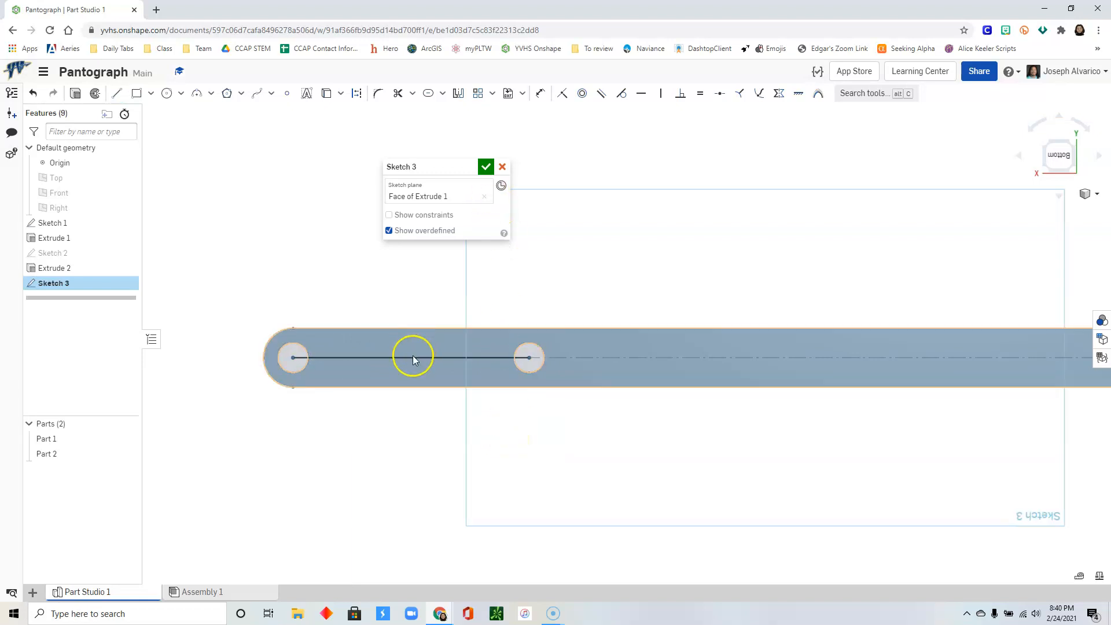
Step: Make the line between the hole centres construction geometry and dimension it to 1
click(414, 358)
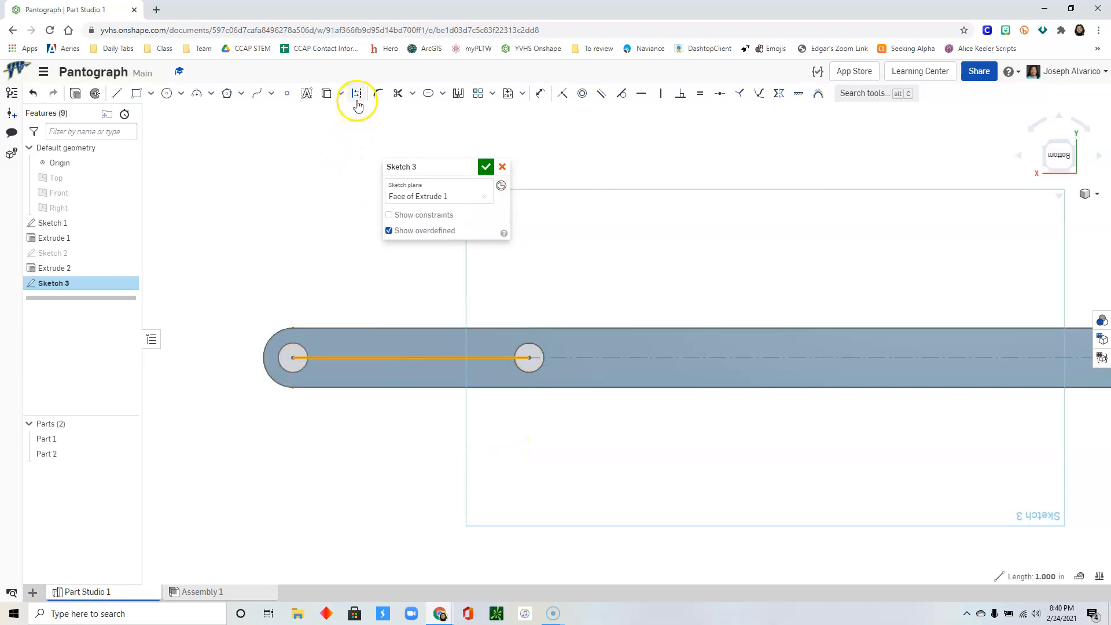
click(356, 93)
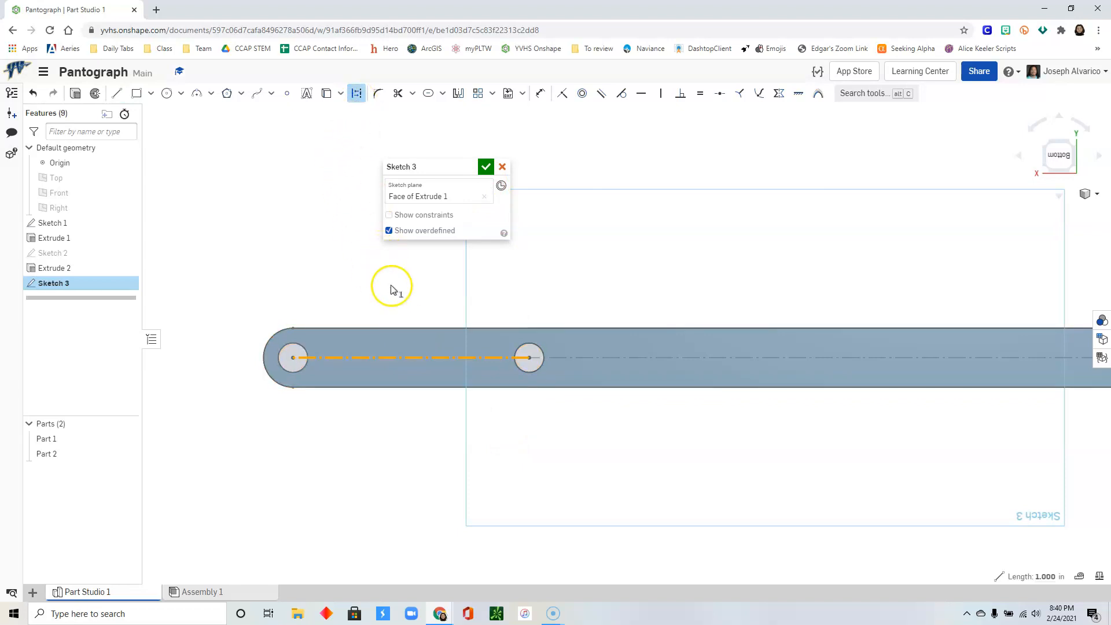
mouse_move(540, 93)
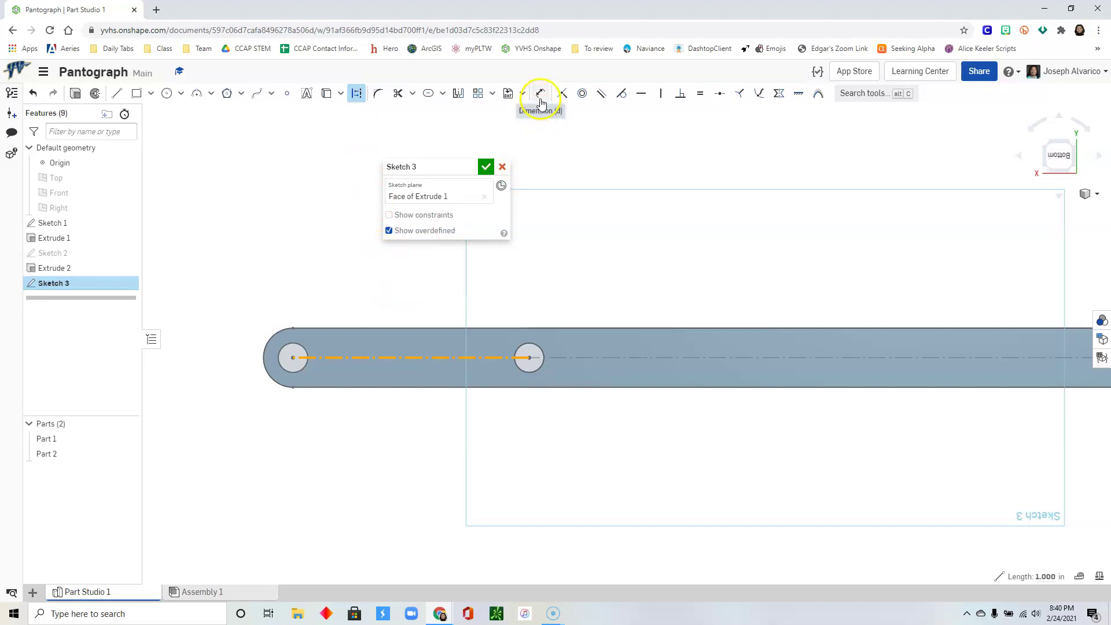
click(541, 92)
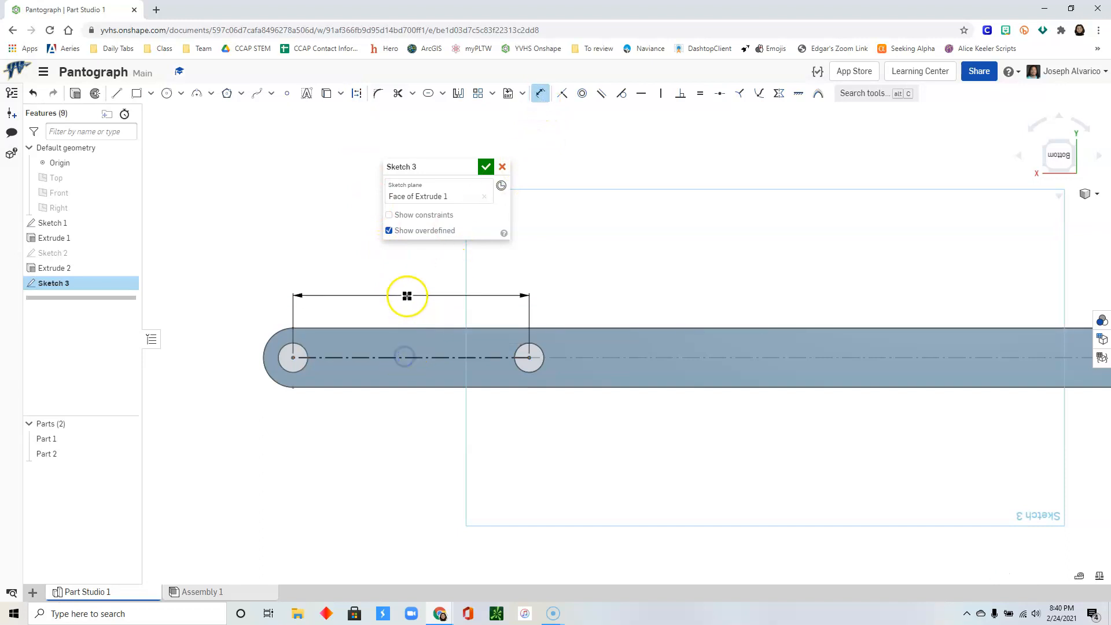
click(406, 295)
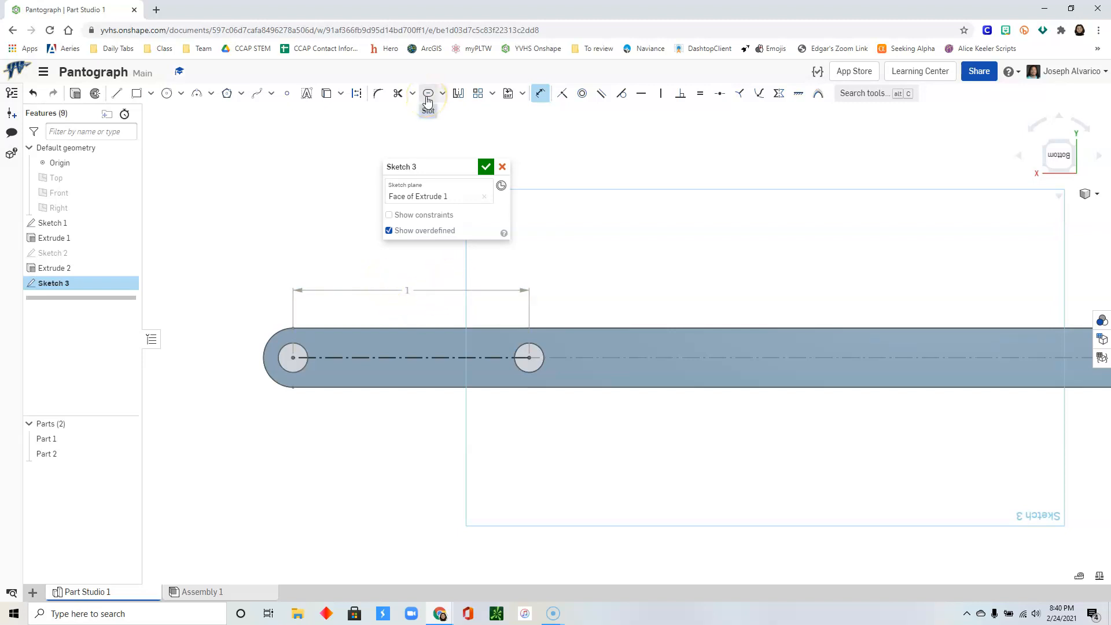
Step: Draw a slot along the construction line with a Ø0.25 dimension and finish Sketch 3
click(427, 93)
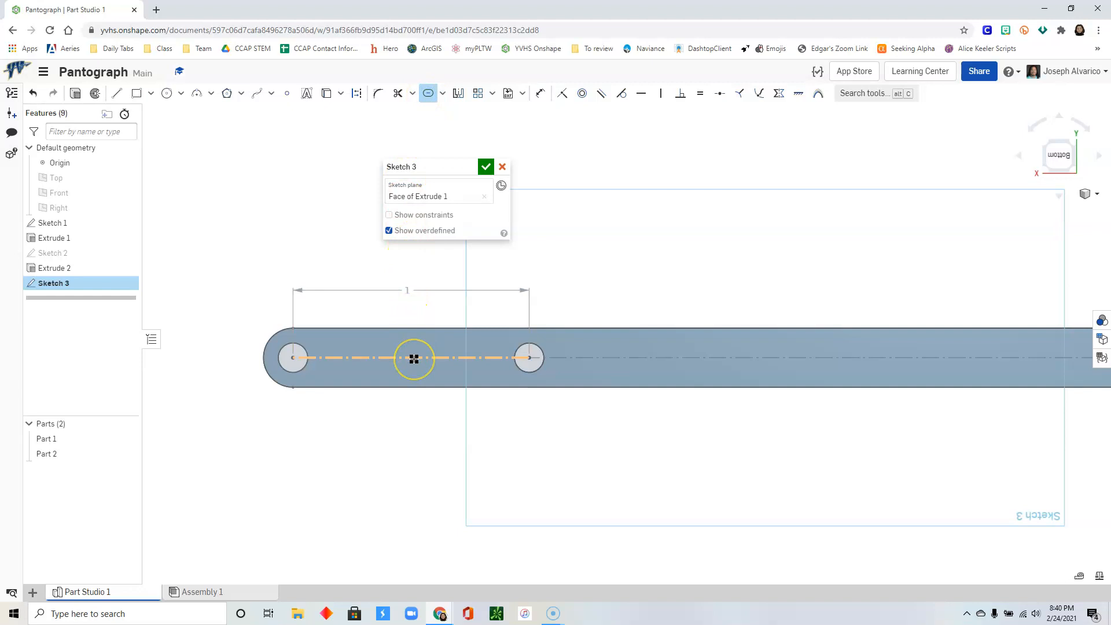
click(414, 357)
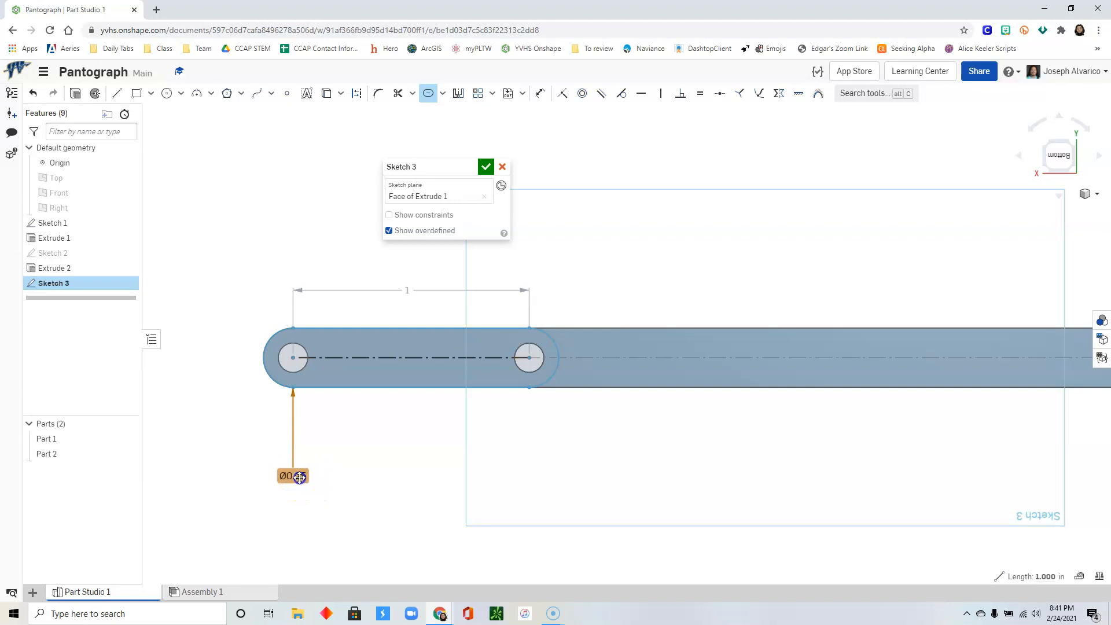
double_click(291, 476)
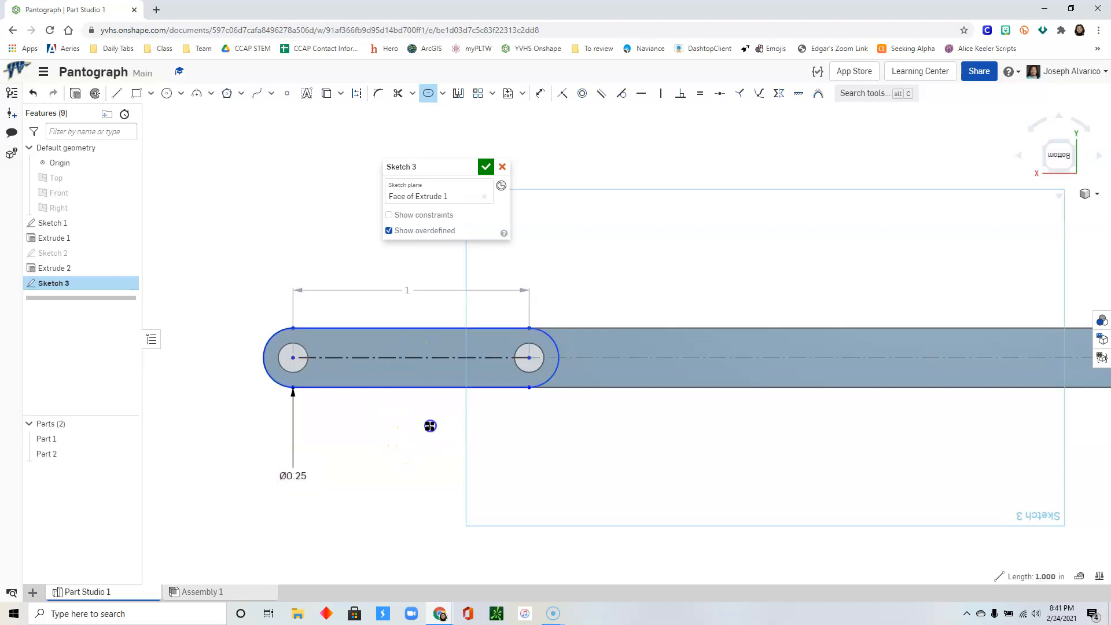
click(326, 93)
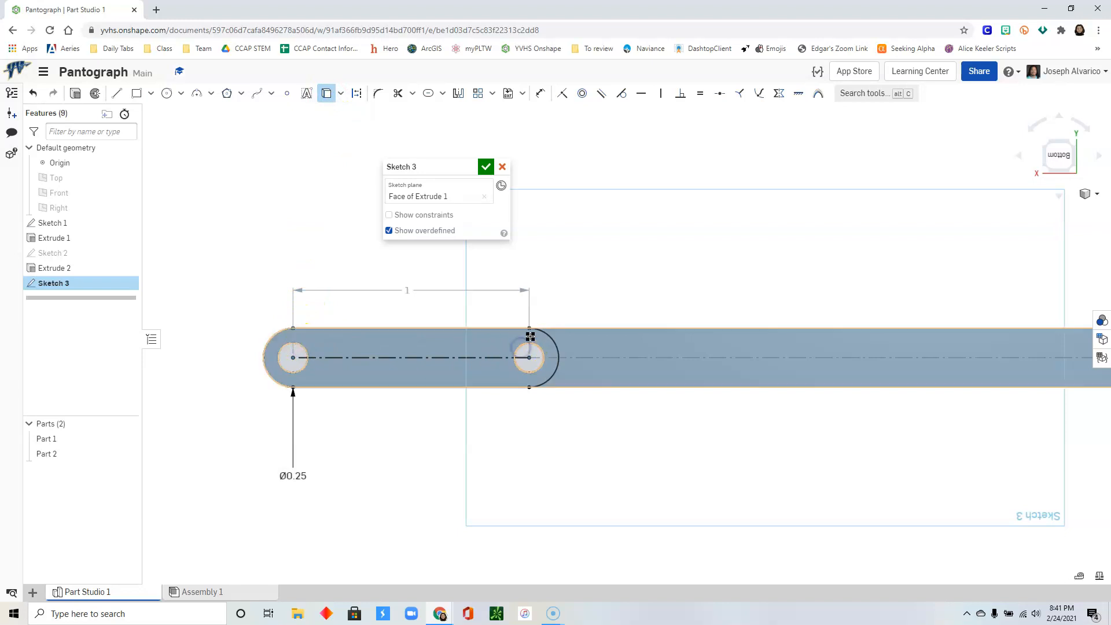
click(486, 166)
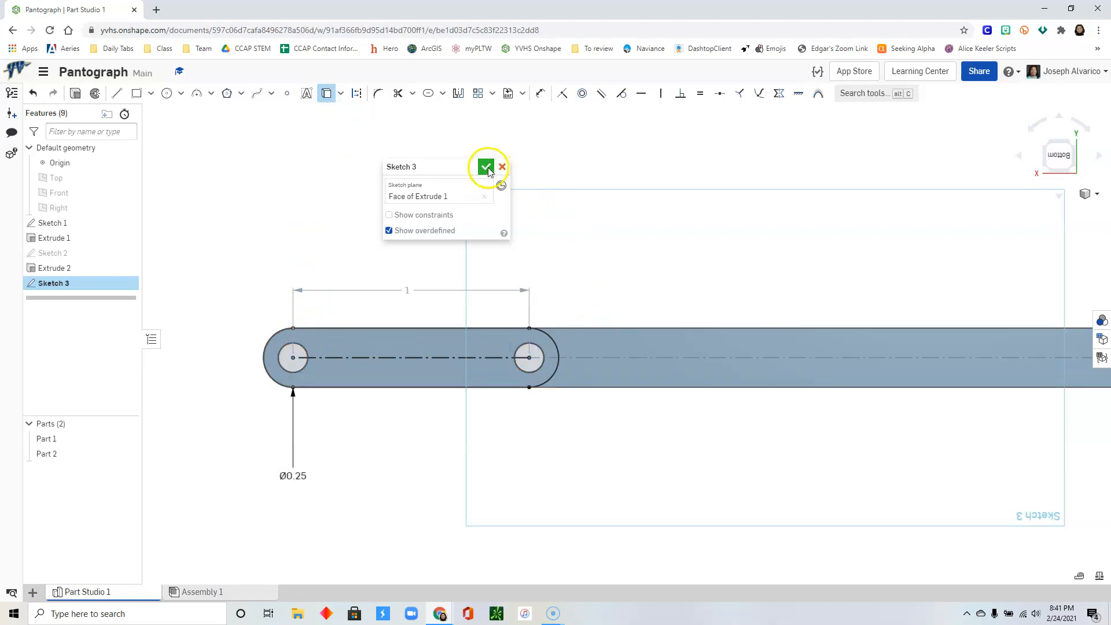
click(486, 166)
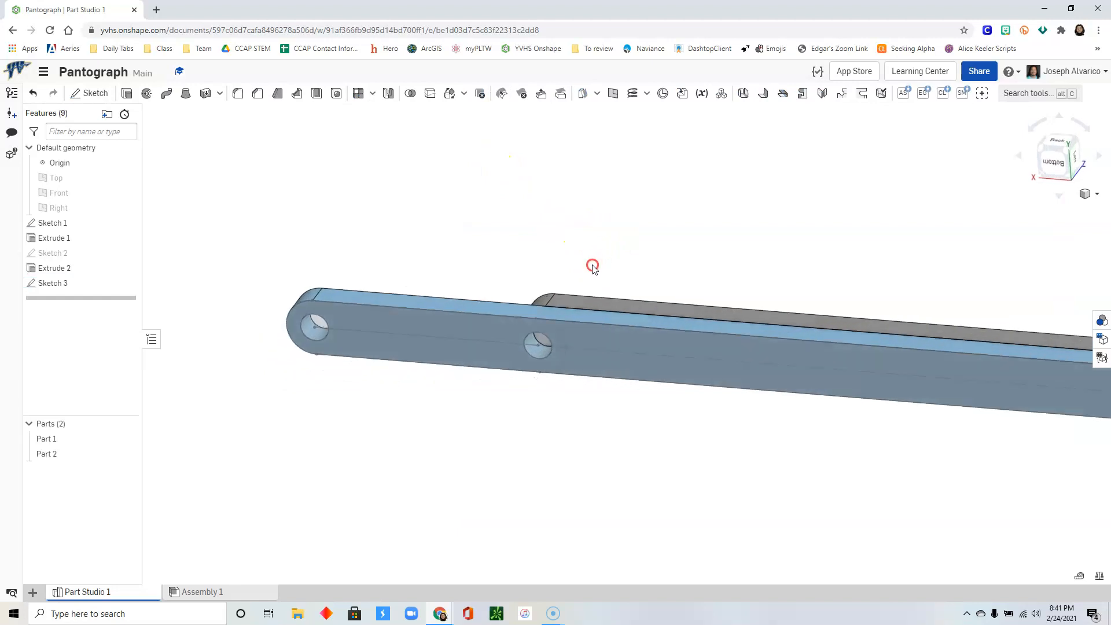
mouse_move(170, 124)
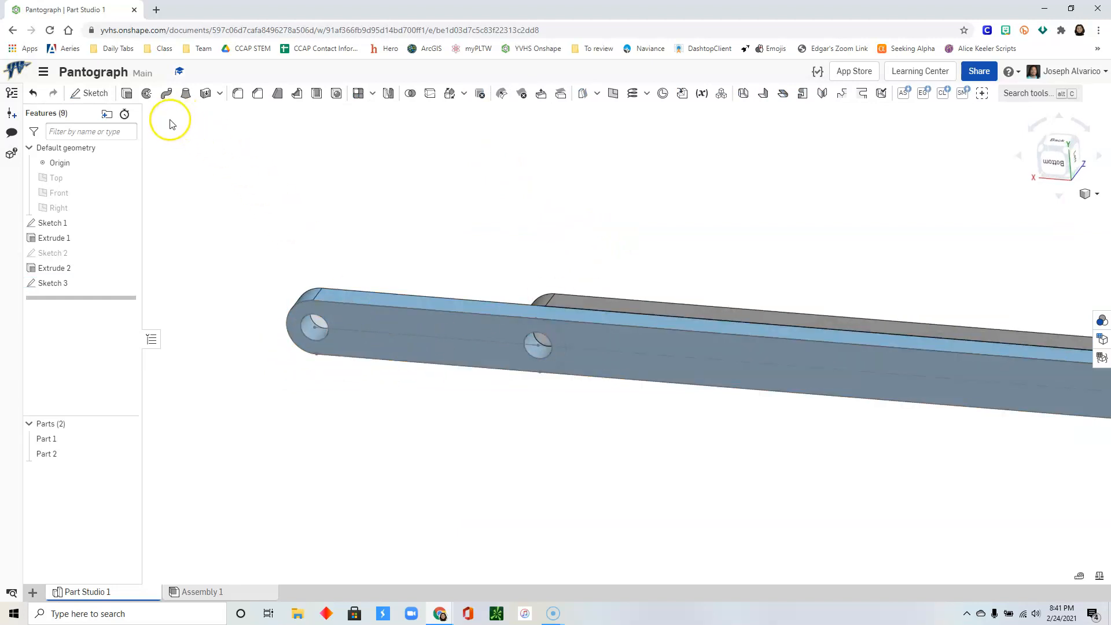
Step: Extrude the underside slot region 0.25 in as a new part, the short link Part 3
click(126, 93)
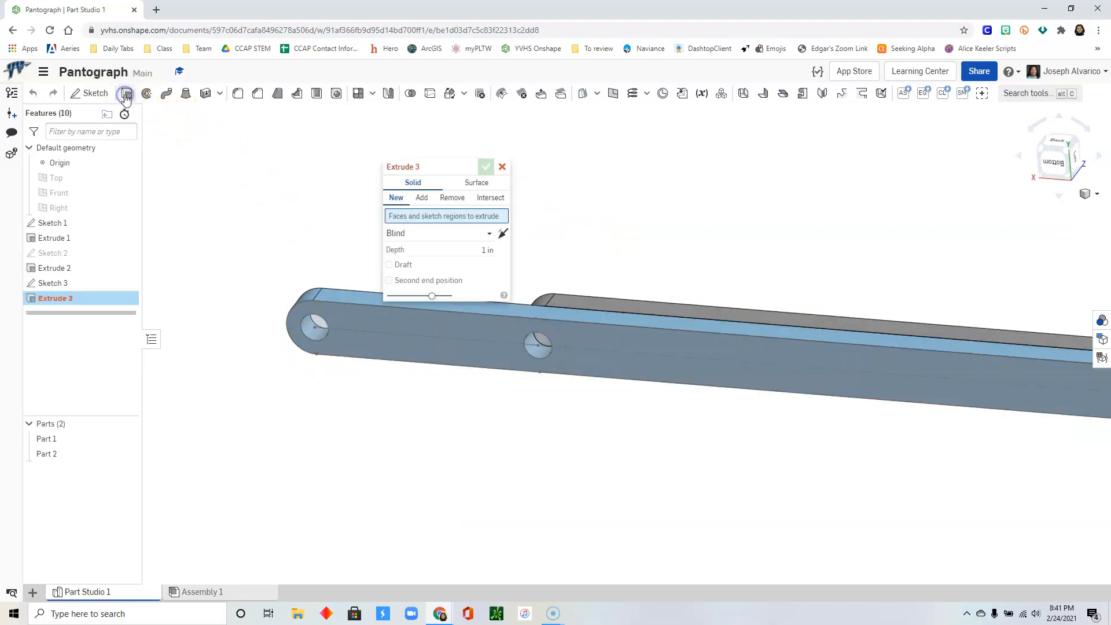
click(424, 339)
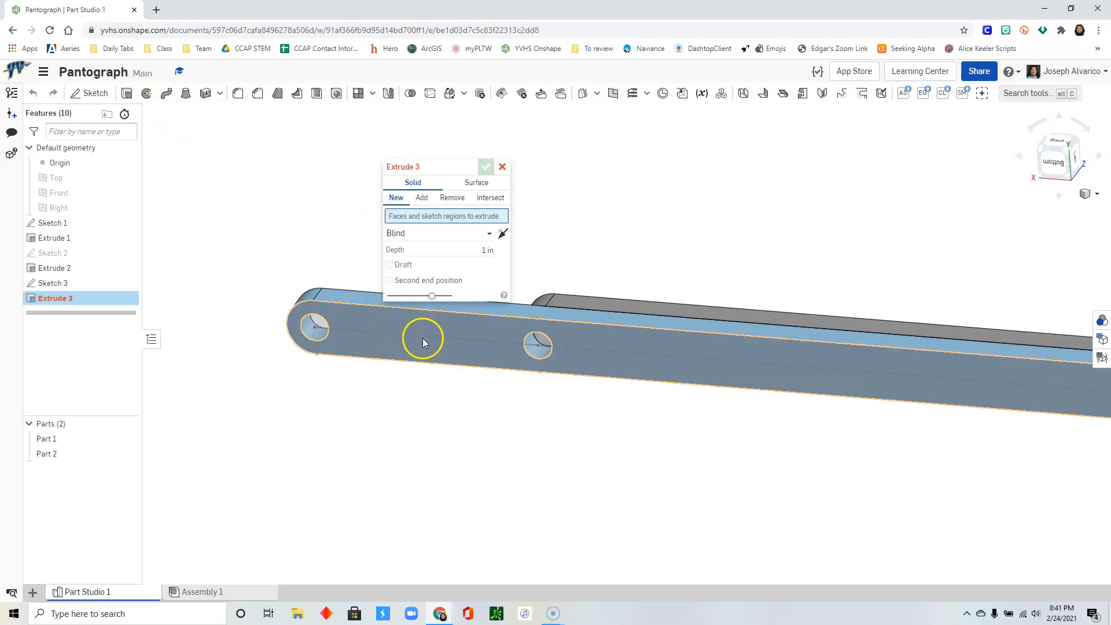
mouse_move(563, 334)
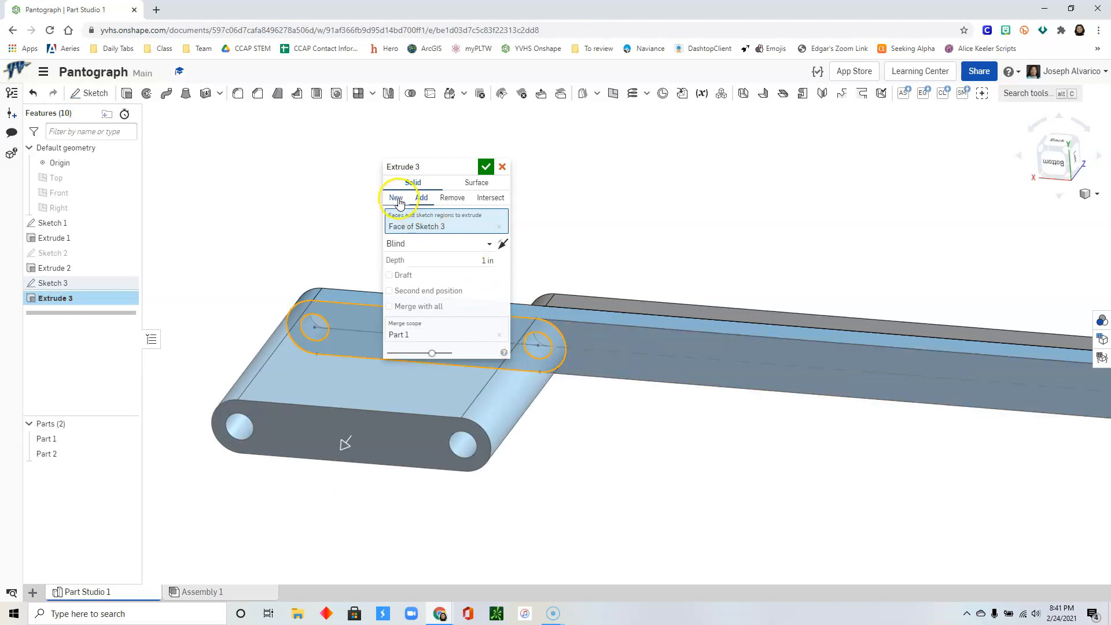
click(396, 197)
text(0.25)
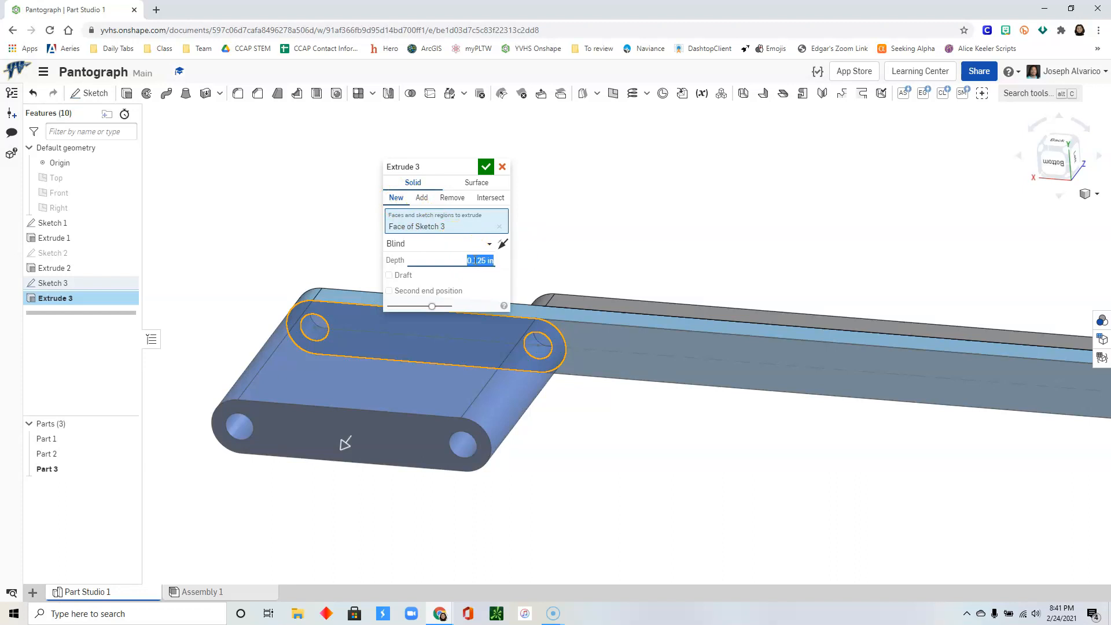
click(485, 167)
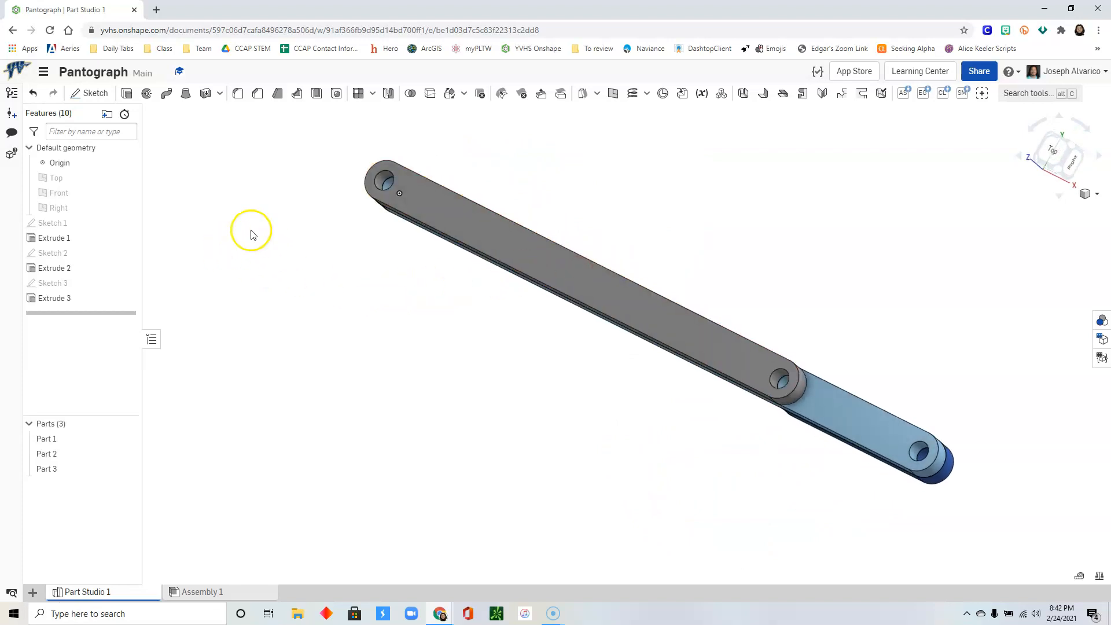
Step: Sketch a circle on the short link's far end hole, viewed normal, and accept Sketch 4
click(94, 93)
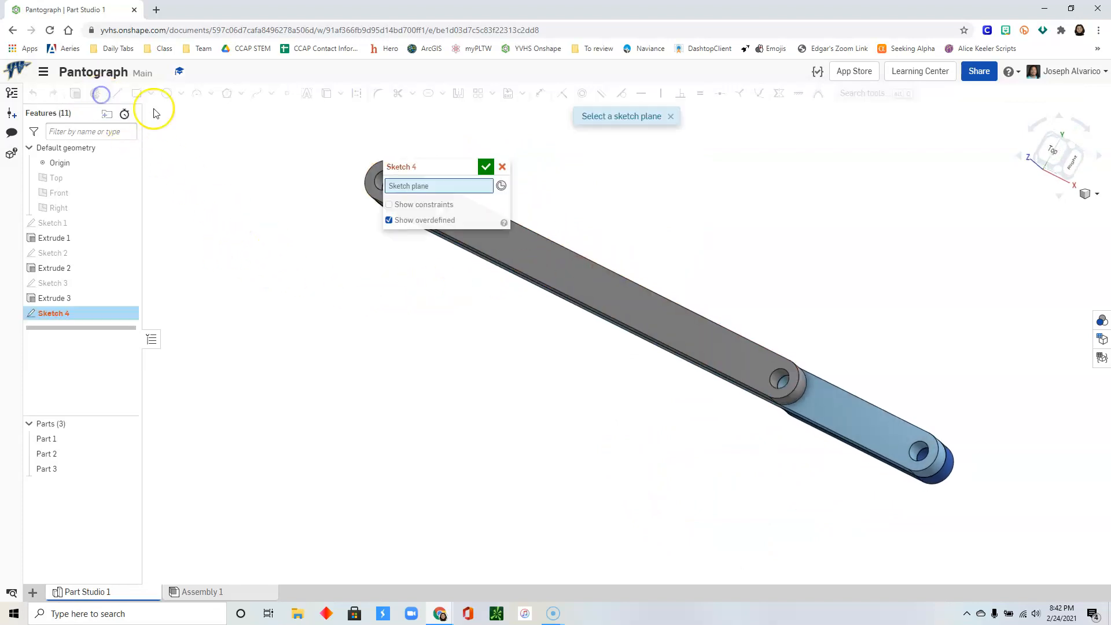
mouse_move(881, 443)
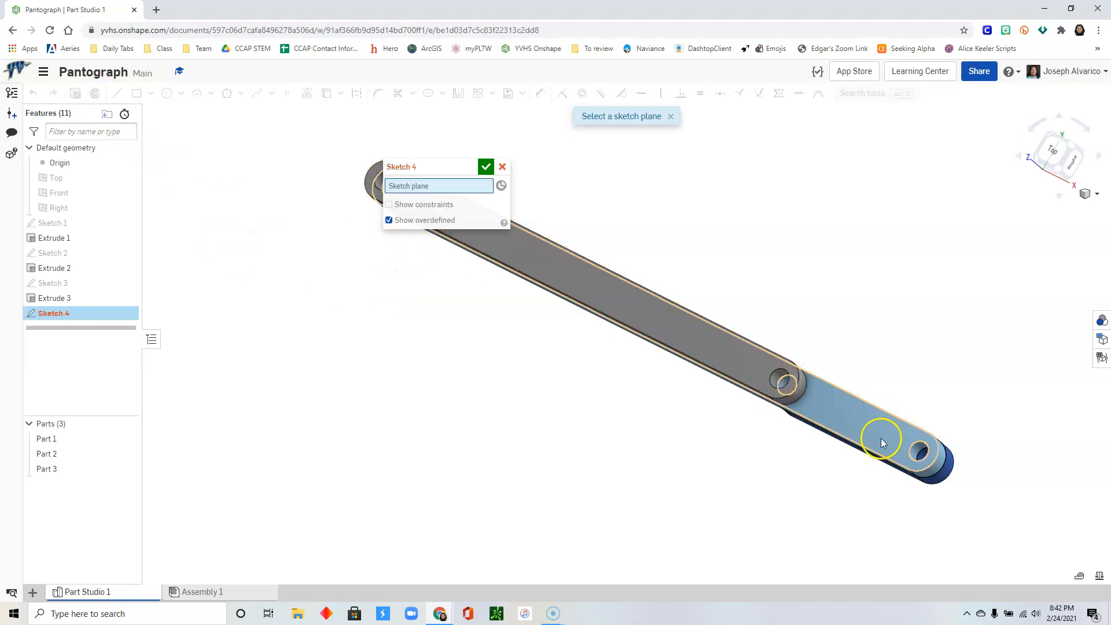
click(889, 436)
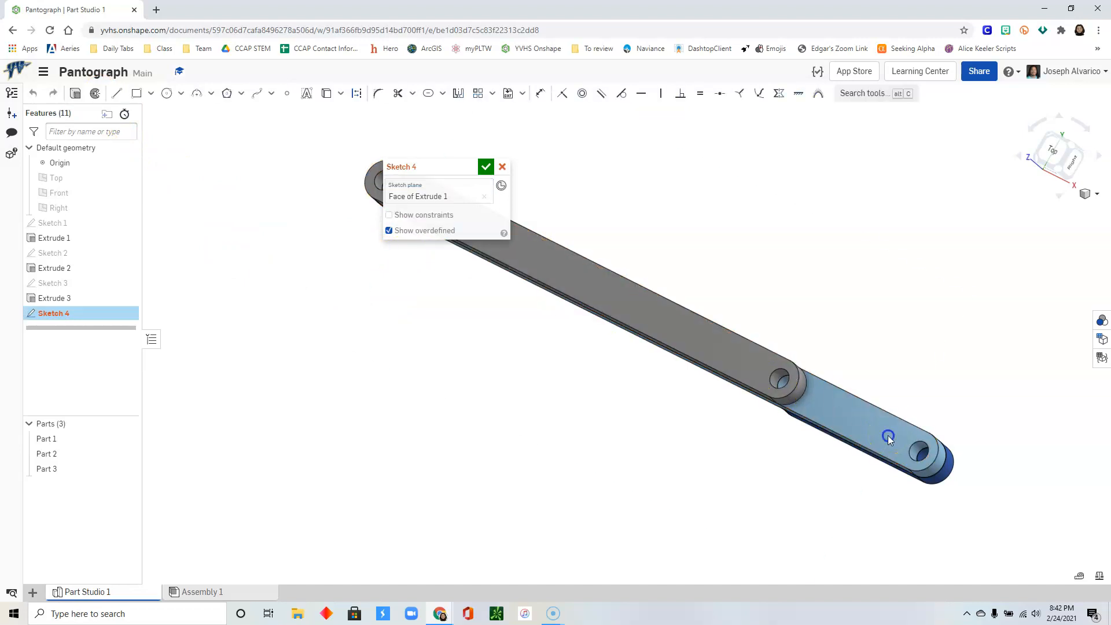
right_click(888, 437)
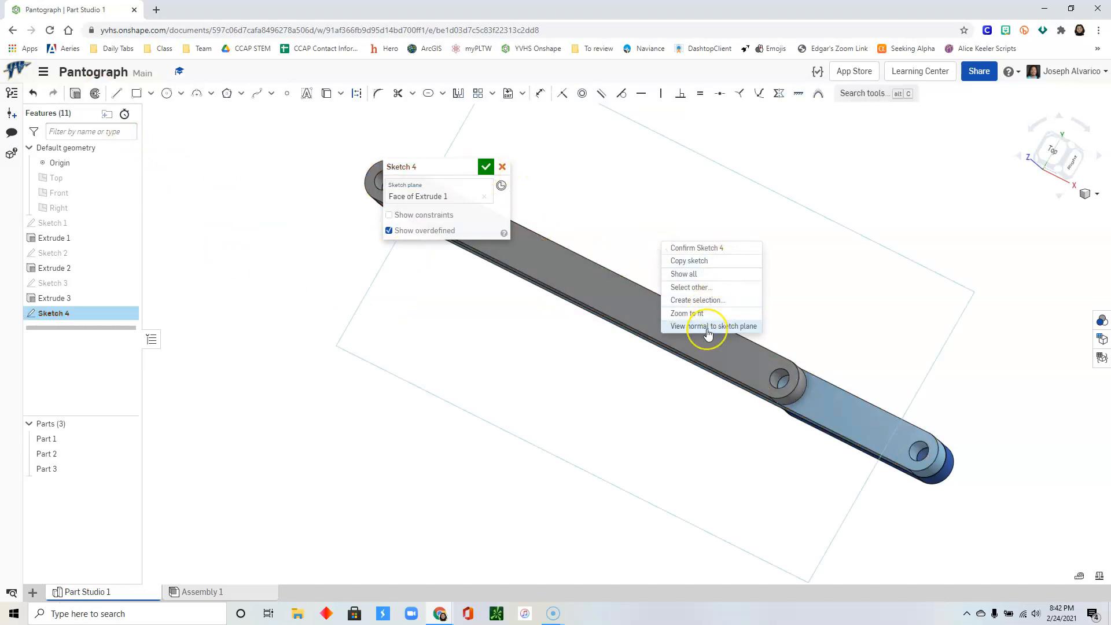
click(712, 326)
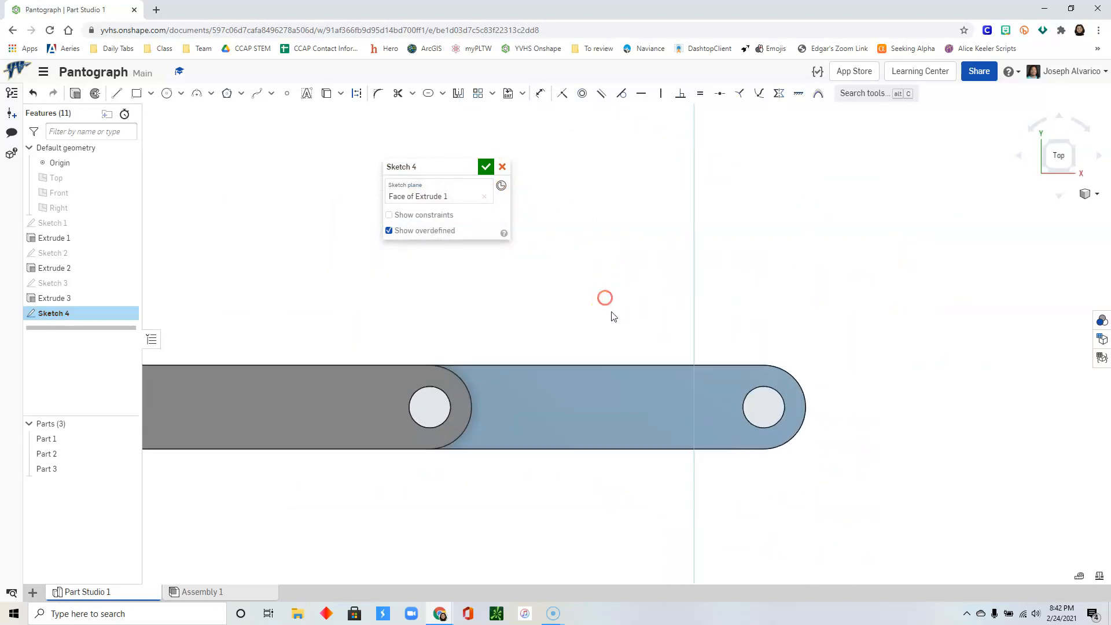
click(326, 93)
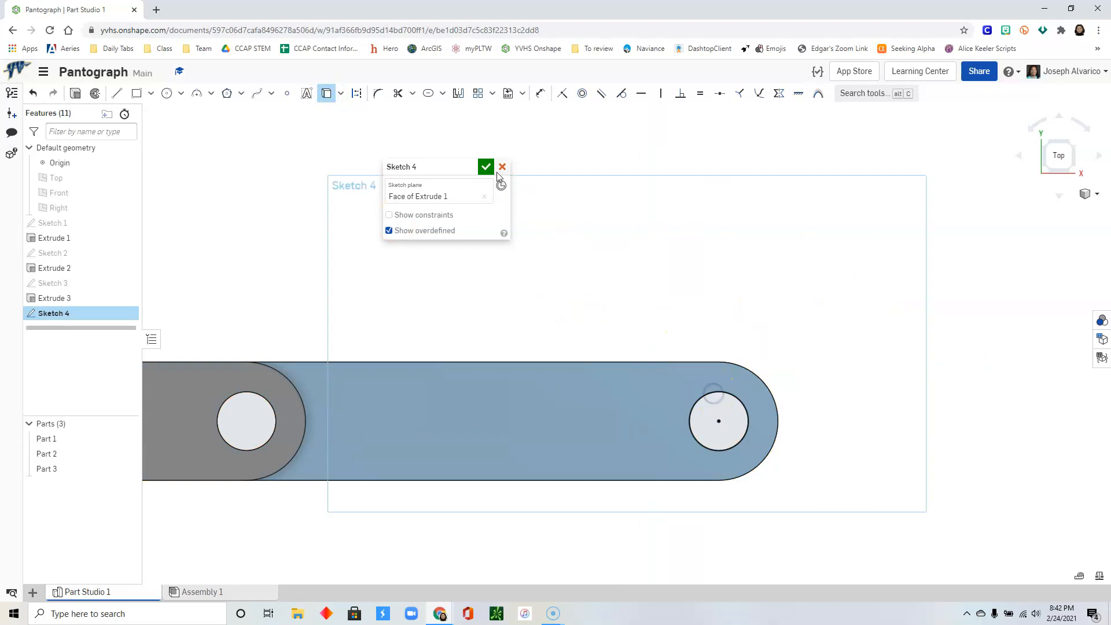
click(485, 167)
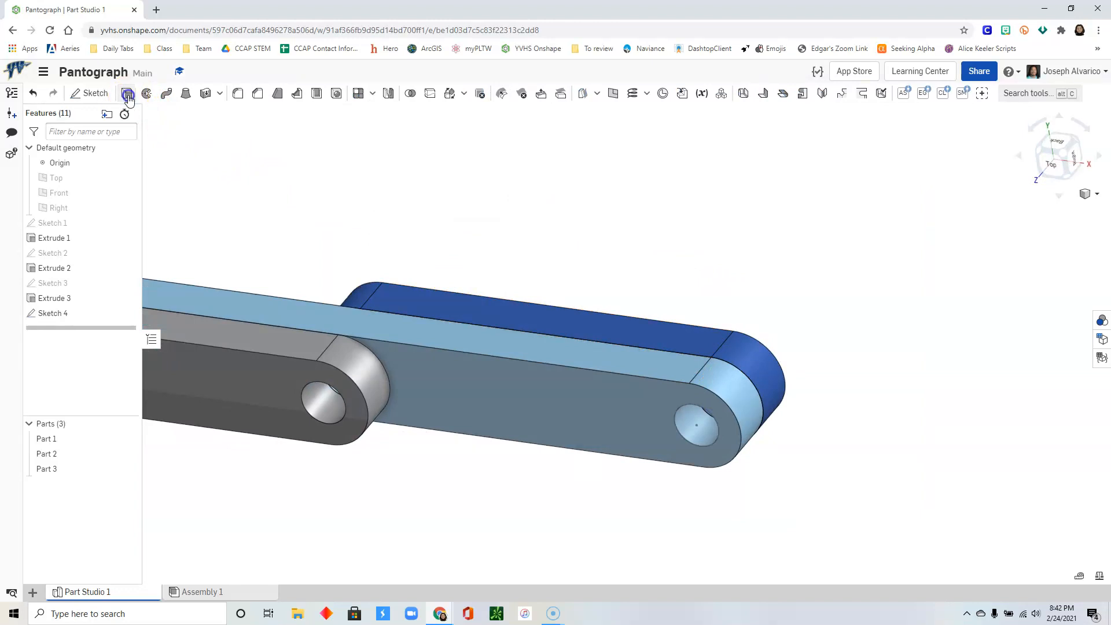
Step: Extrude the Sketch 4 circle 0.25 in as a new pin part, Part 4
click(127, 93)
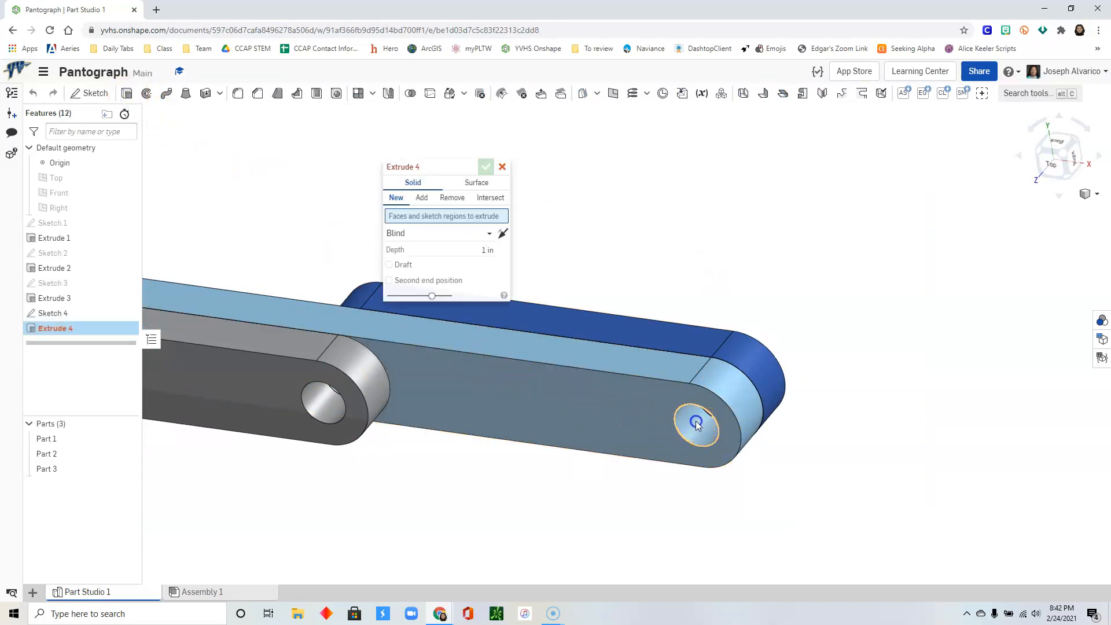
click(697, 421)
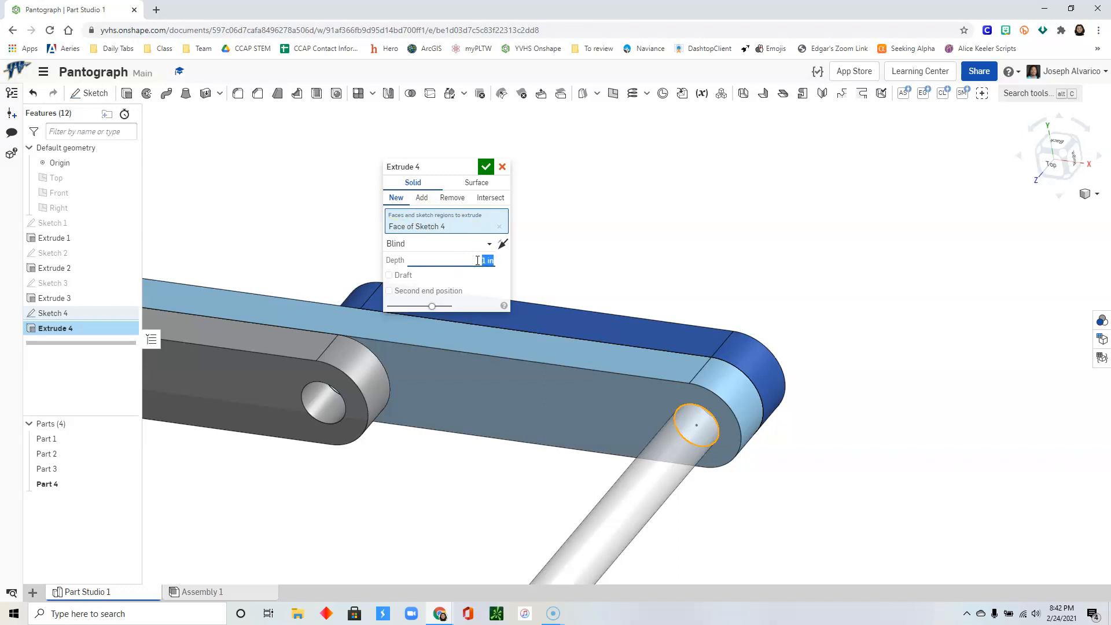
text(25)
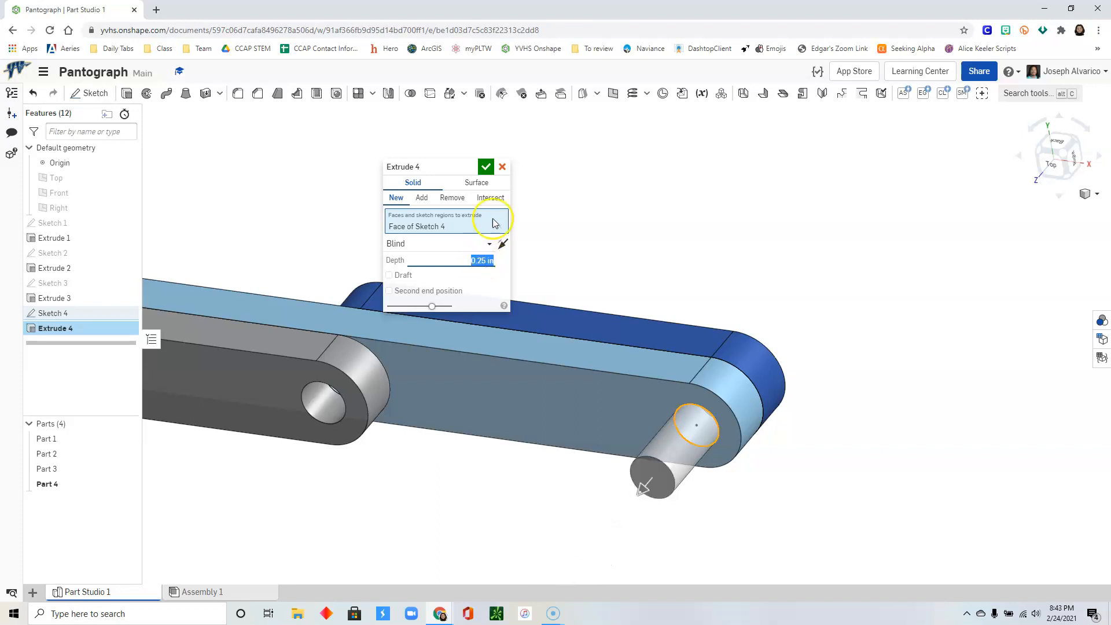
click(485, 167)
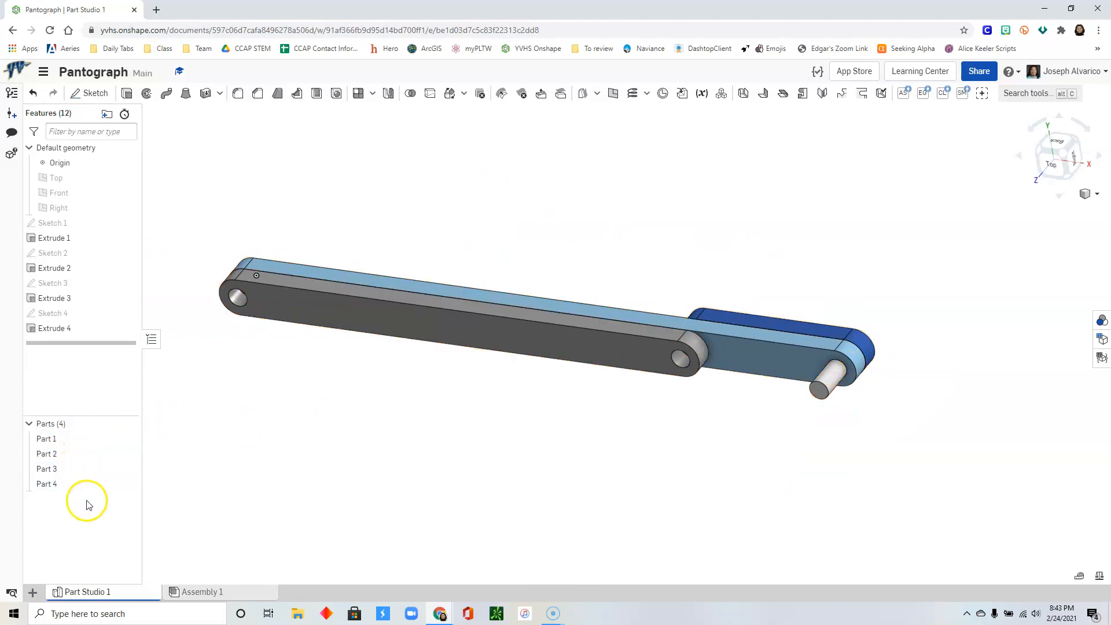
click(46, 438)
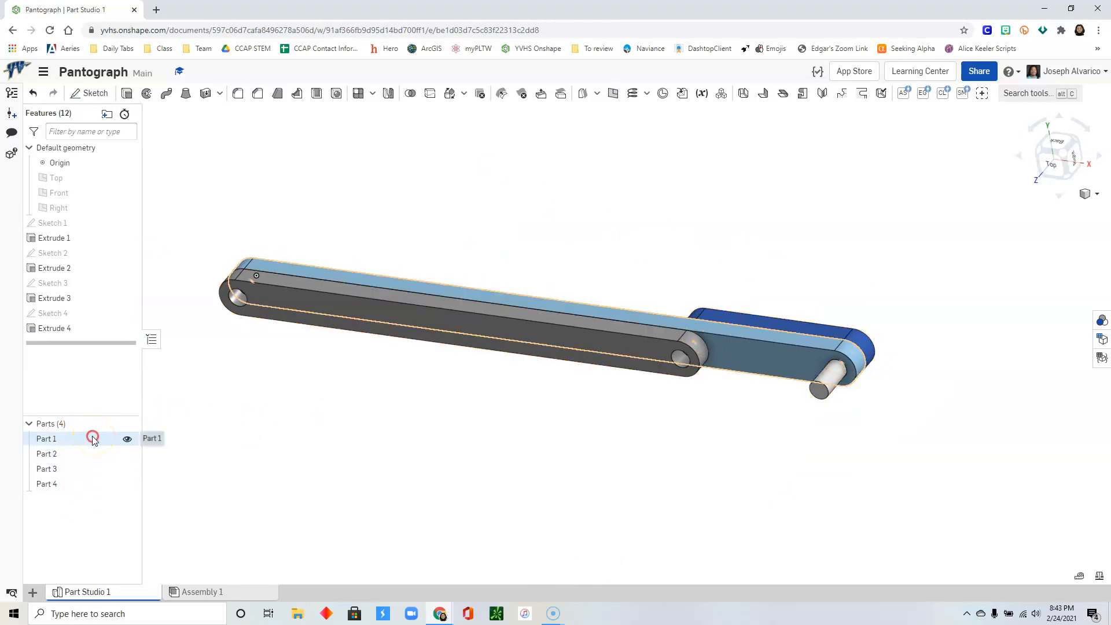
Step: Rename Part 1 to long and Part 2 to medium in the Parts list
right_click(46, 437)
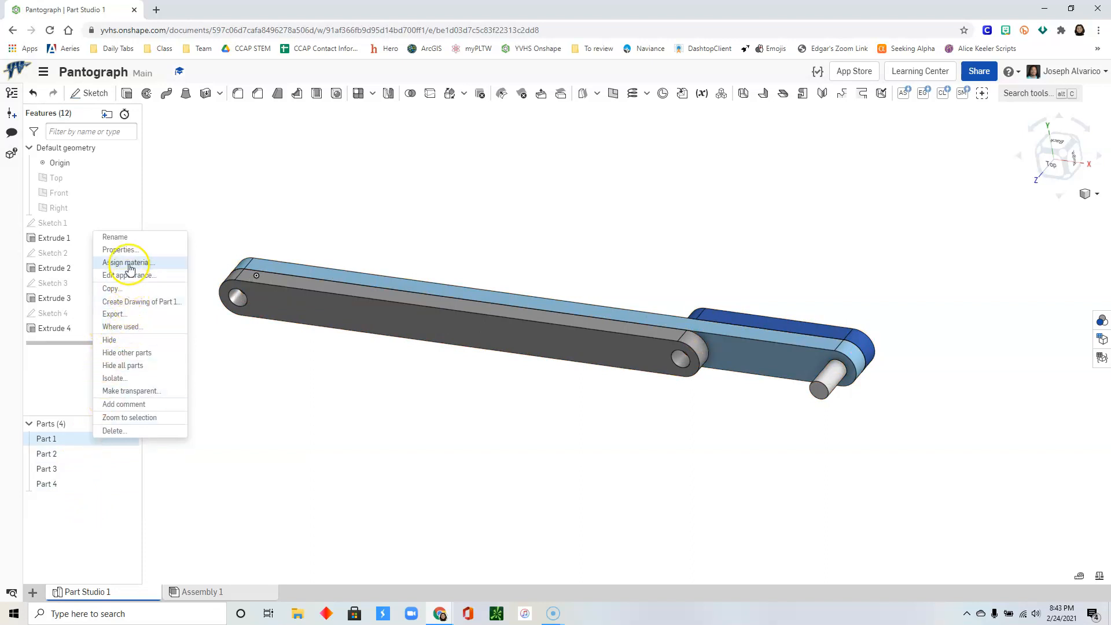
click(114, 236)
text(long)
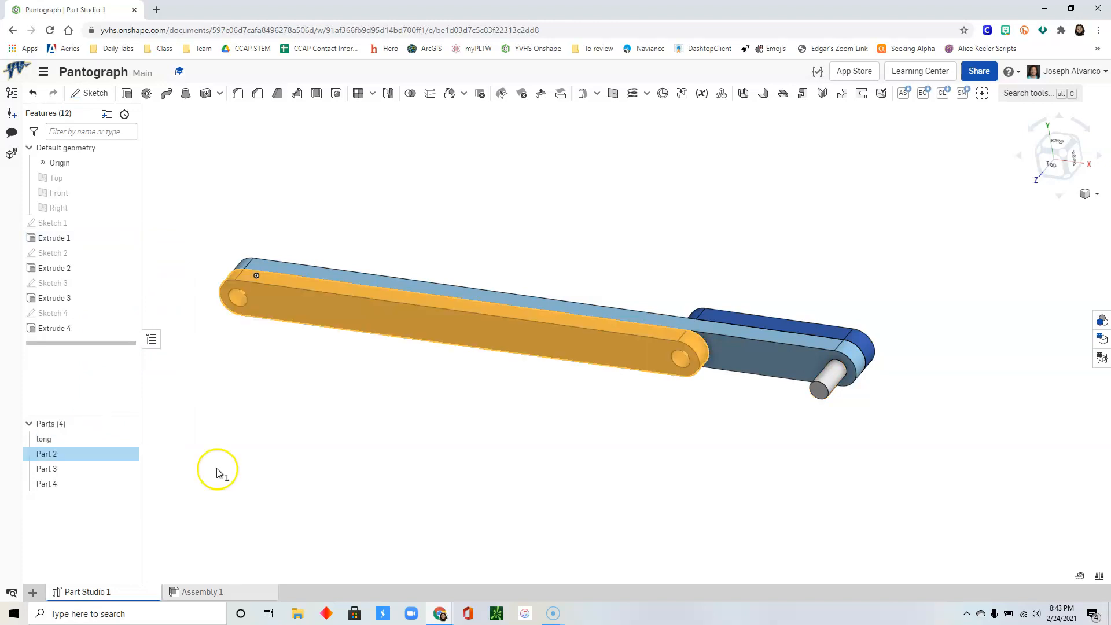
right_click(46, 454)
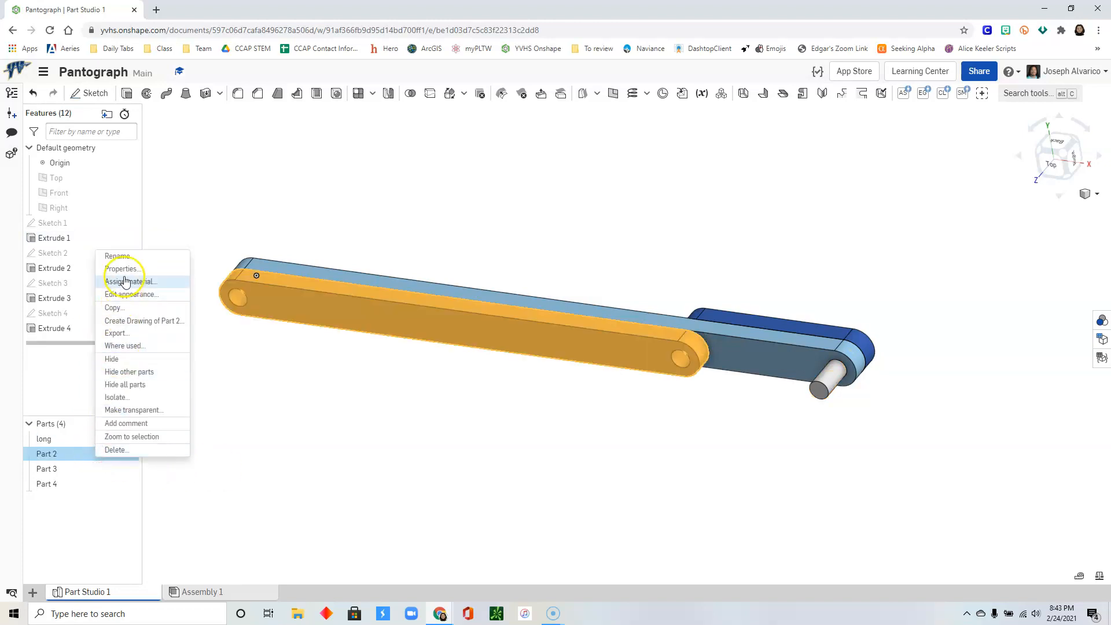
click(116, 255)
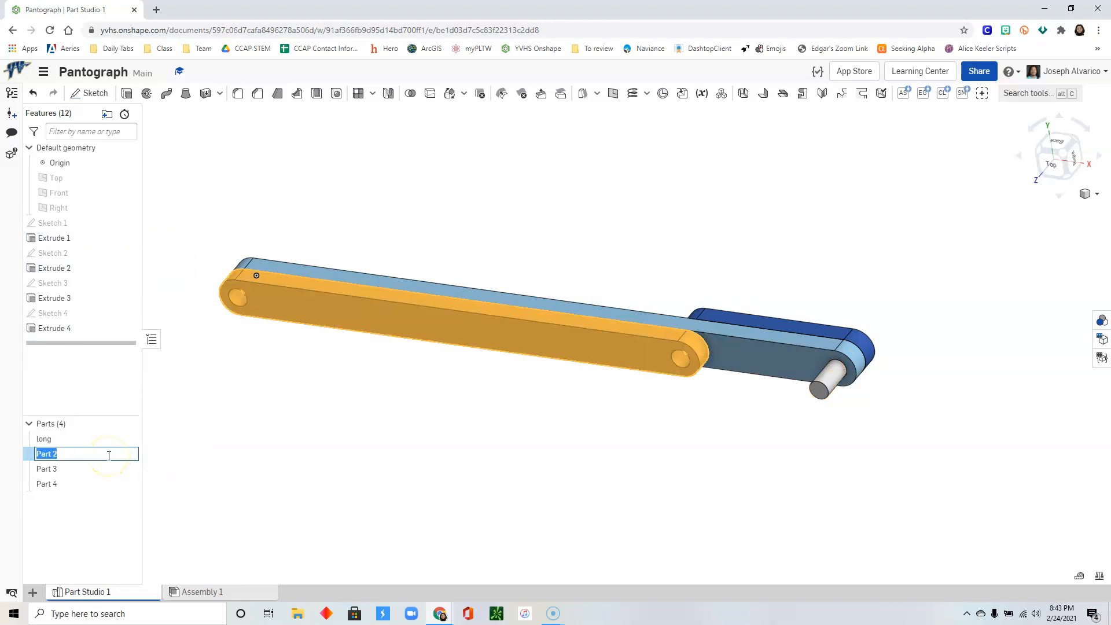
text(medium)
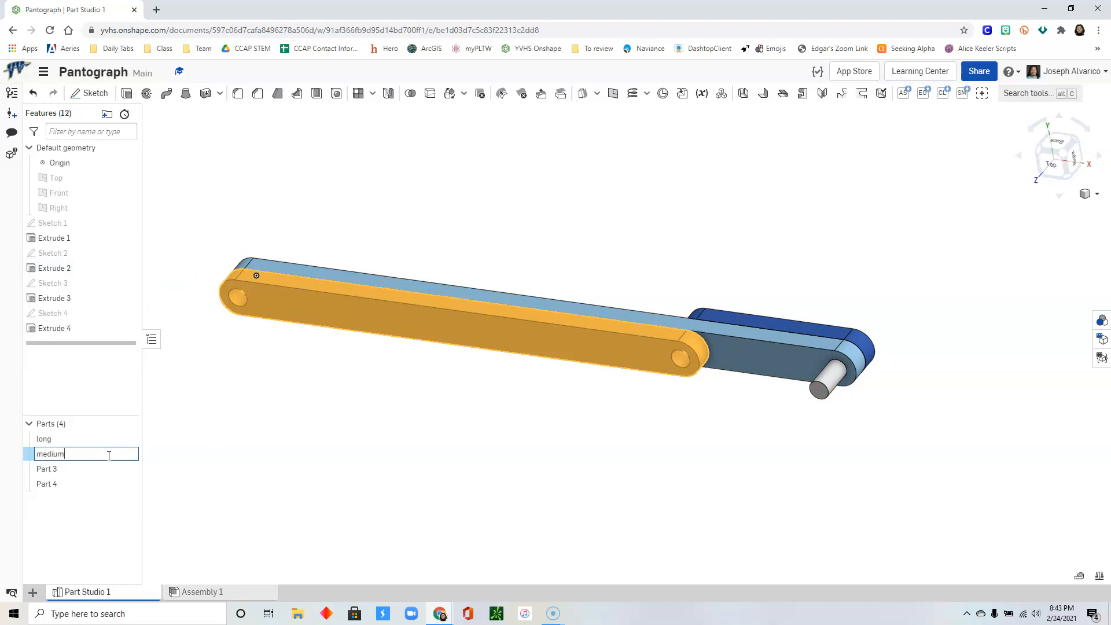
click(46, 469)
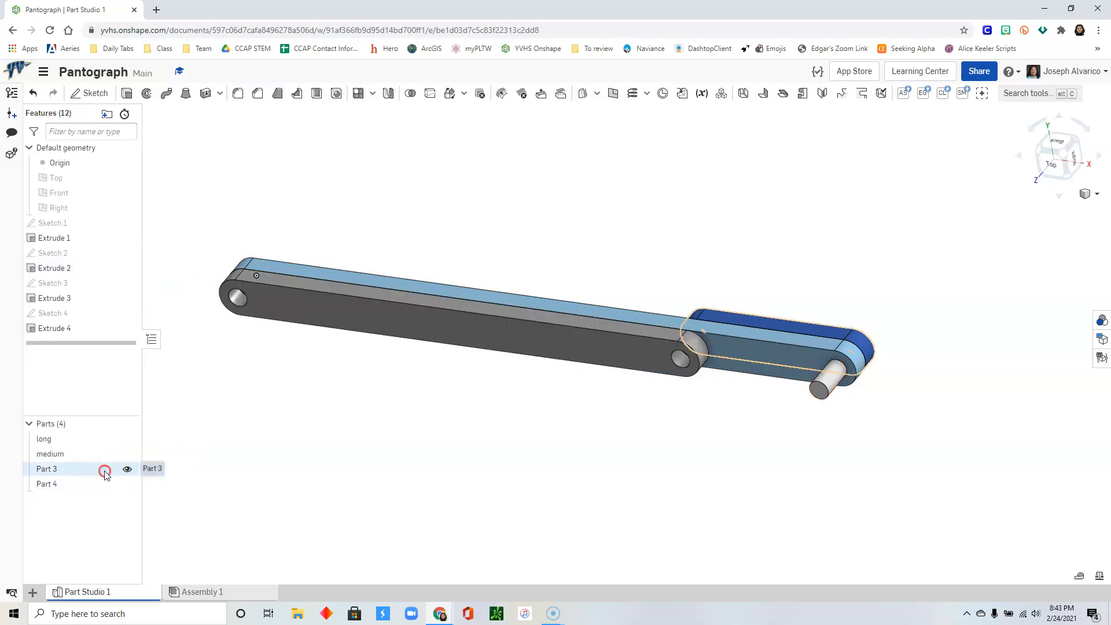
Step: Rename Part 3 to short and Part 4 to pin
double_click(46, 469)
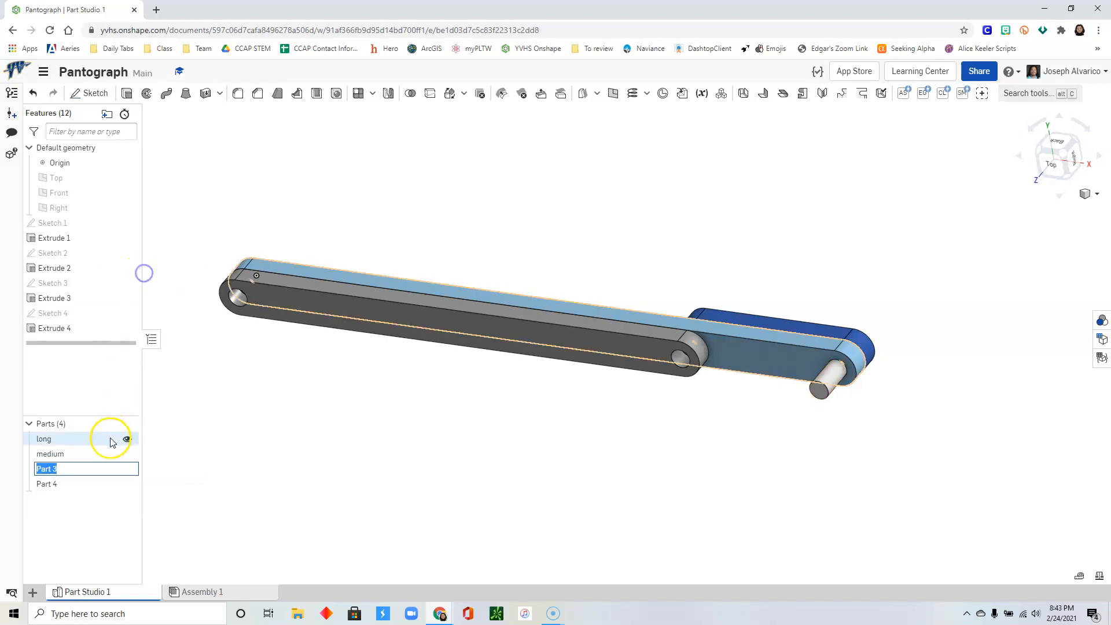
text(short)
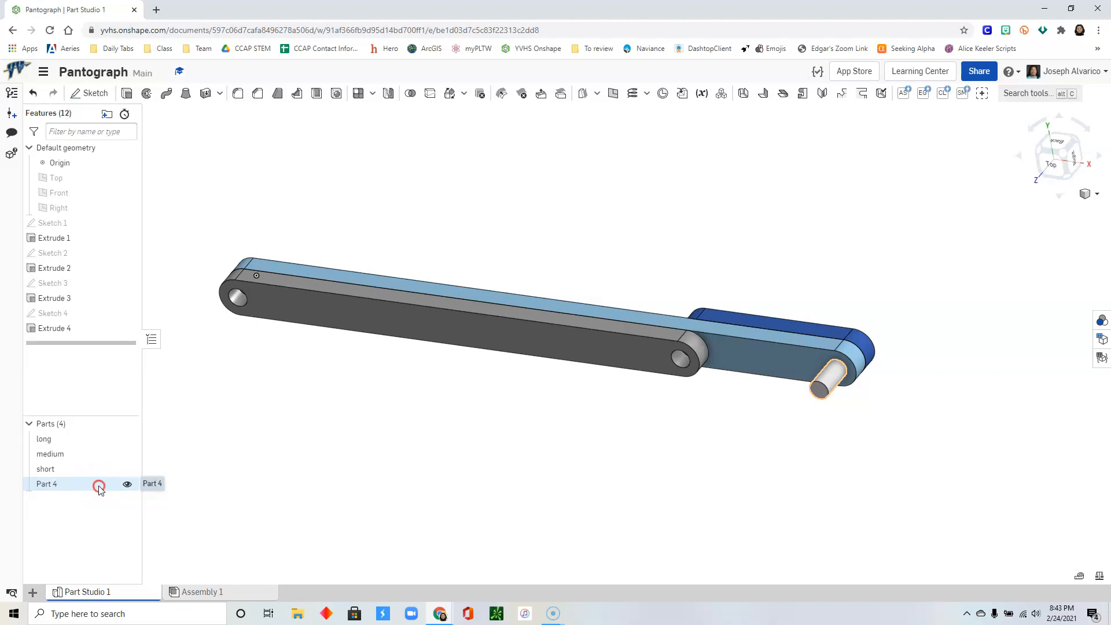
right_click(46, 484)
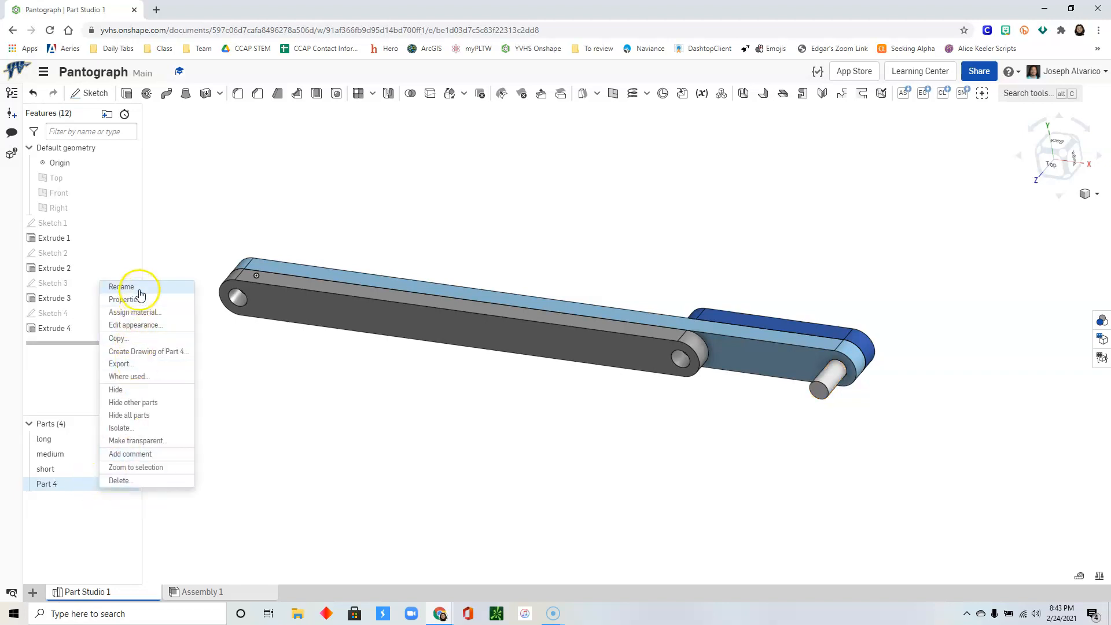
click(122, 285)
text(pin)
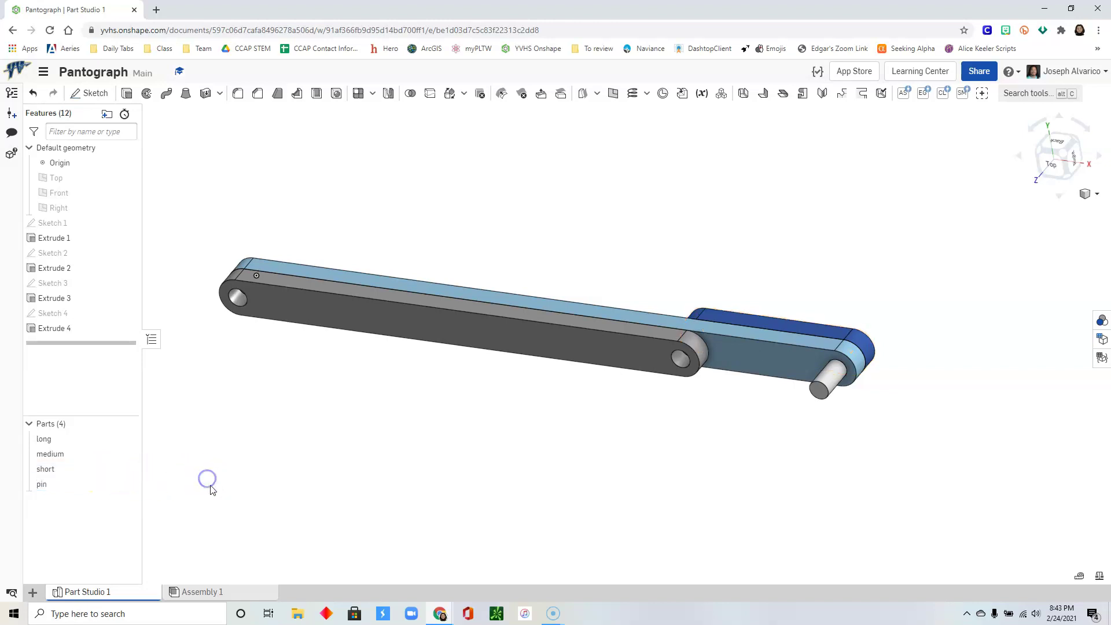
mouse_move(305, 474)
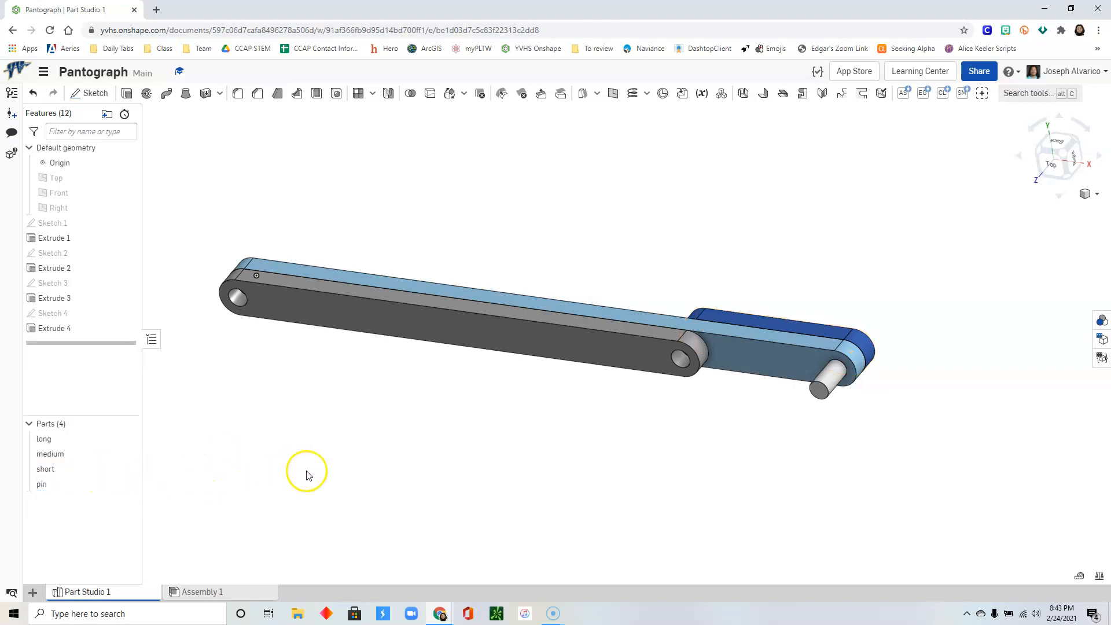